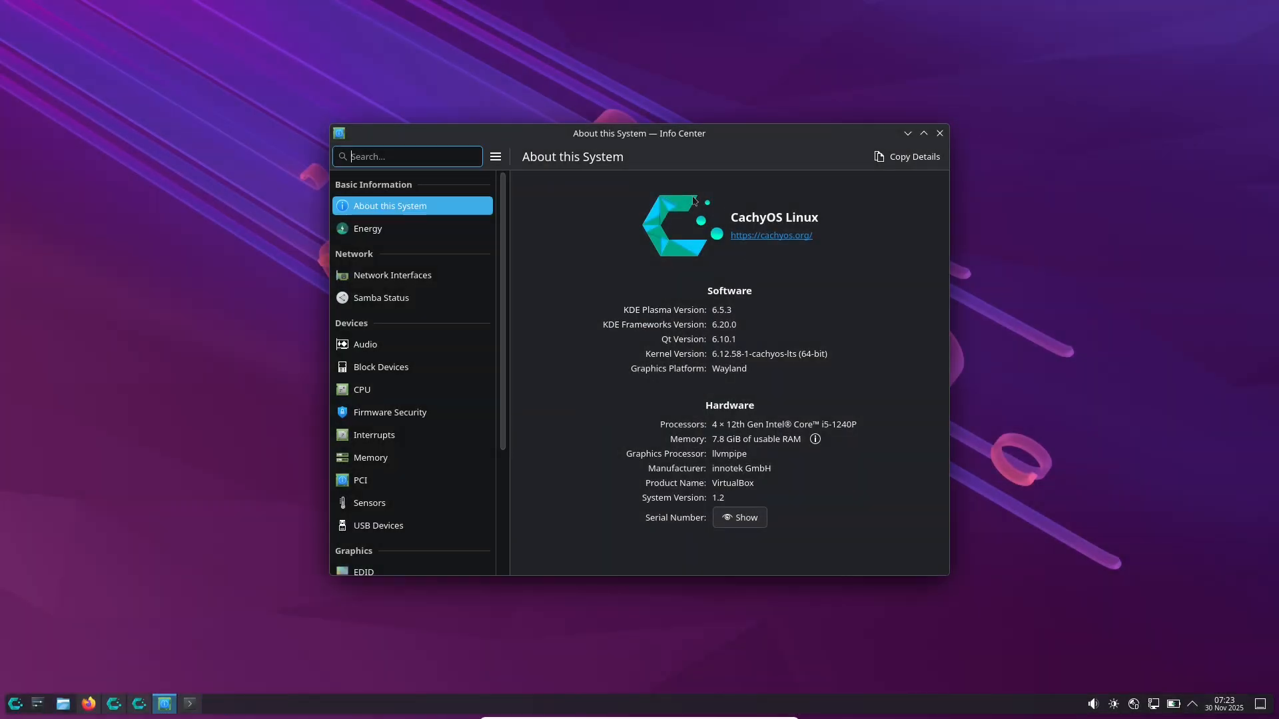
mouse_move(738, 326)
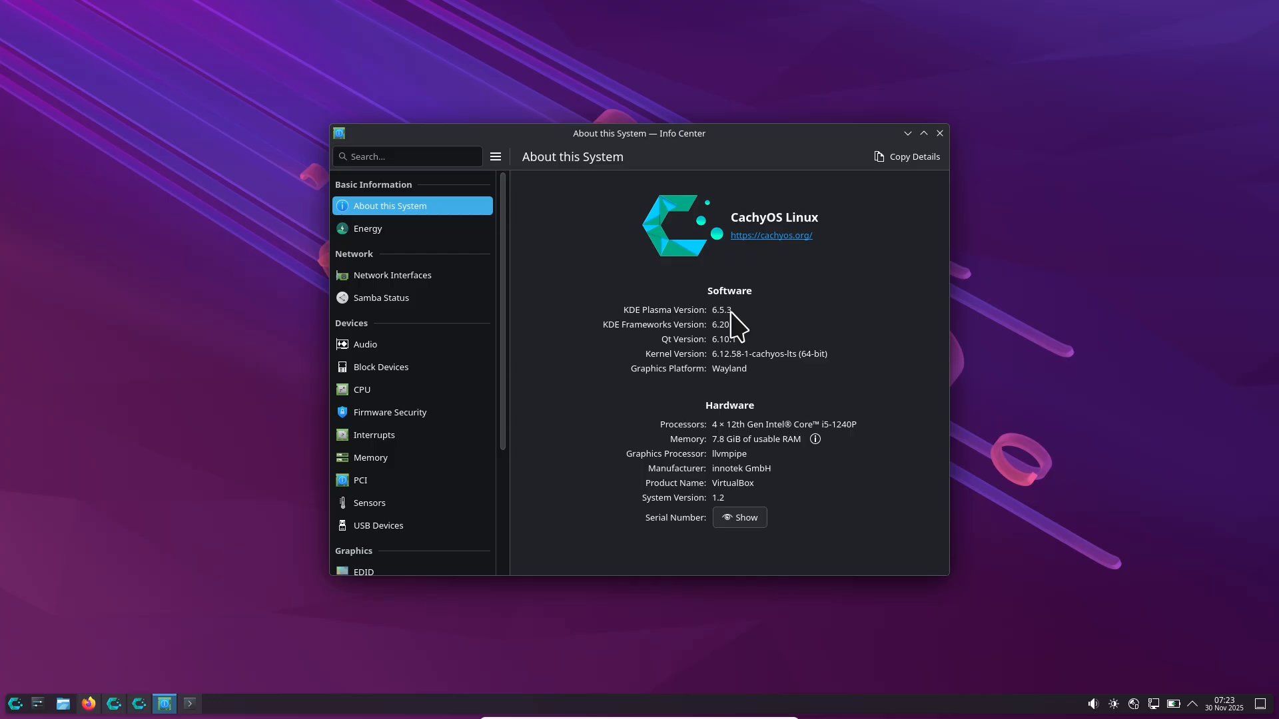
Step: Highlight the KDE Frameworks, Qt and kernel version numbers in Info Center
double_click(720, 309)
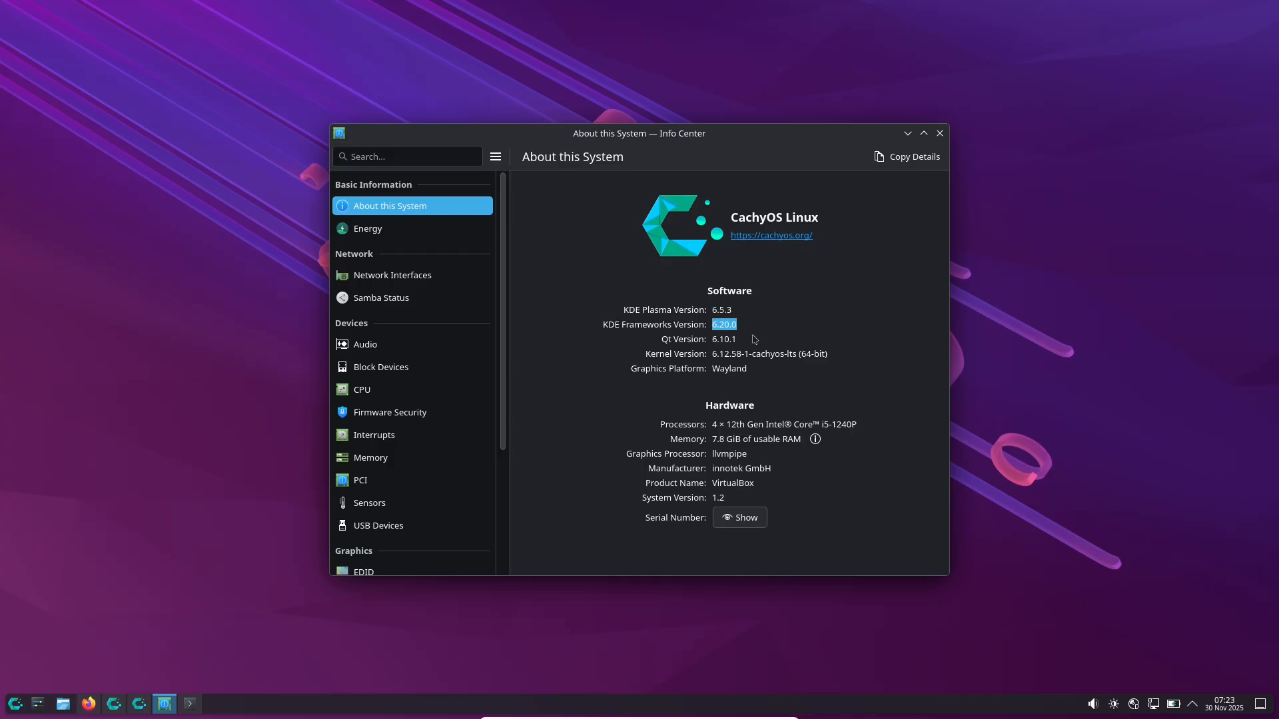
click(722, 338)
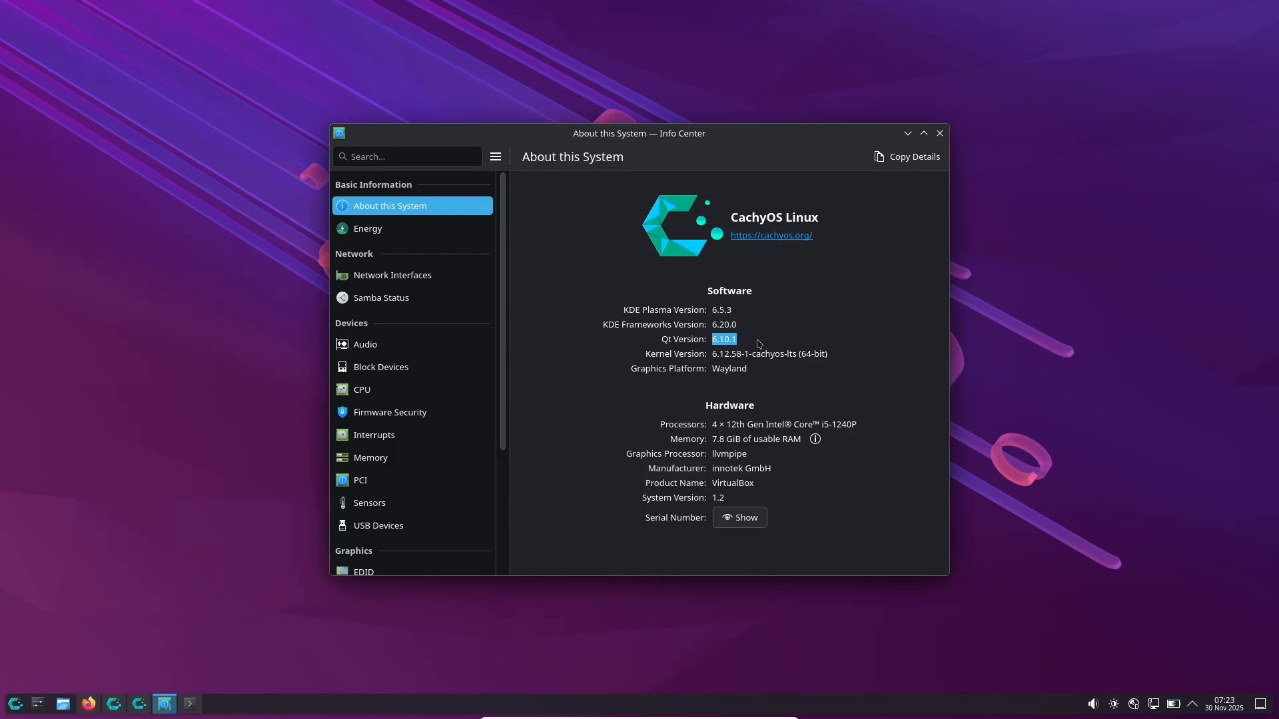
mouse_move(703, 443)
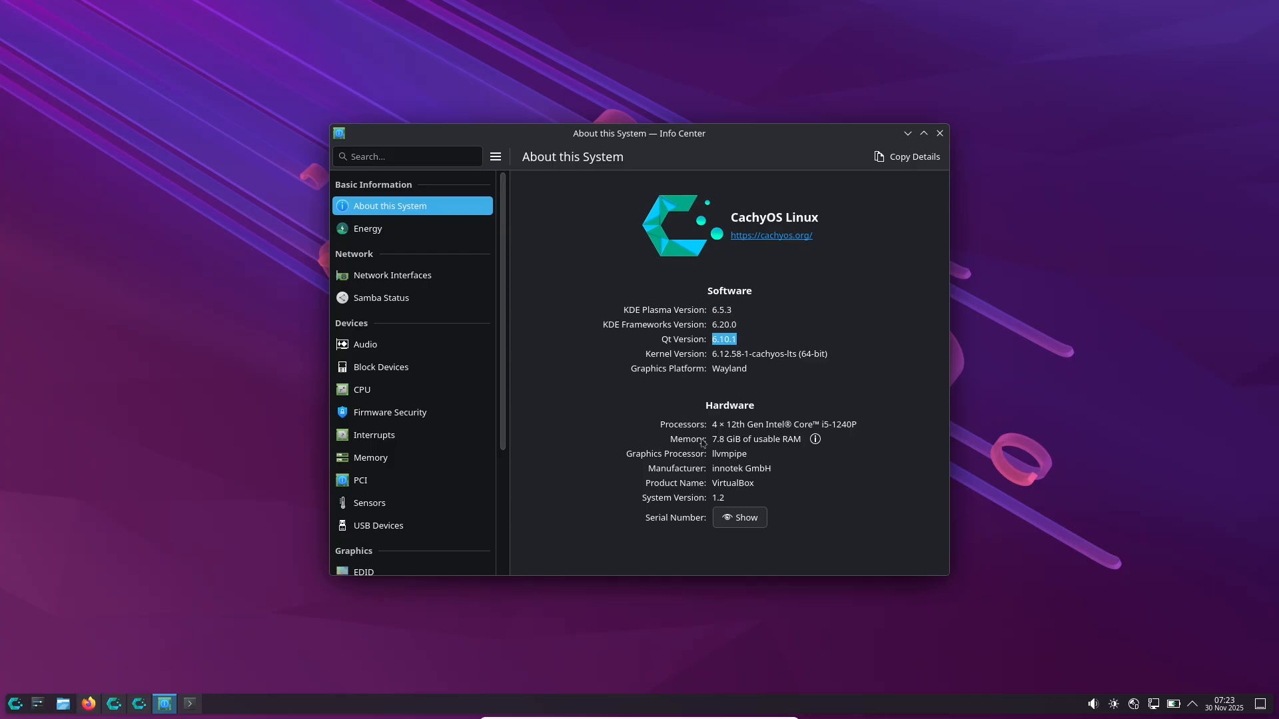
double_click(768, 354)
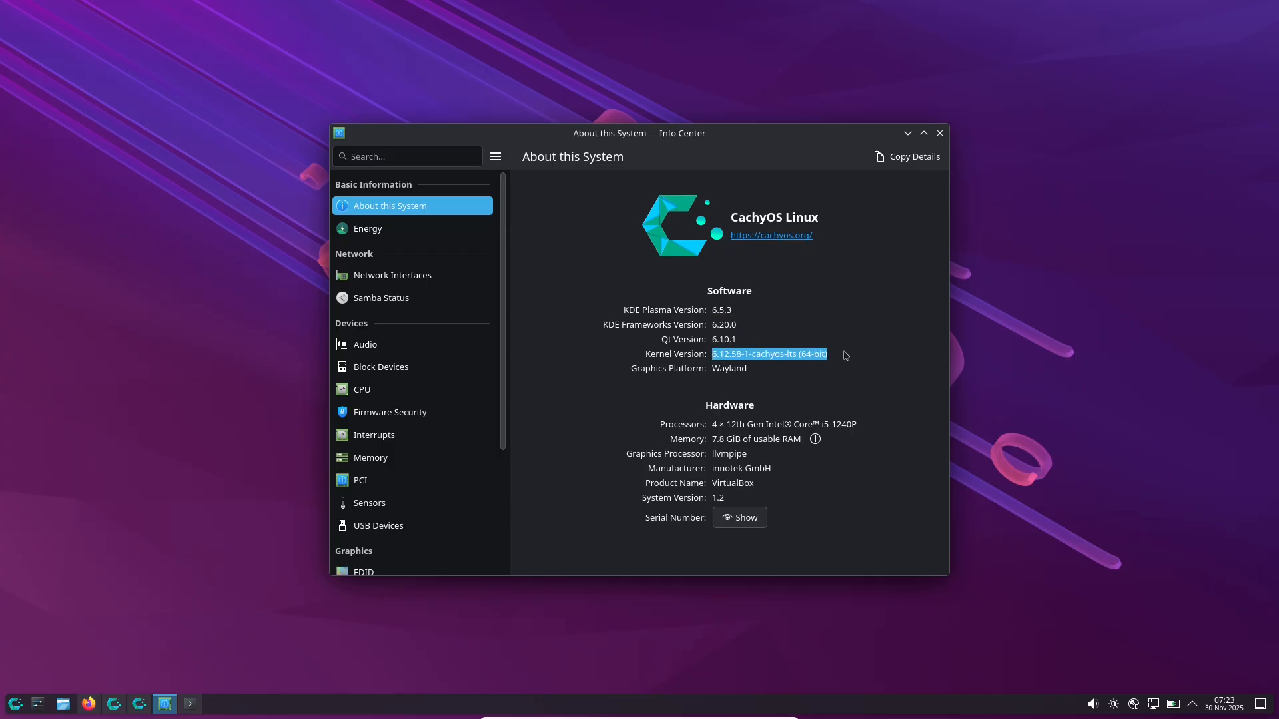
mouse_move(715, 412)
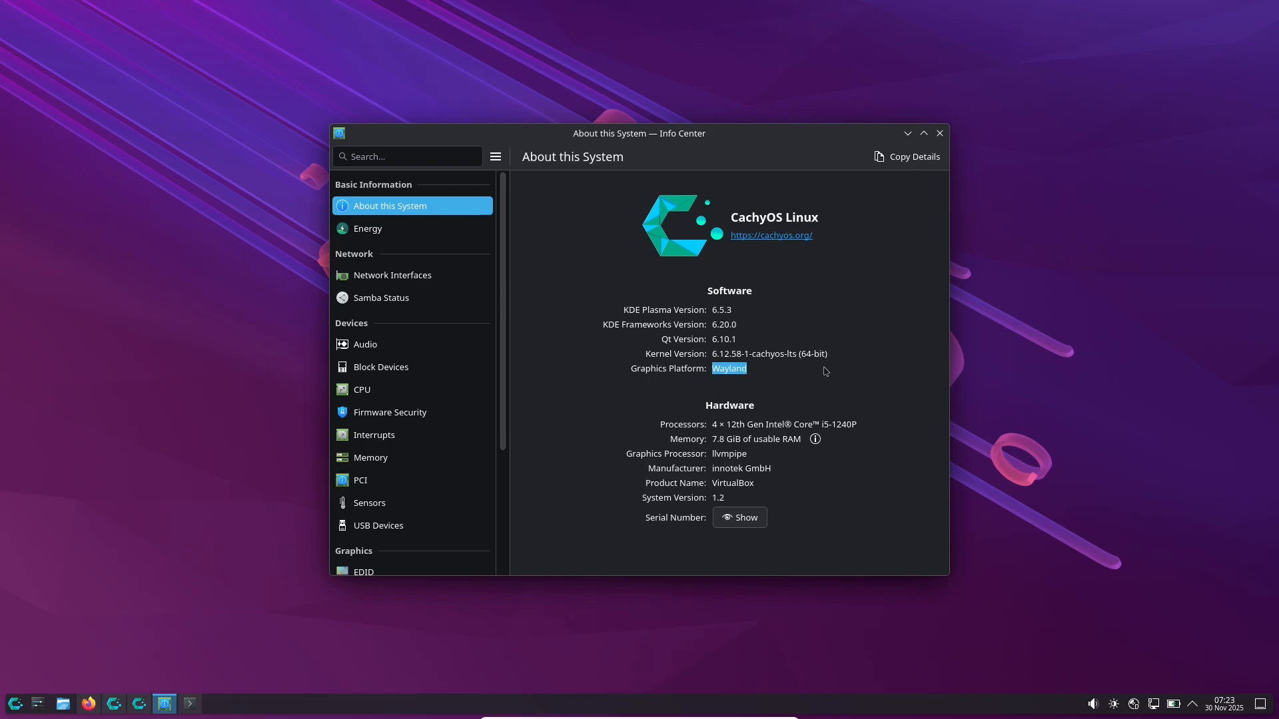
mouse_move(677, 373)
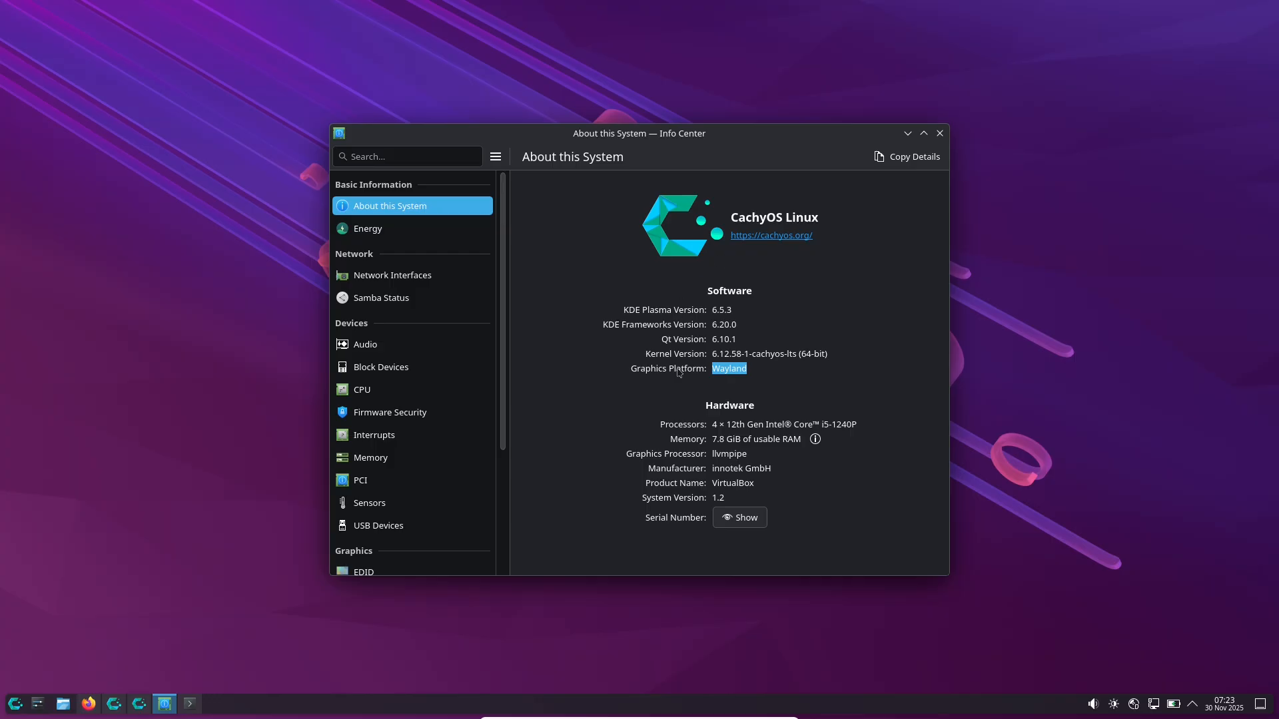
mouse_move(658, 291)
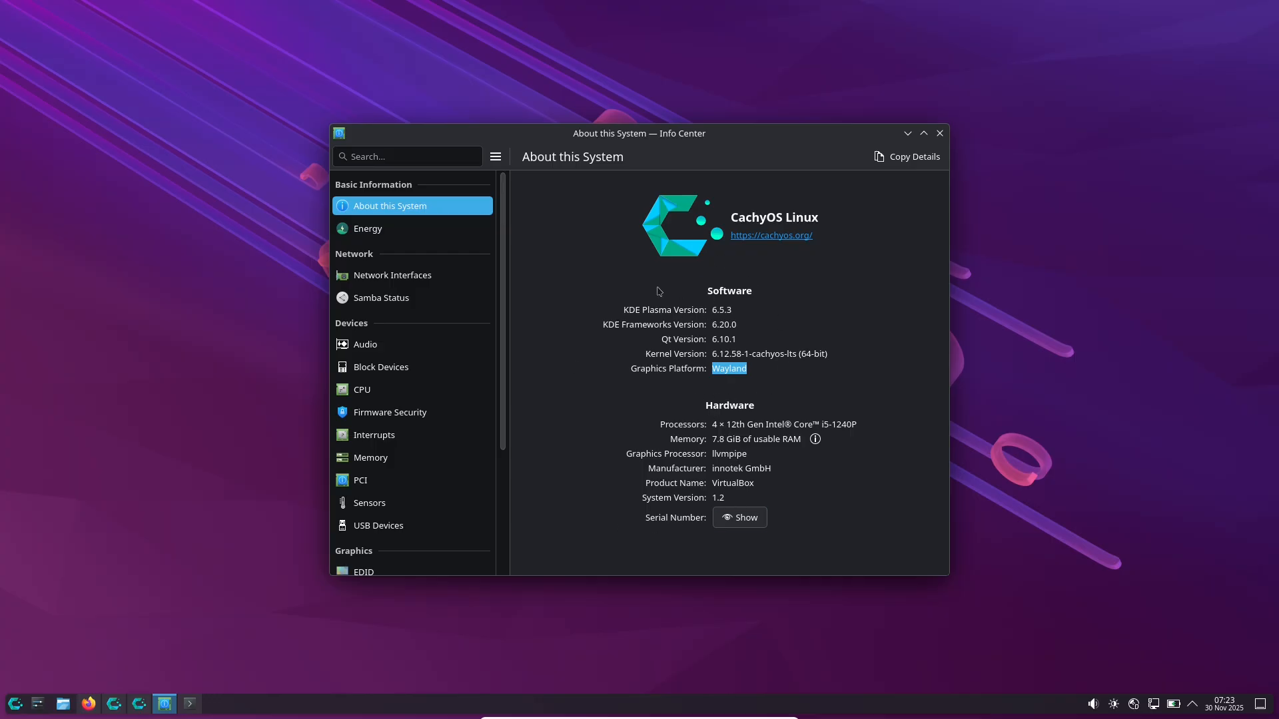
Step: Close Info Center, launch CachyOS Hello, and open its Release info
click(938, 134)
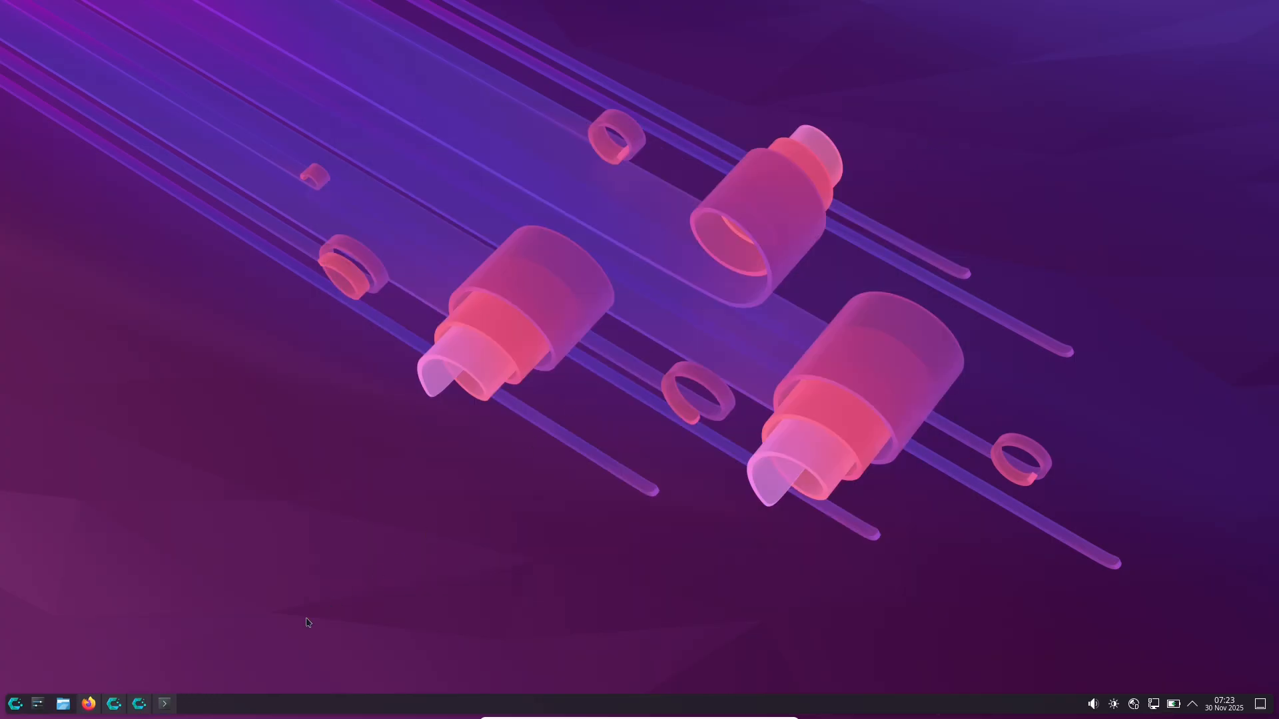
click(112, 703)
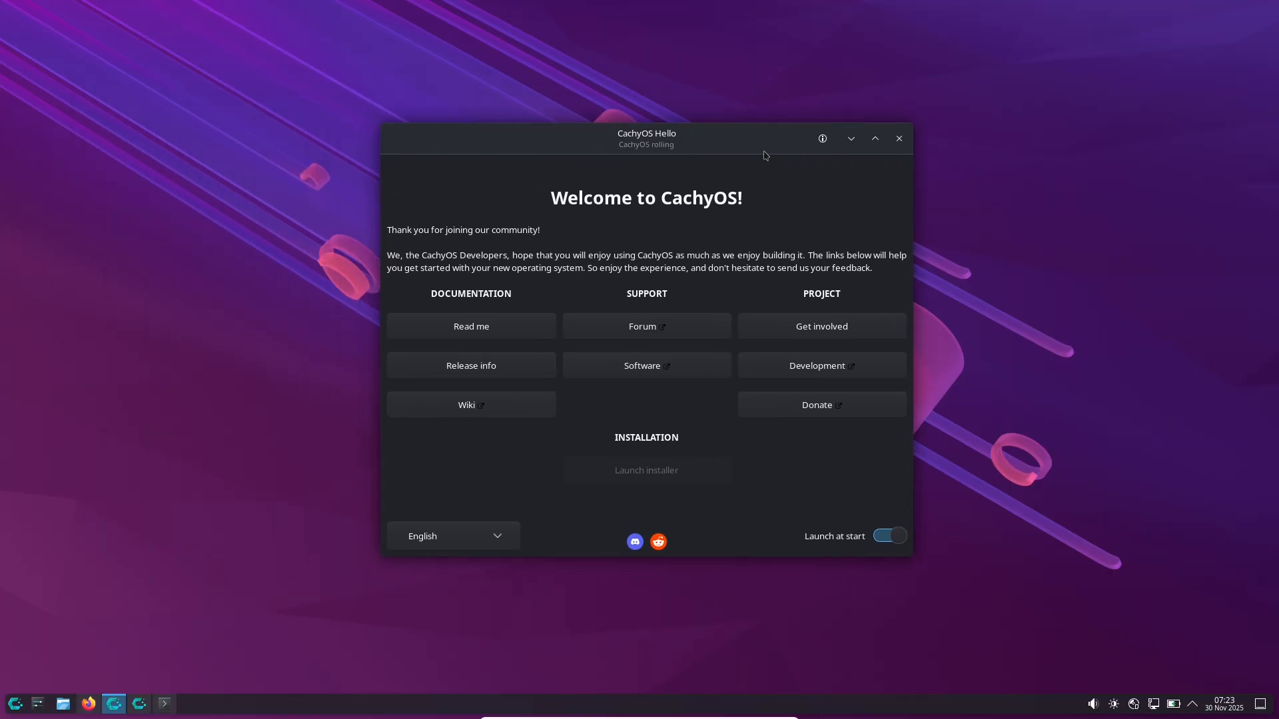
click(821, 138)
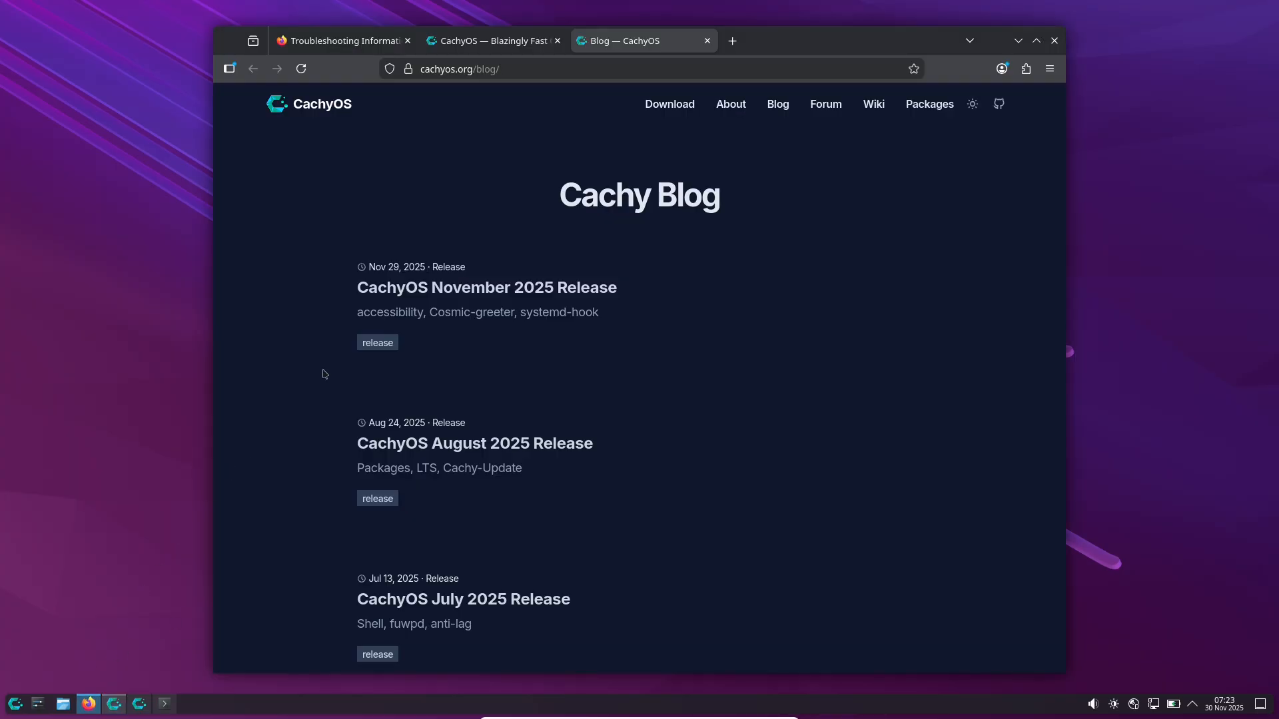
Step: Maximize Firefox and open the 'CachyOS November 2025 Release' blog post
click(1035, 40)
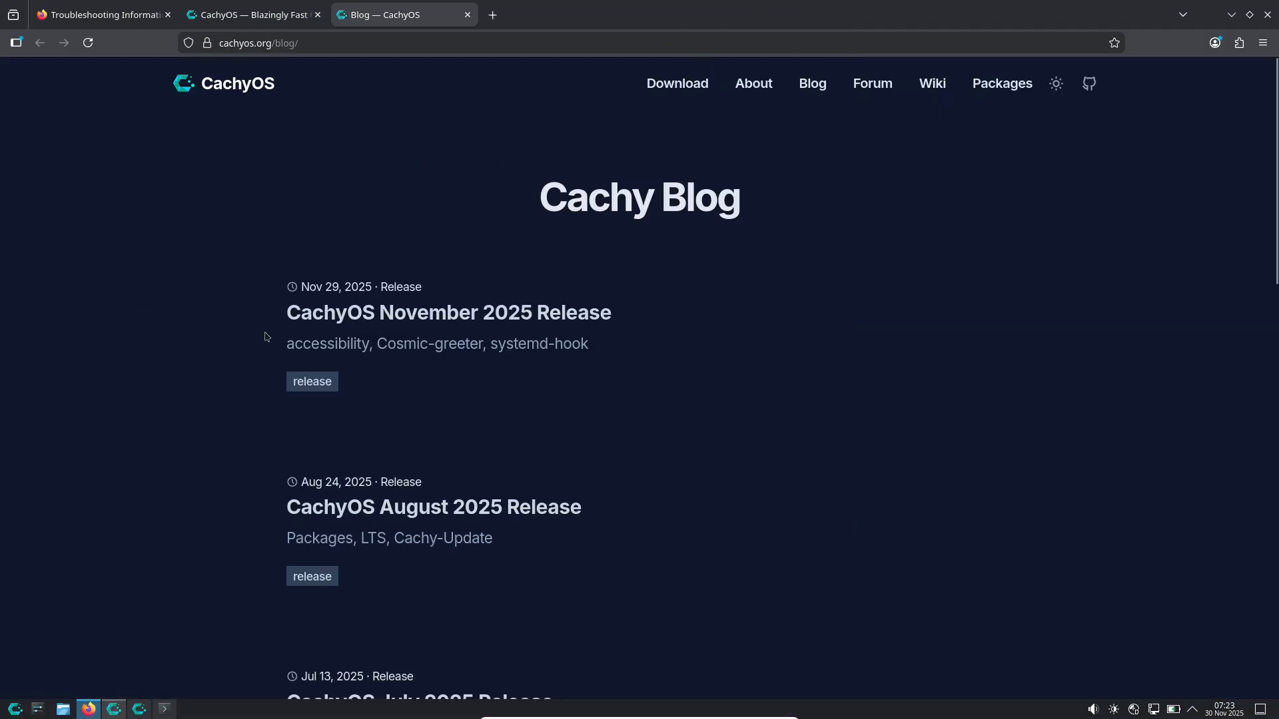
double_click(447, 313)
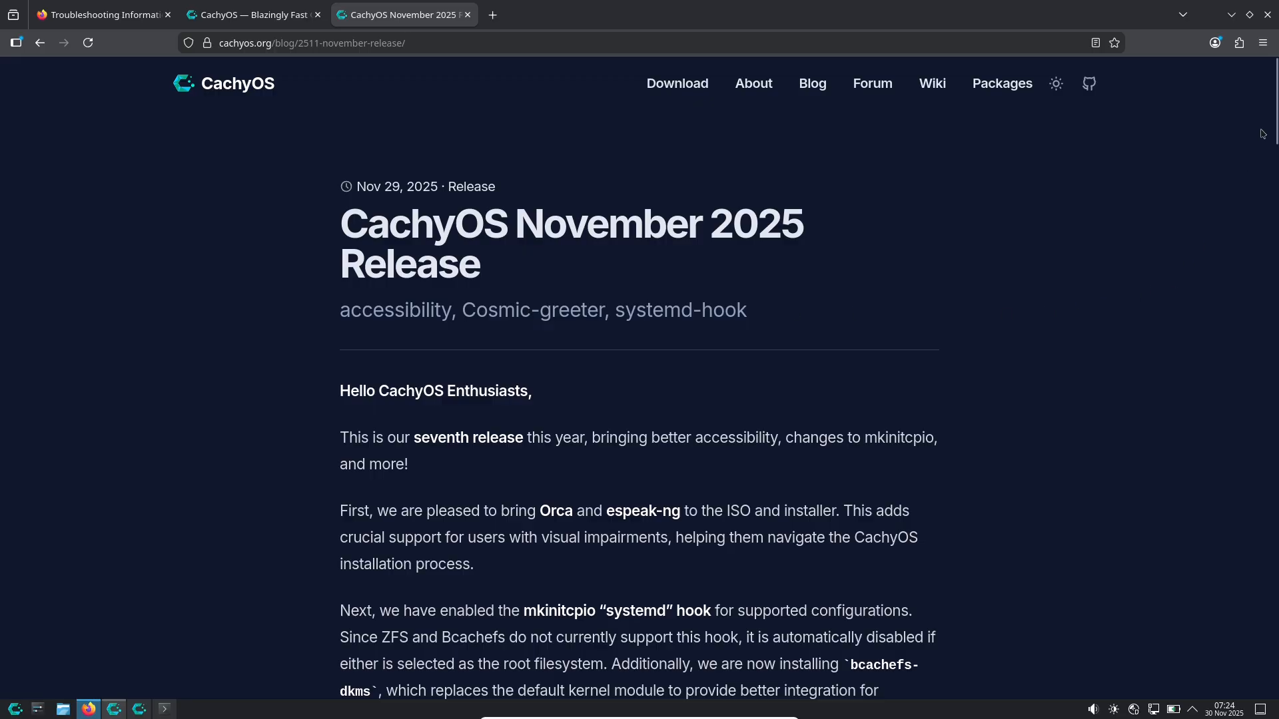
scroll(down, 3)
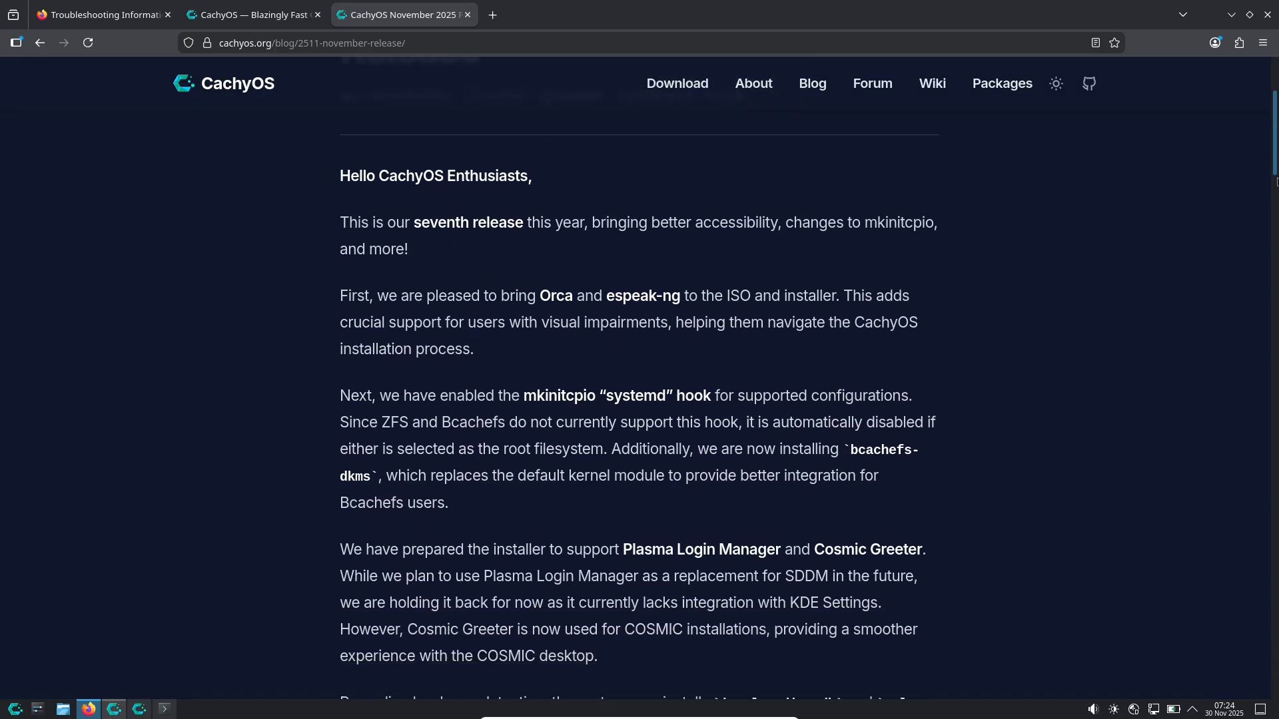
scroll(down, 3)
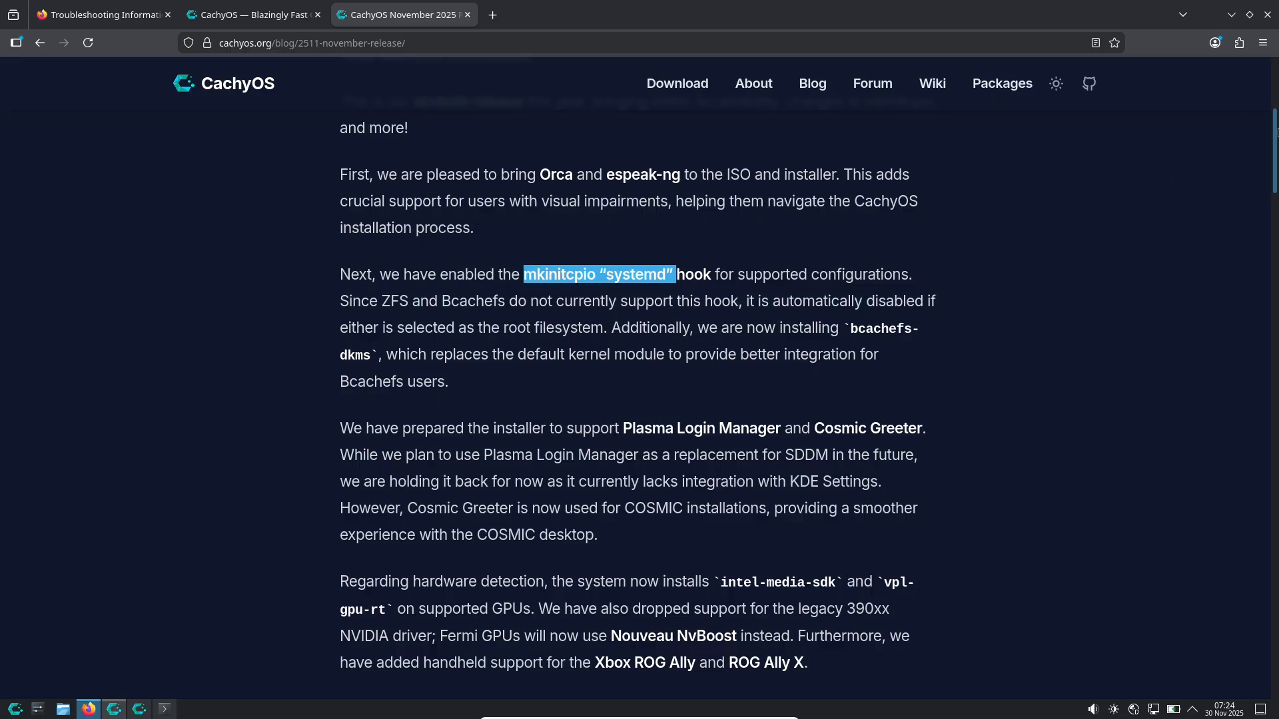
scroll(down, 3)
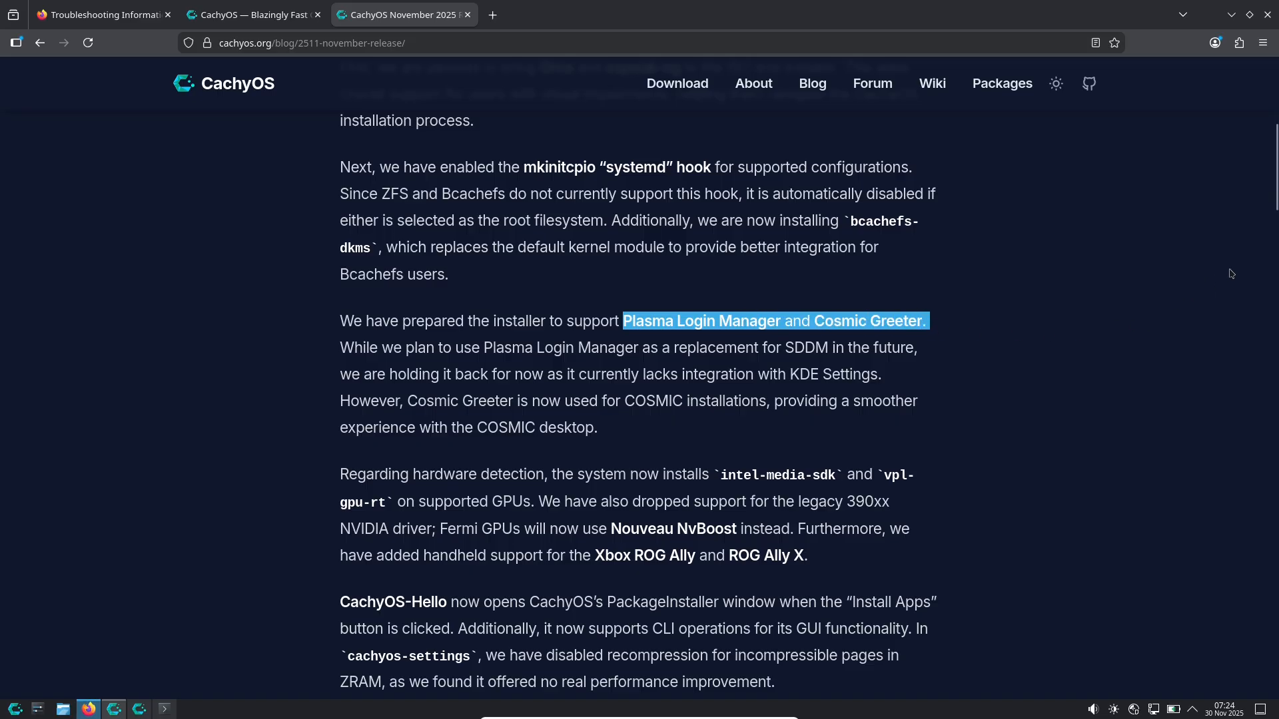
scroll(down, 3)
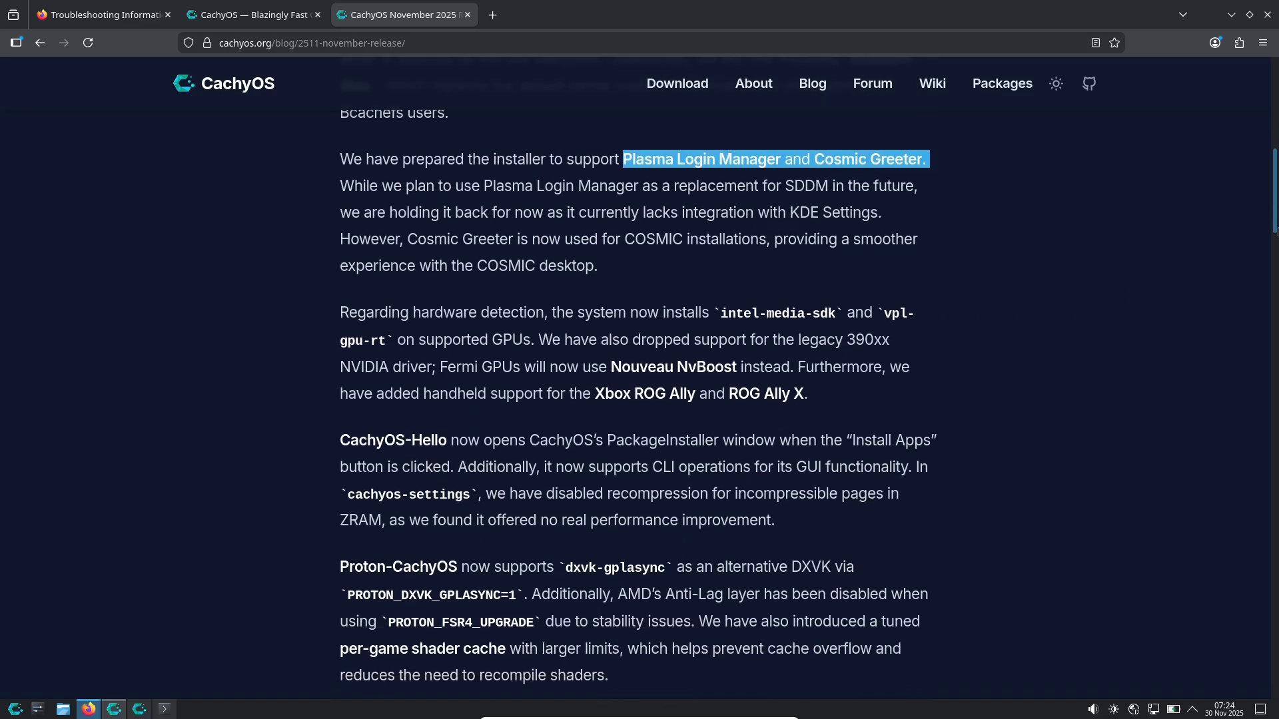
scroll(down, 3)
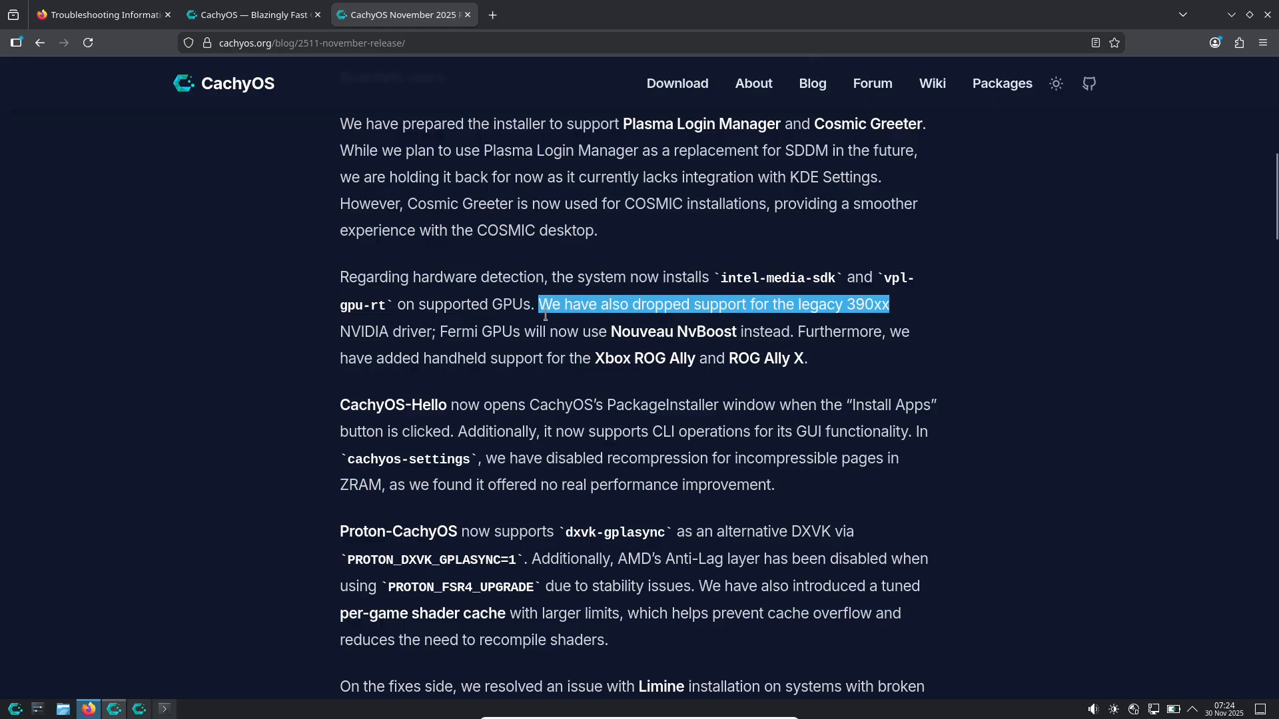
scroll(down, 3)
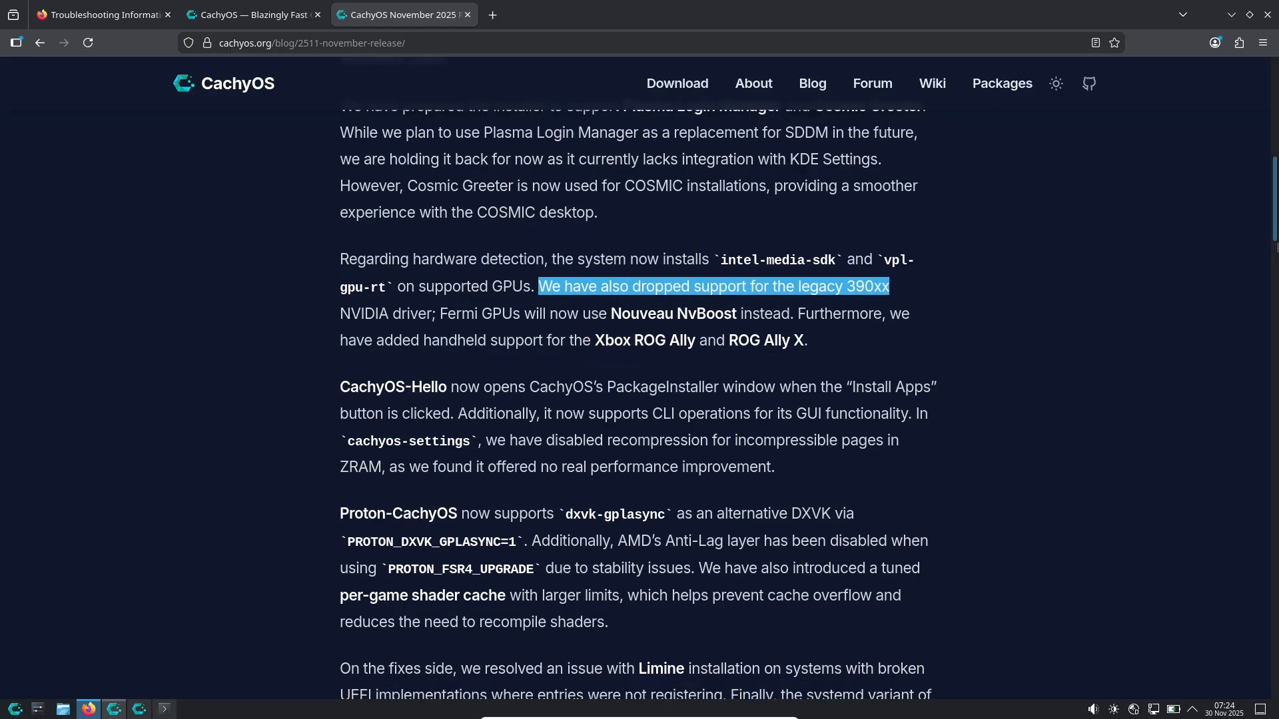
Step: Read the release notes, highlighting the DXVK environment variable passage, down to Download
scroll(down, 3)
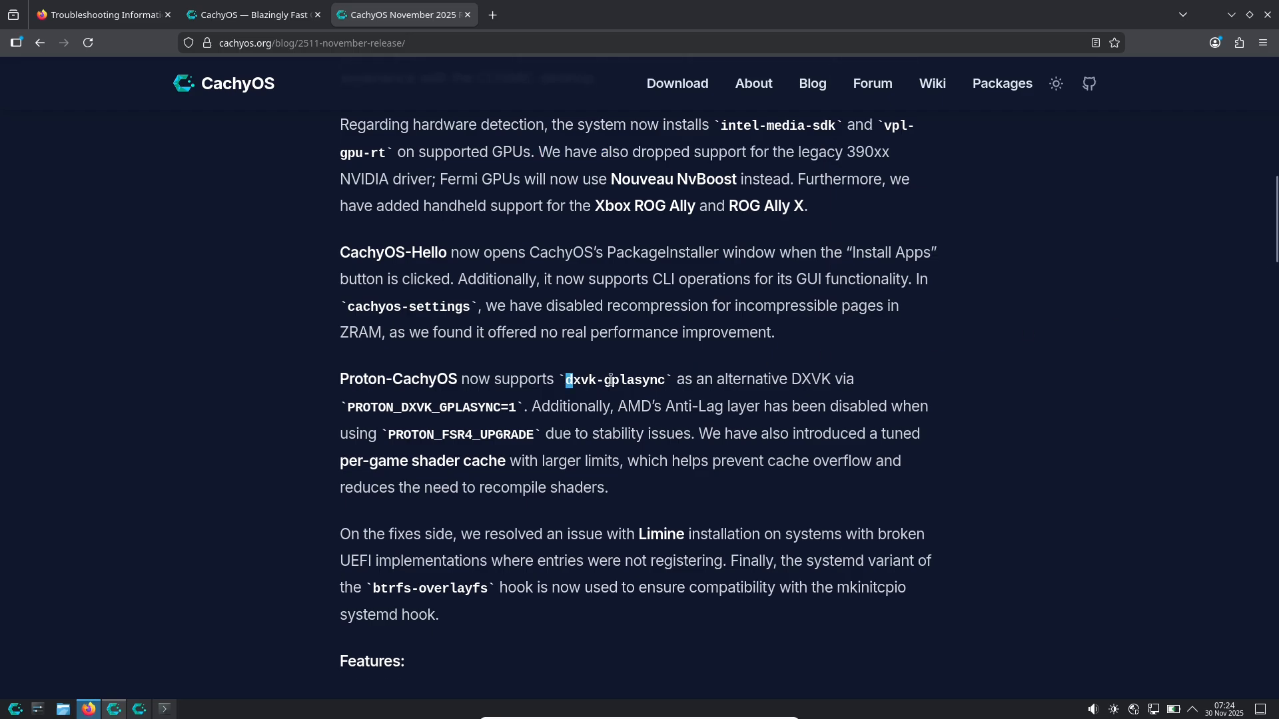
double_click(613, 381)
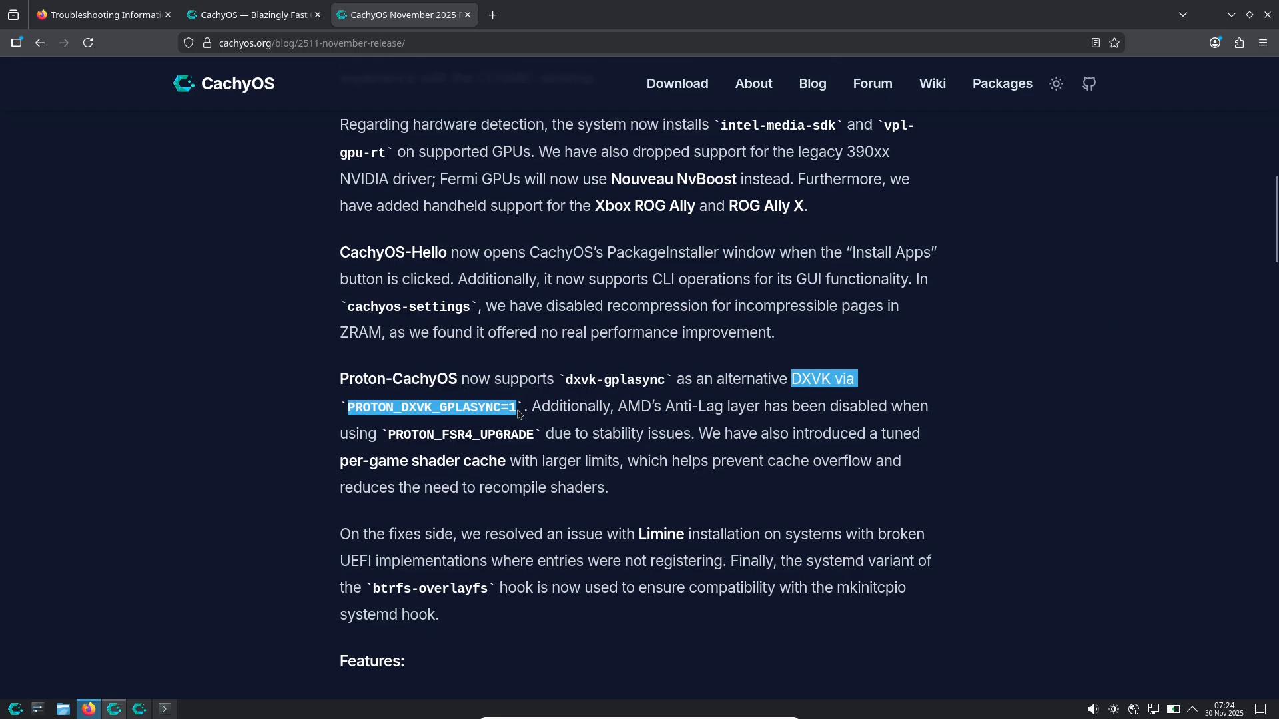
mouse_move(380, 429)
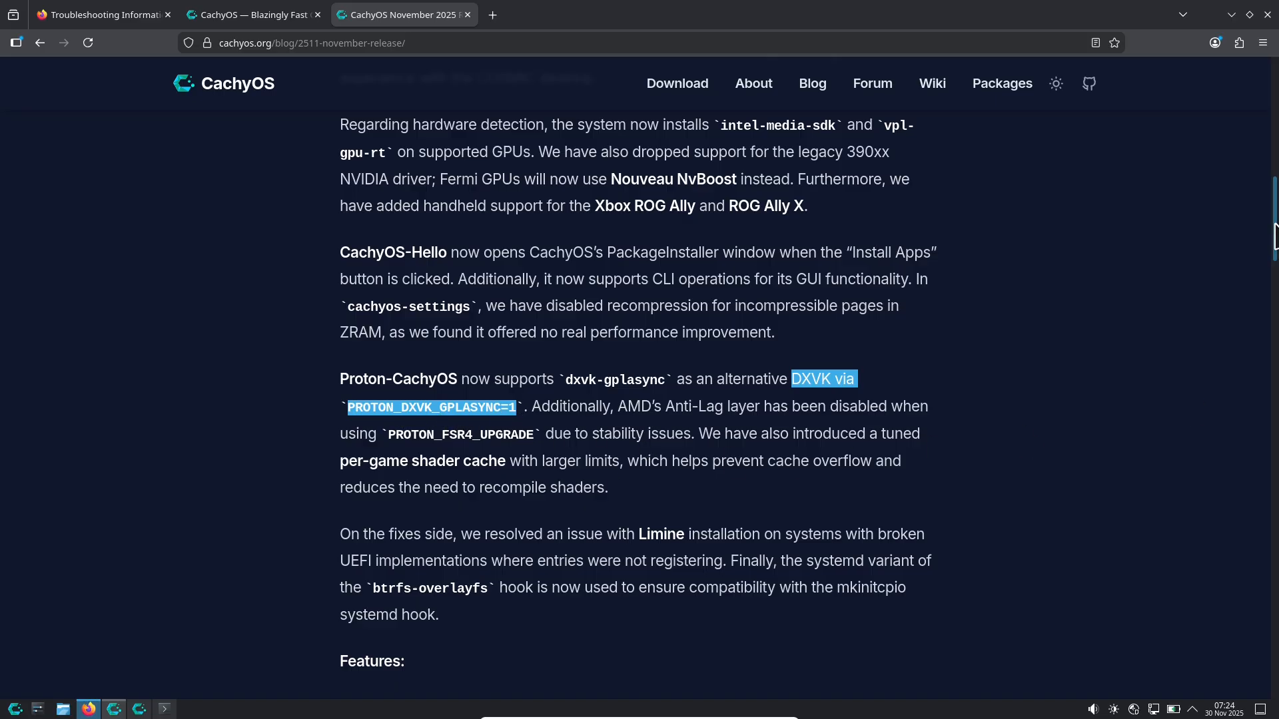
scroll(down, 3)
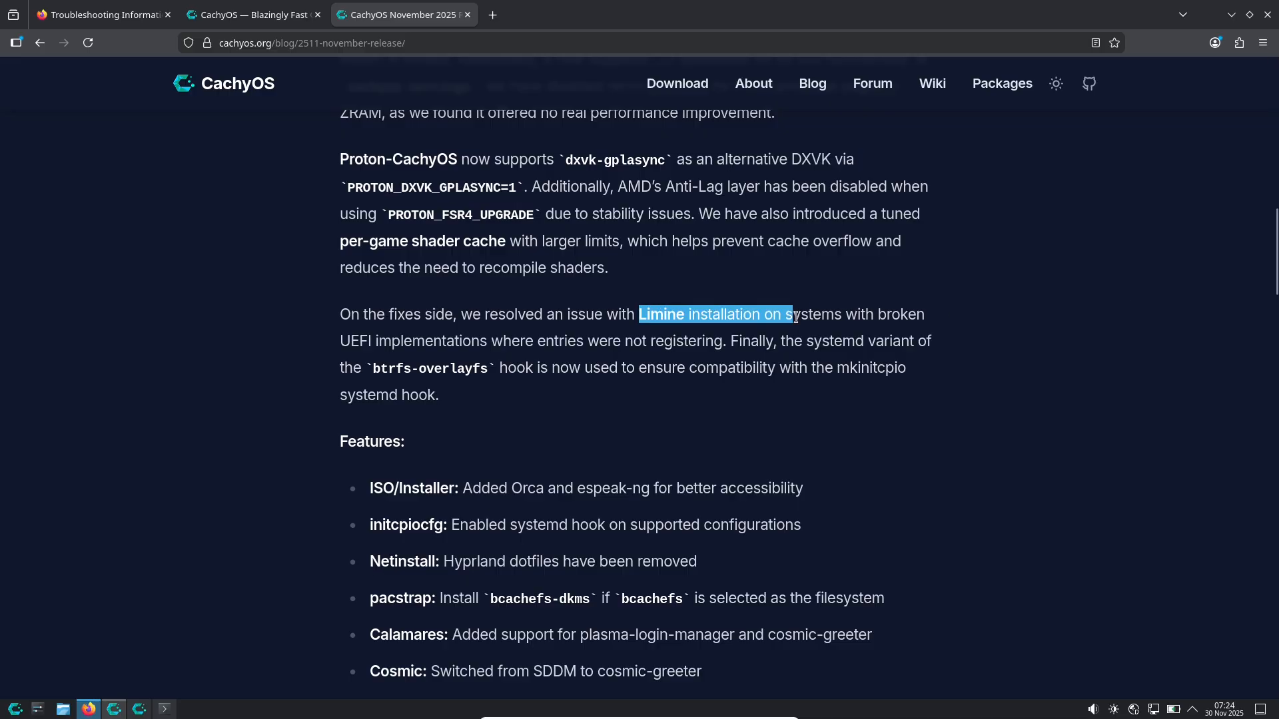
scroll(down, 3)
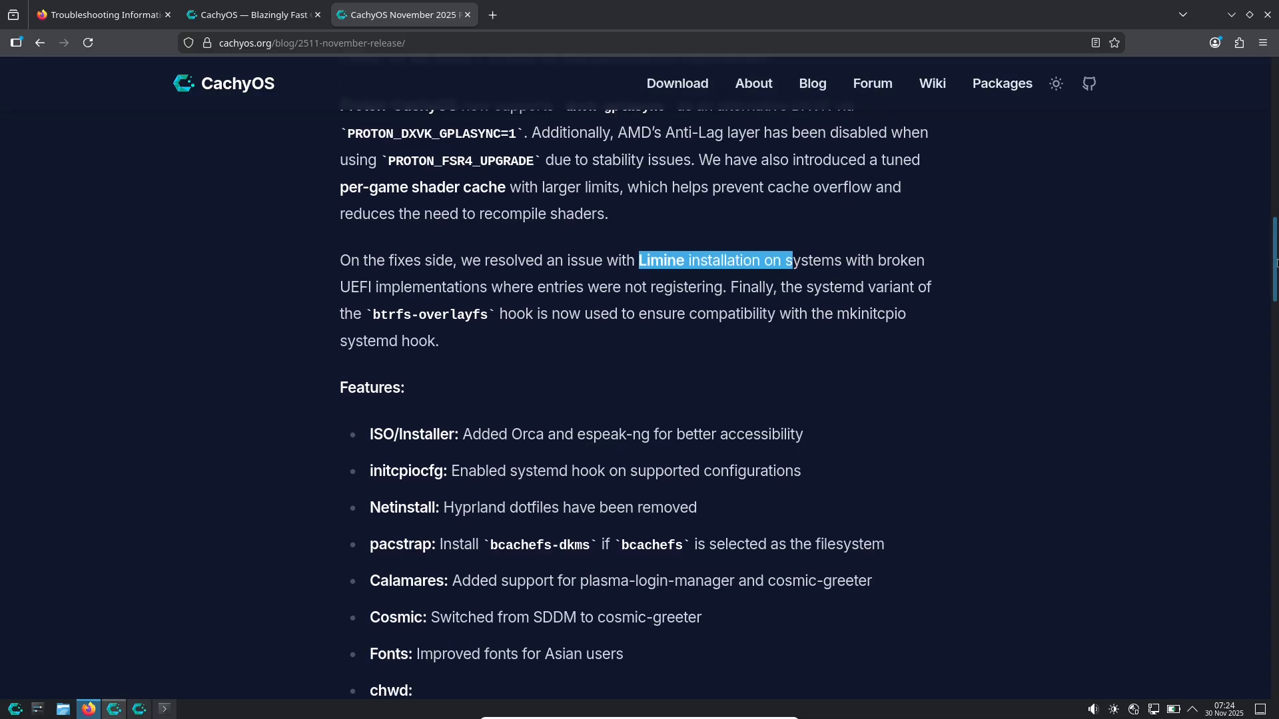
scroll(down, 3)
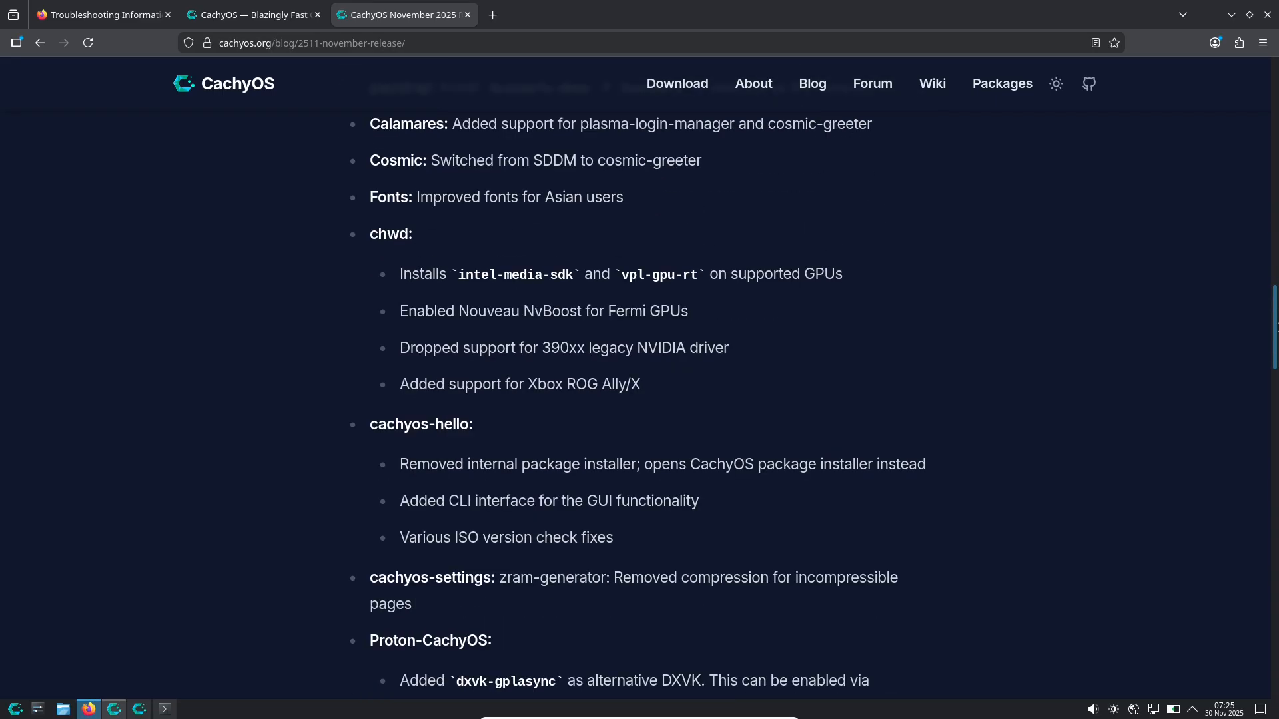
scroll(down, 3)
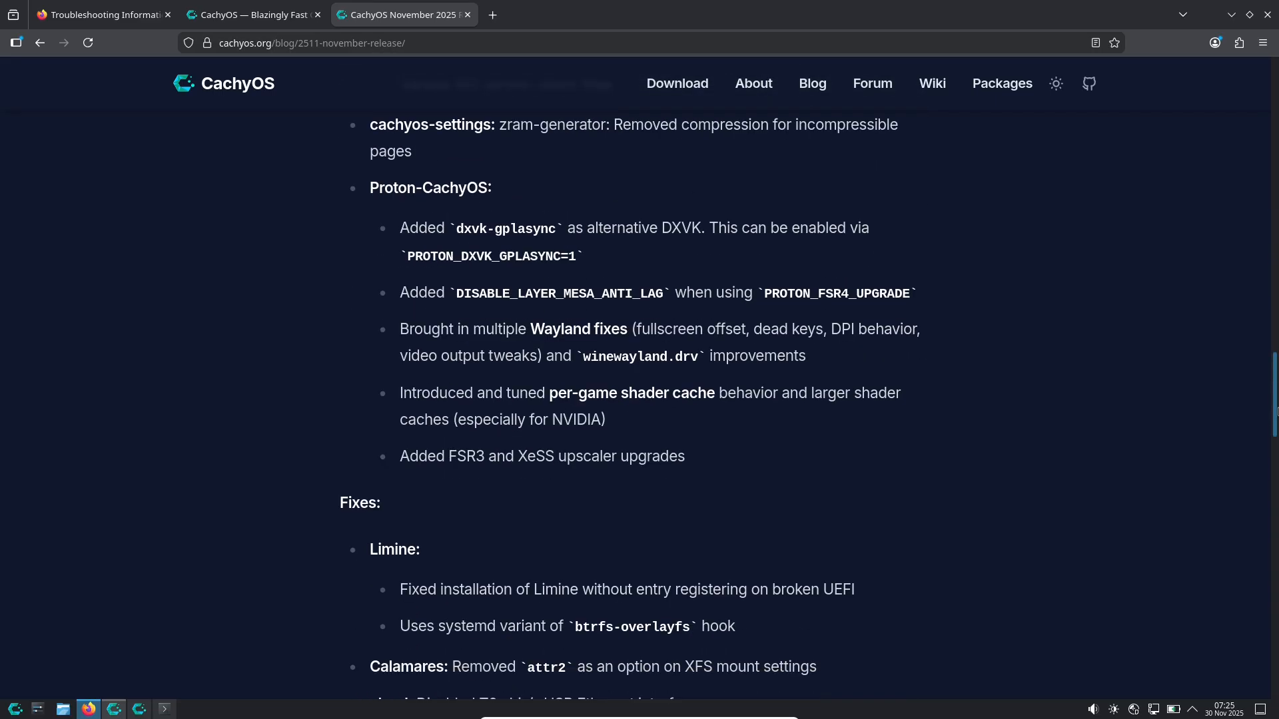
scroll(down, 3)
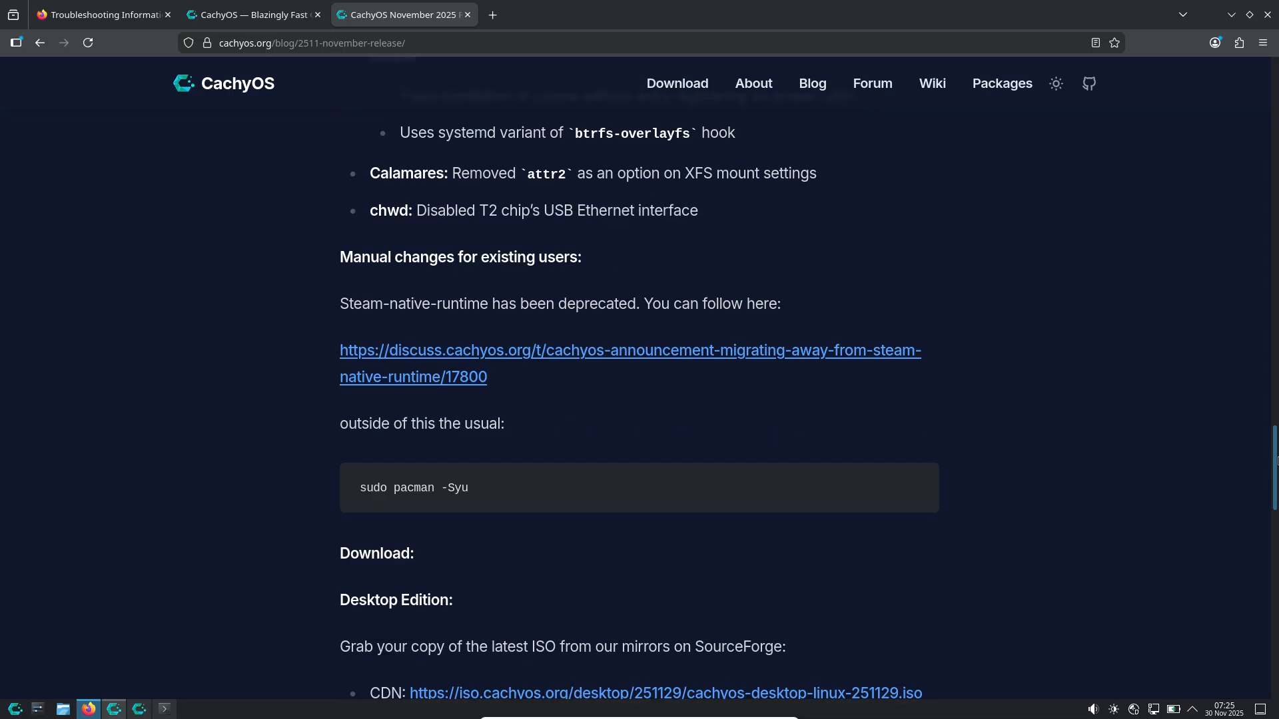
scroll(down, 3)
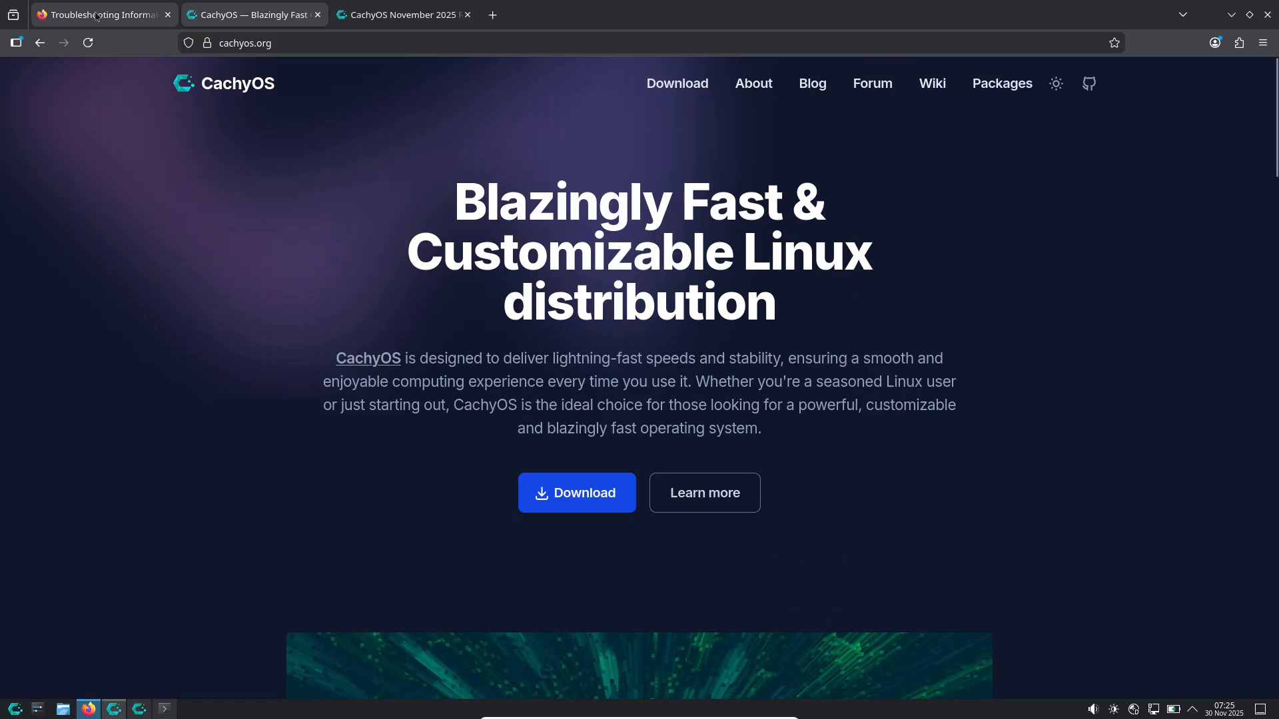
Step: Review the kernel and graphics details on Firefox's Troubleshooting Information page
click(102, 14)
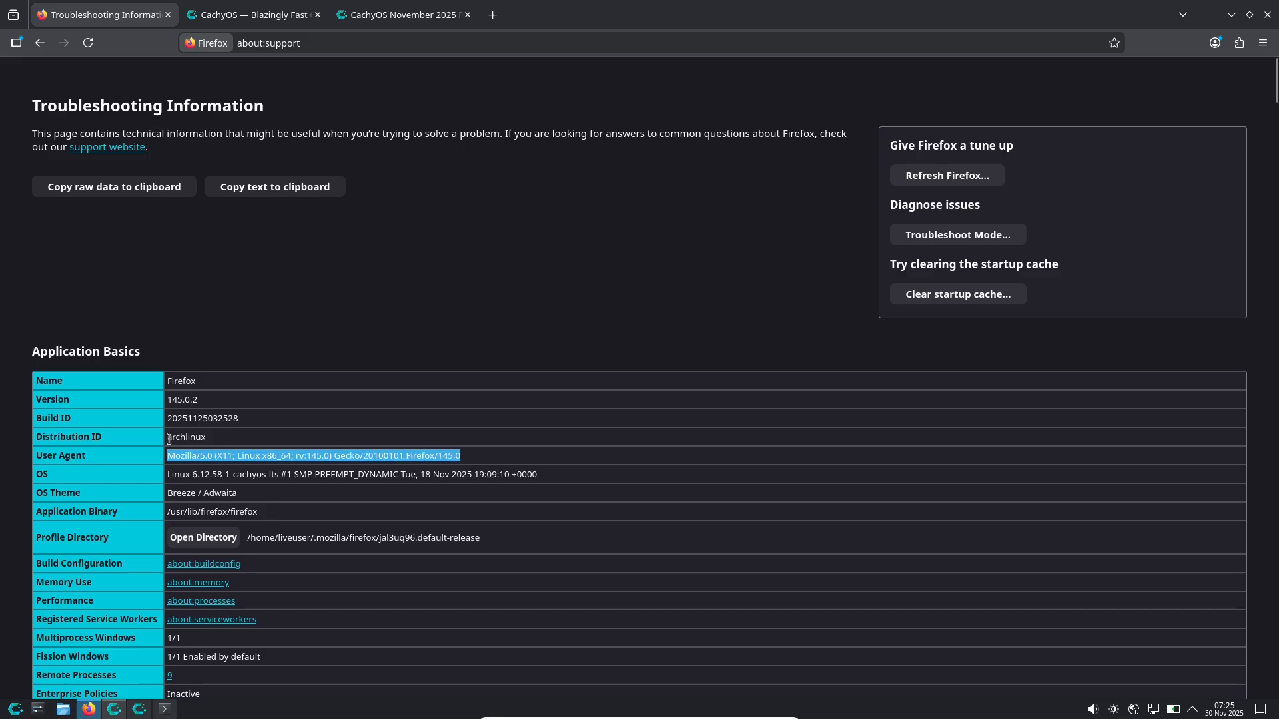
double_click(186, 437)
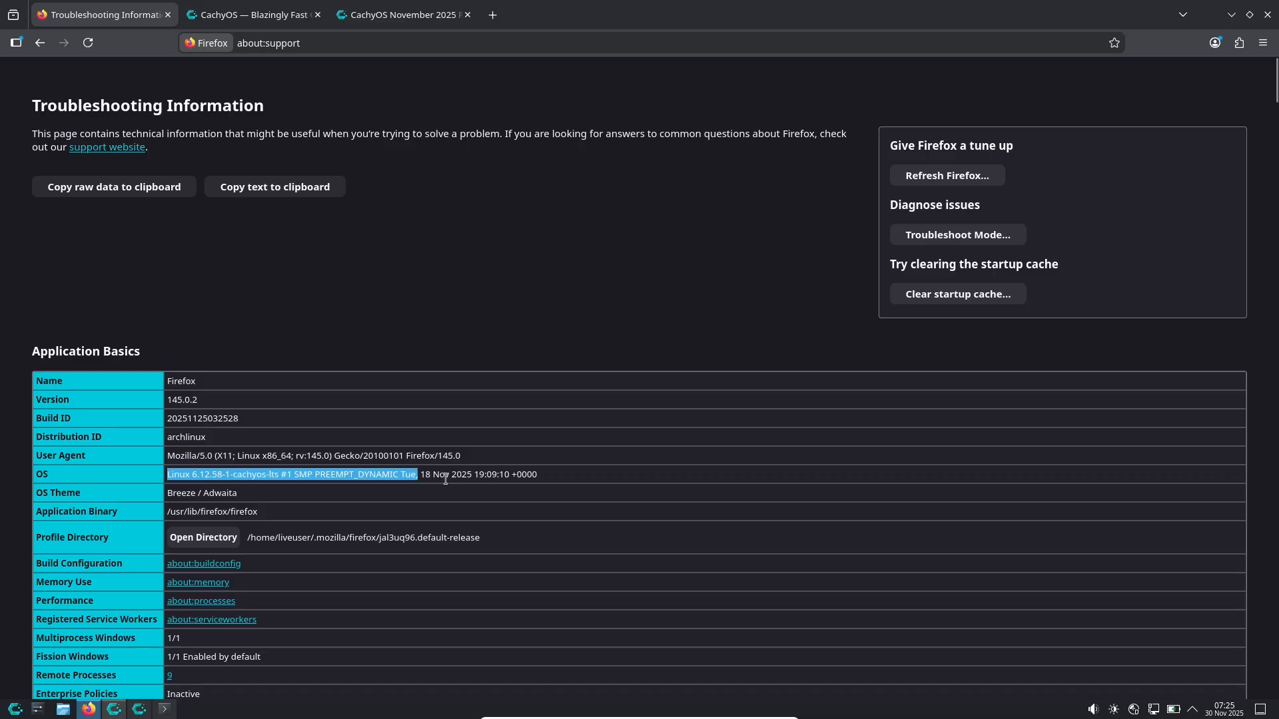
scroll(down, 3)
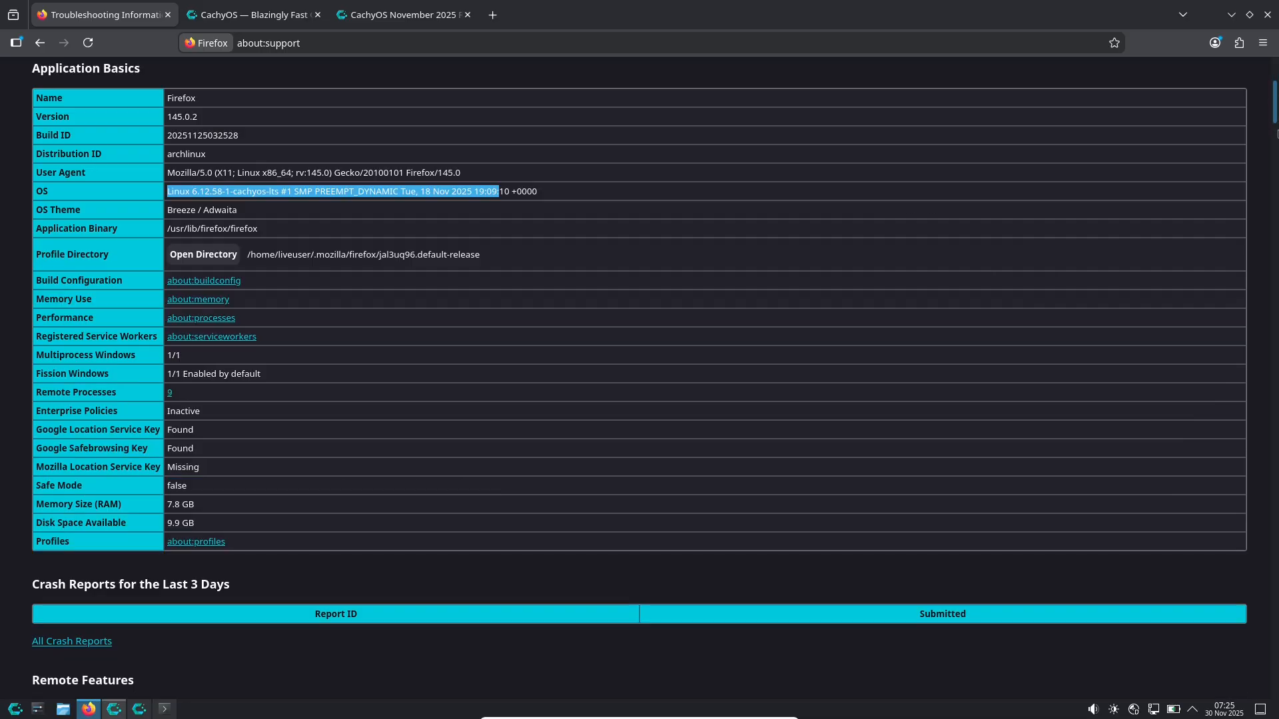
scroll(down, 3)
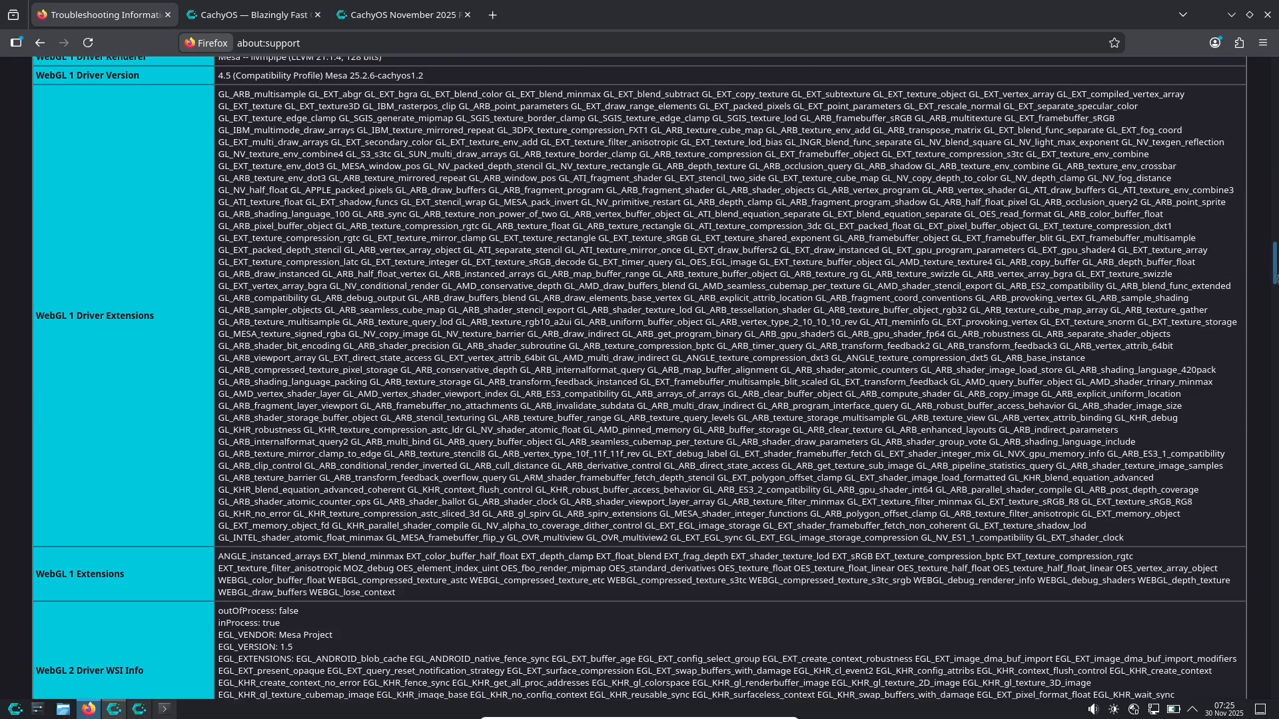
scroll(down, 3)
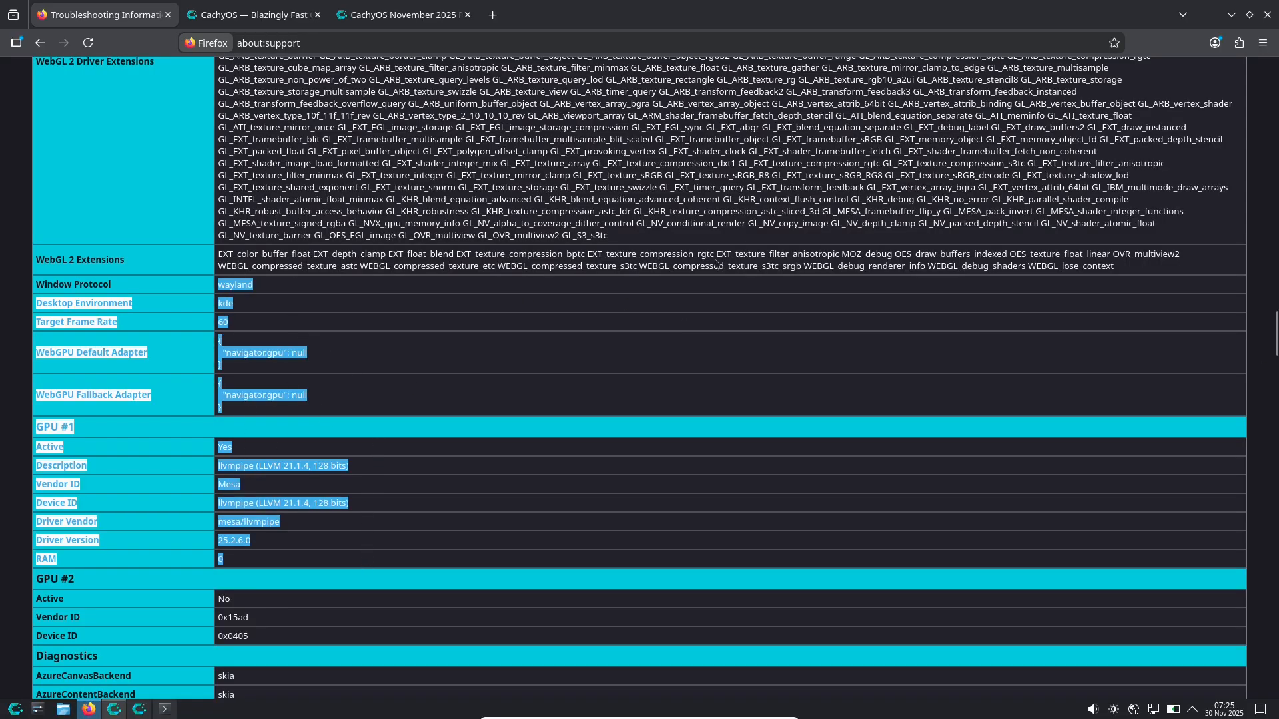
Step: Check CachyOS Hello's version in About, close it, and start the installer
click(399, 15)
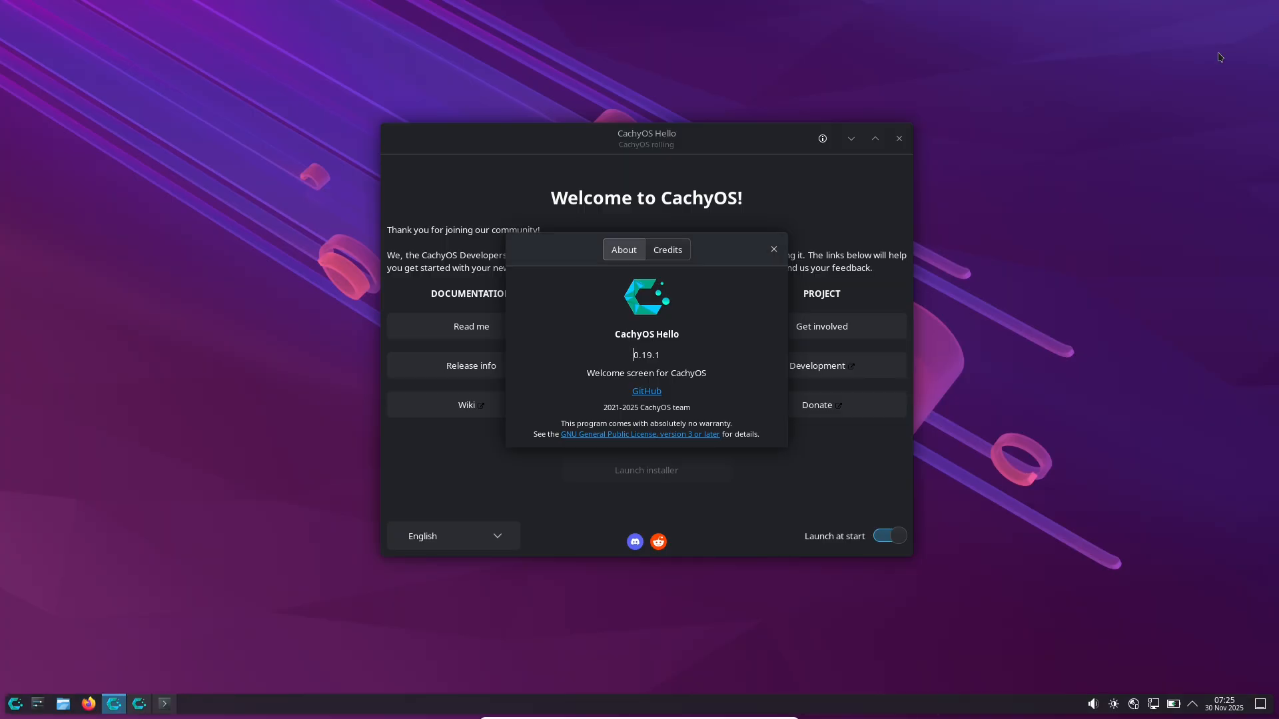
double_click(645, 355)
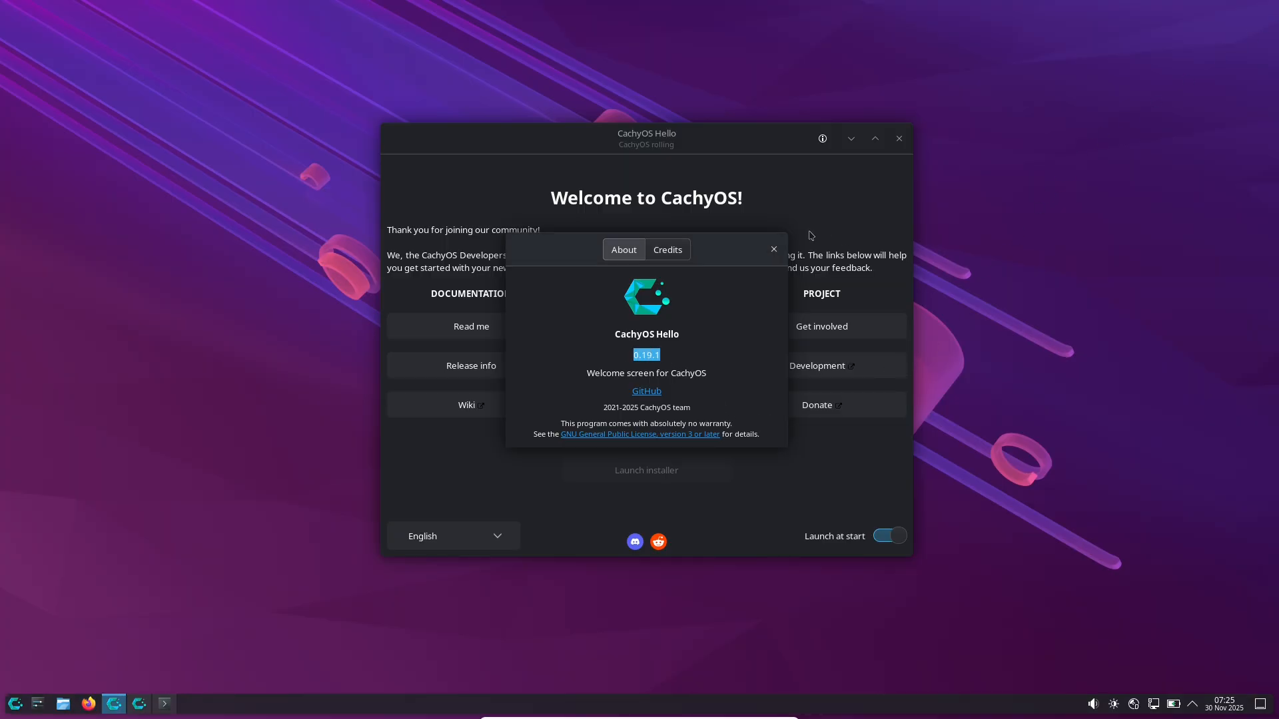
click(772, 248)
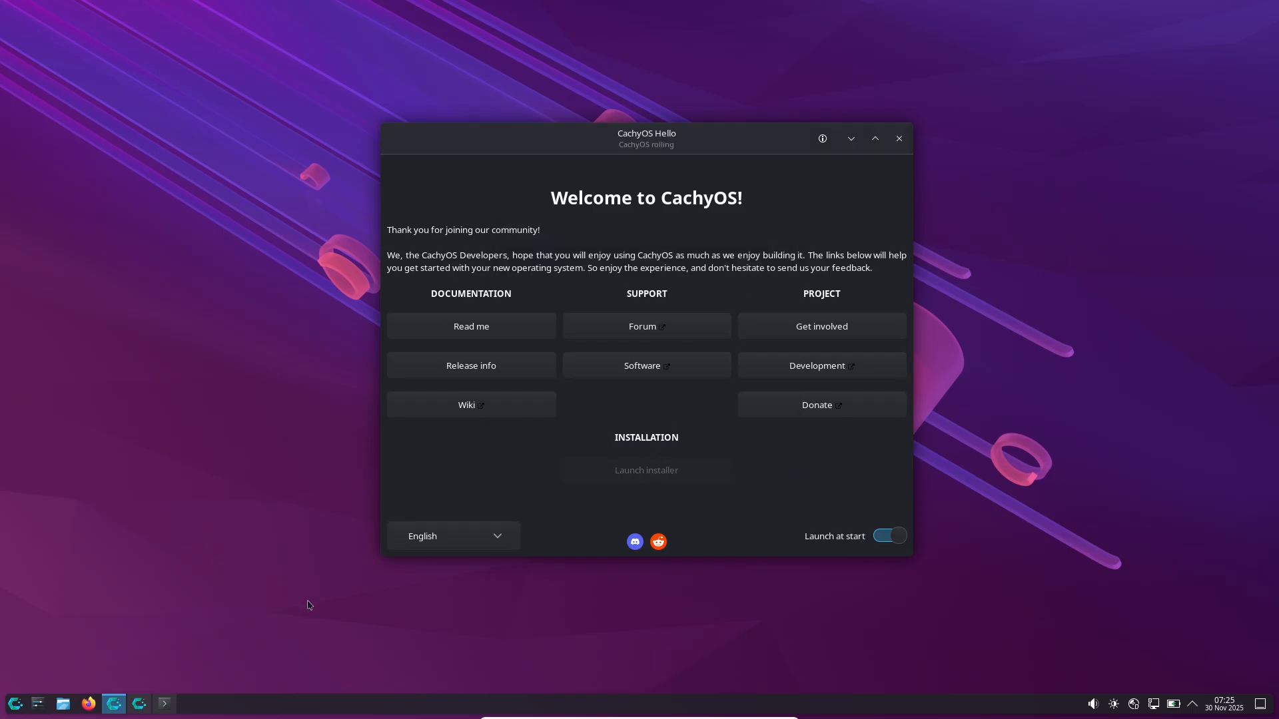
click(645, 470)
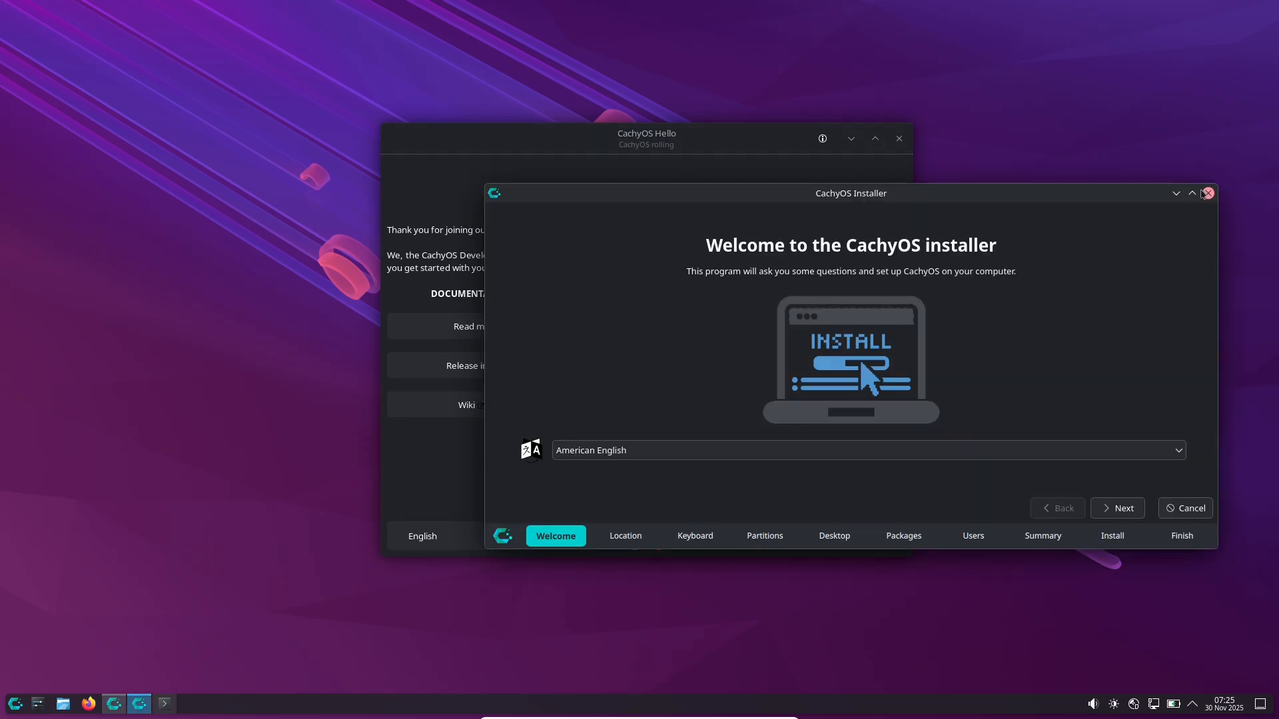
Step: Maximize the installer and set the time zone to America/Los Angeles
click(1191, 193)
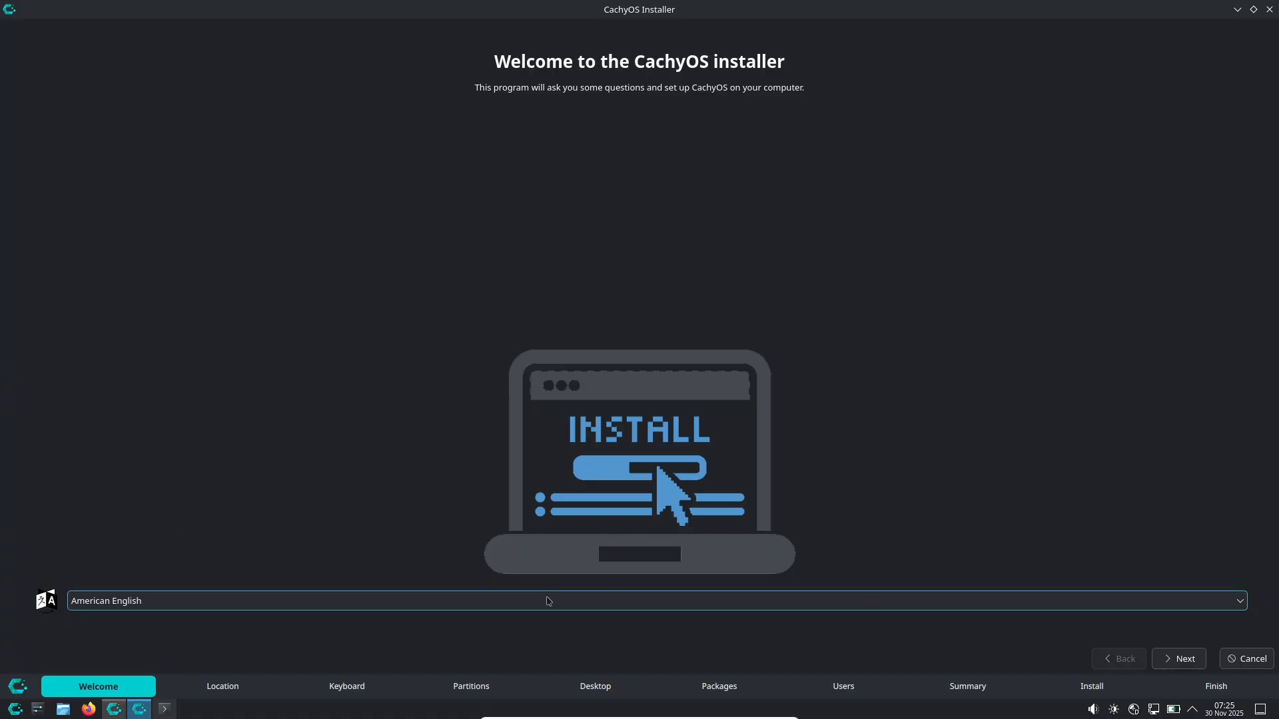
click(1258, 601)
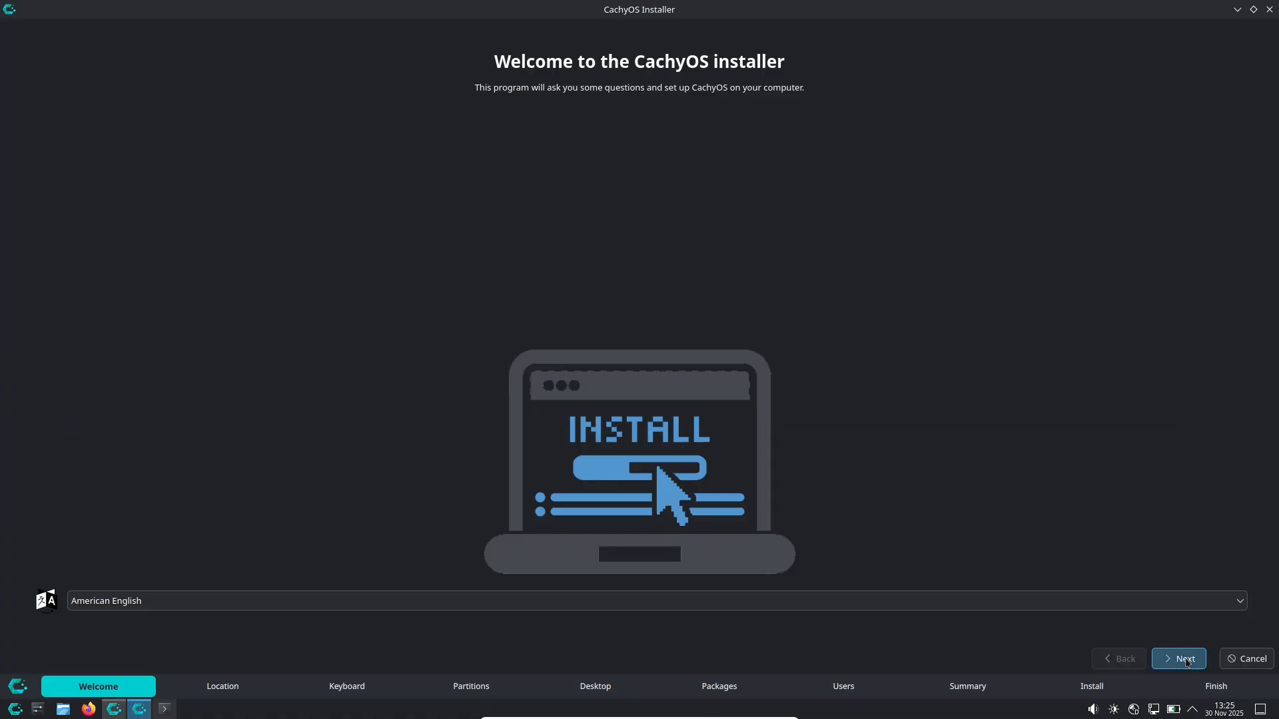
click(1177, 658)
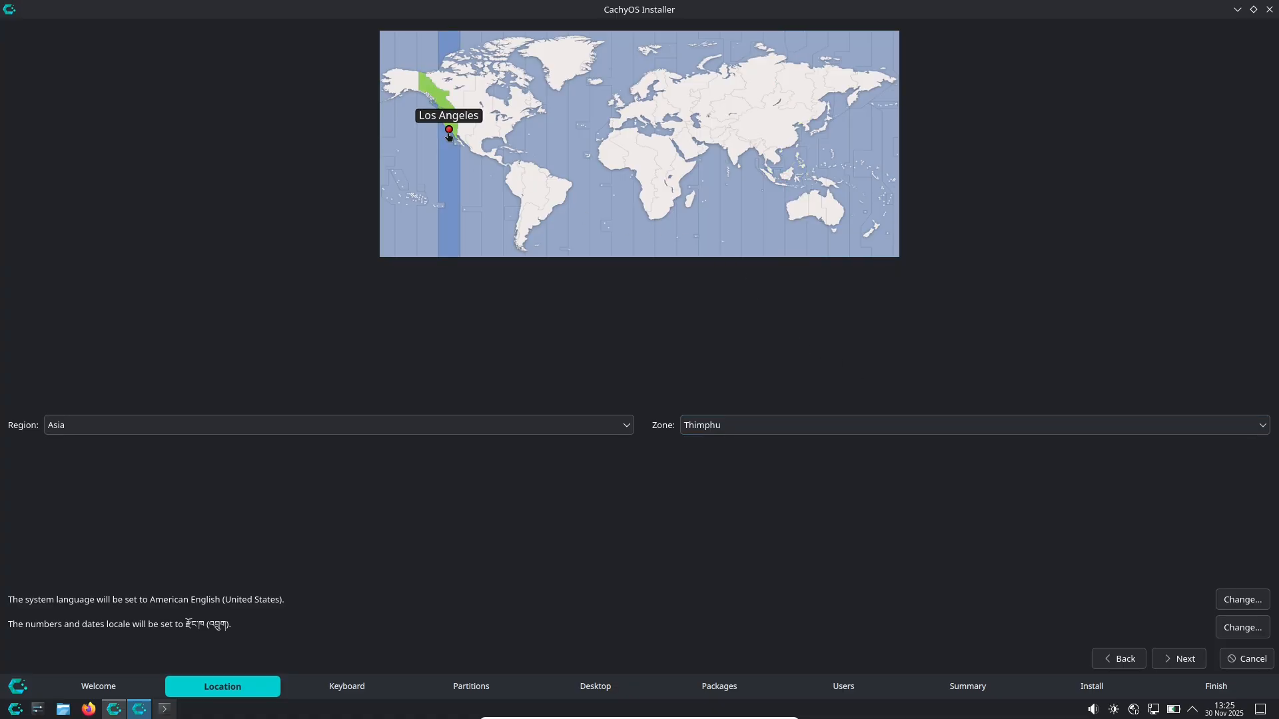
click(447, 130)
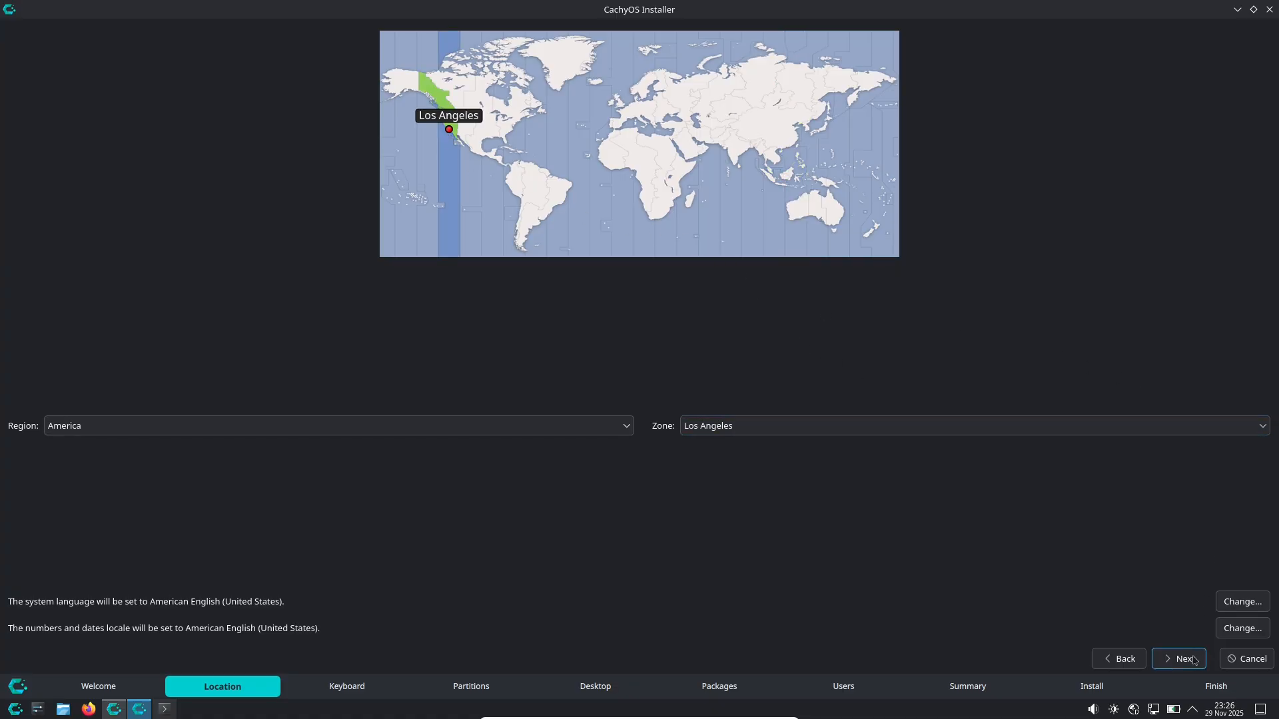
Step: Keep the default keyboard, choose Erase disk, and review the bootloader location options
click(1177, 658)
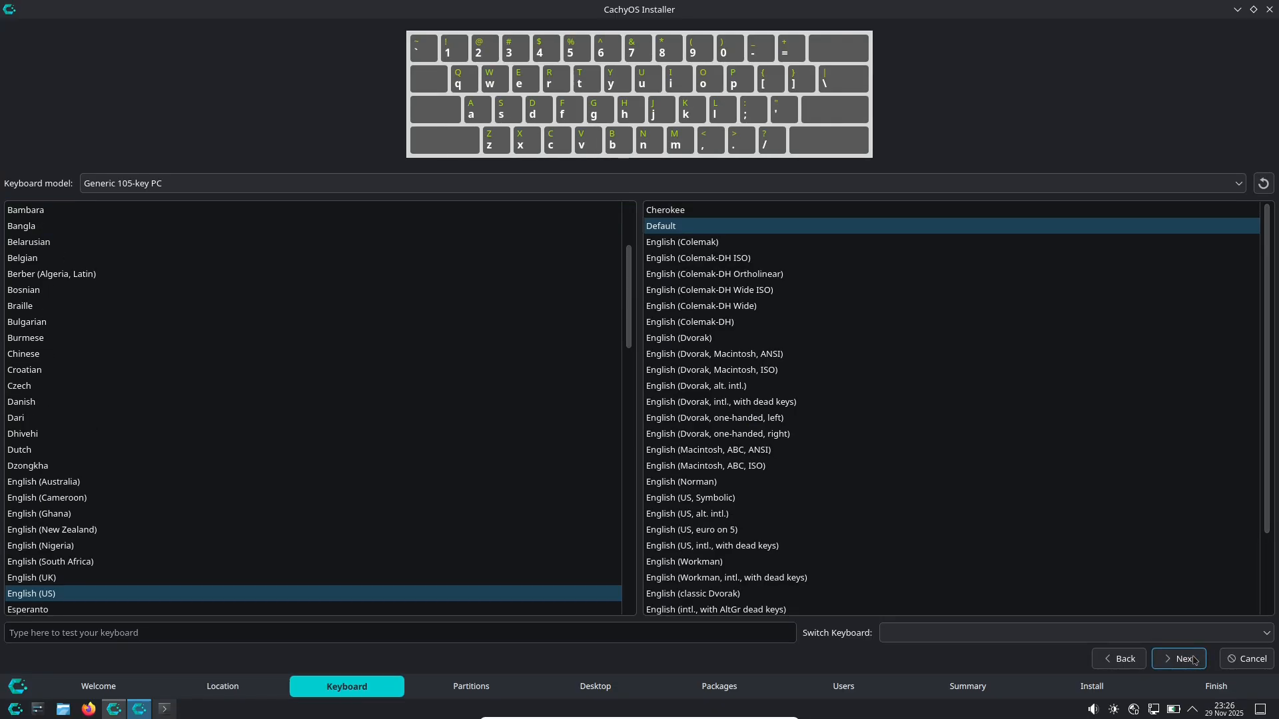
click(1177, 657)
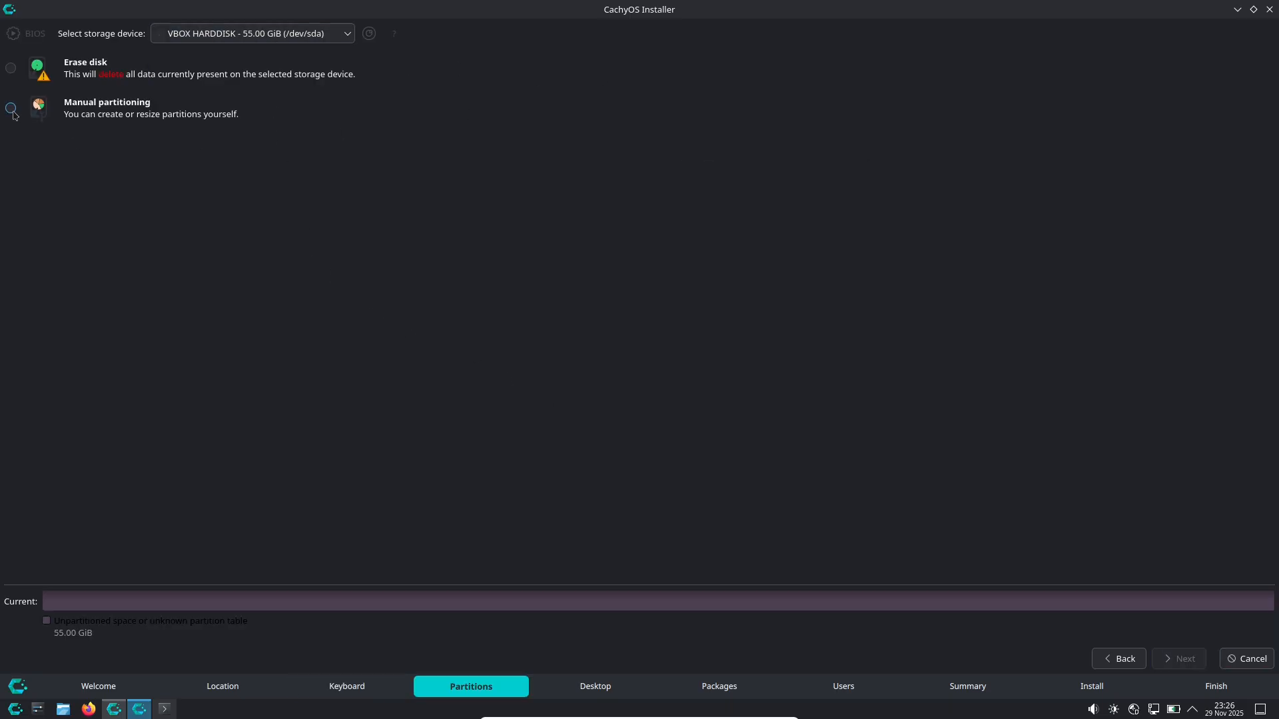
click(11, 68)
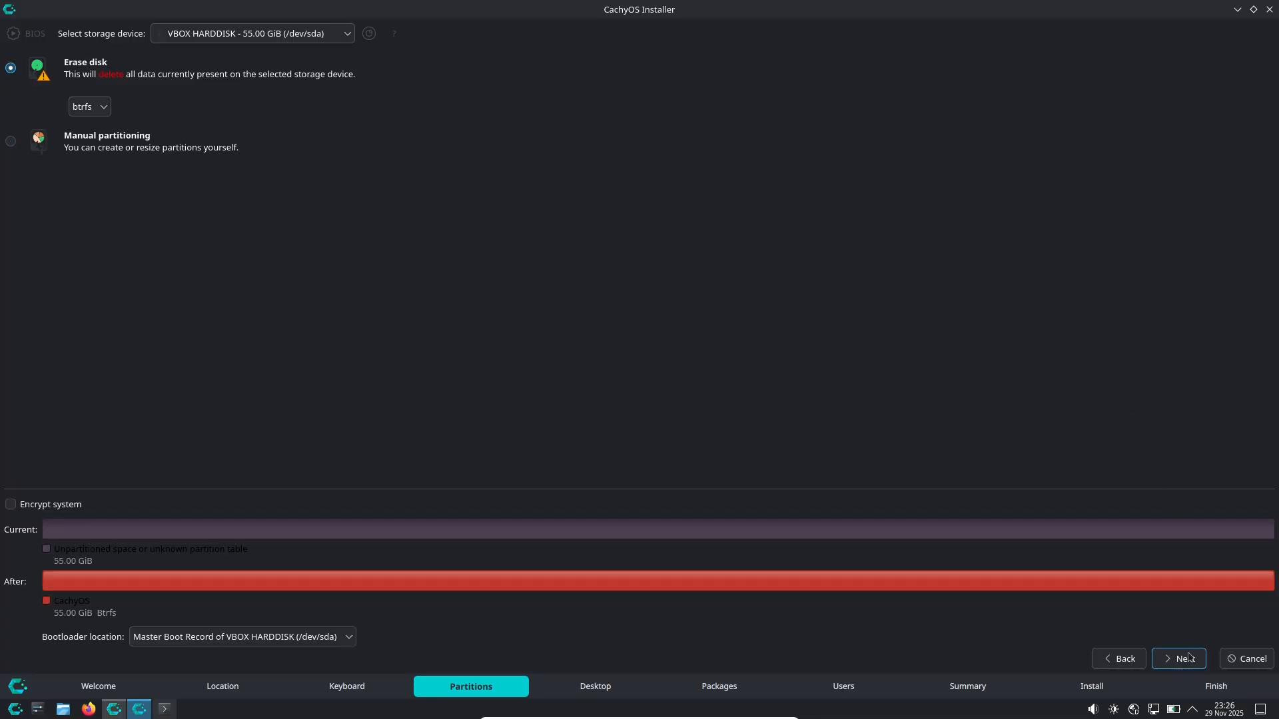
click(240, 636)
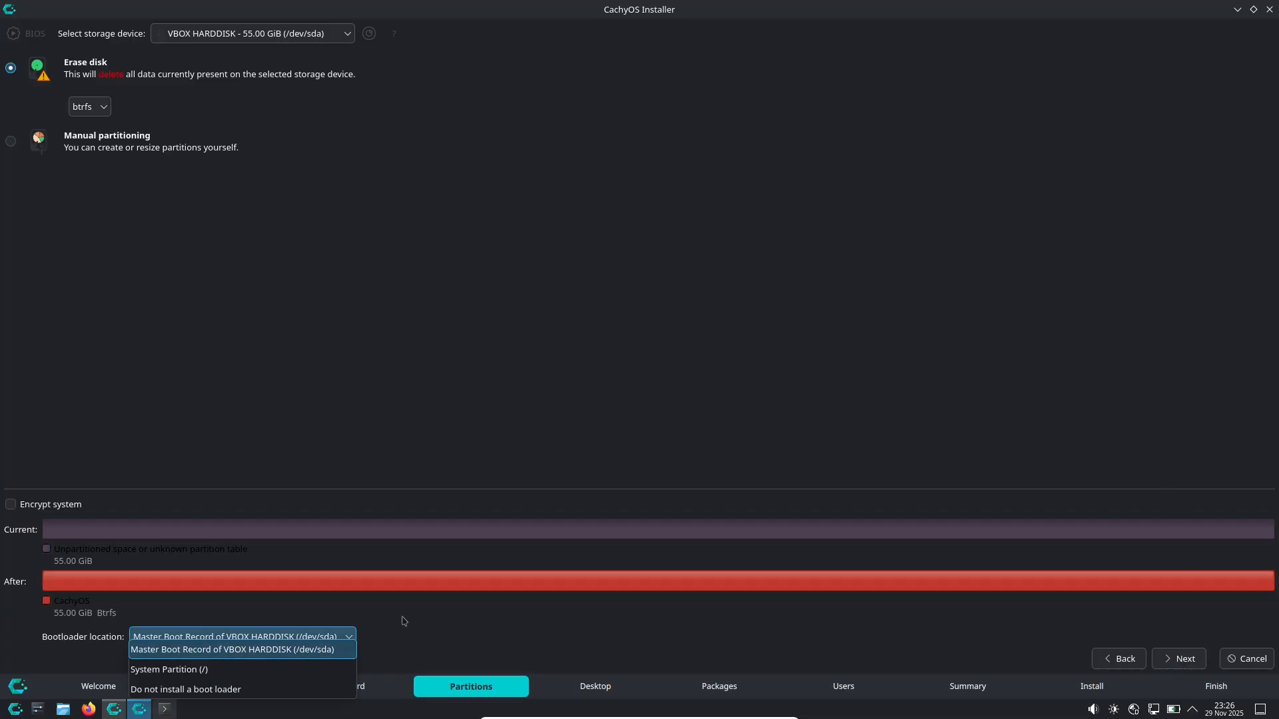
click(1178, 658)
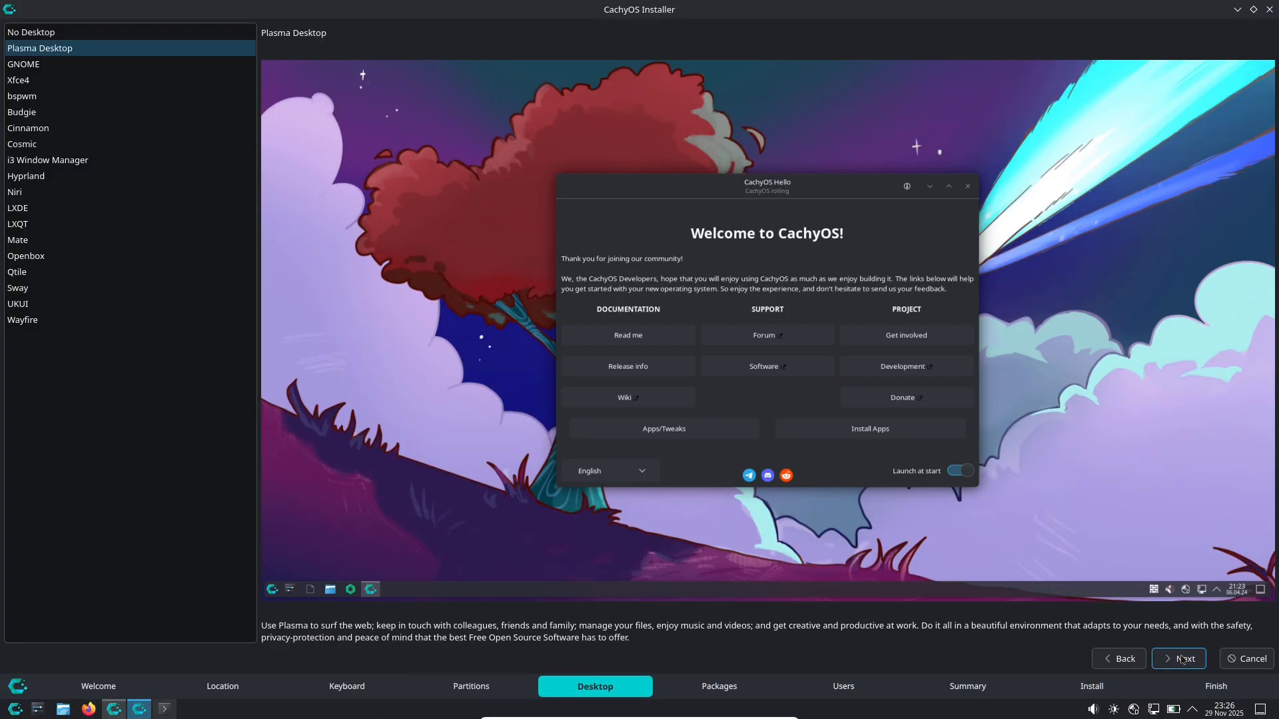
mouse_move(90, 64)
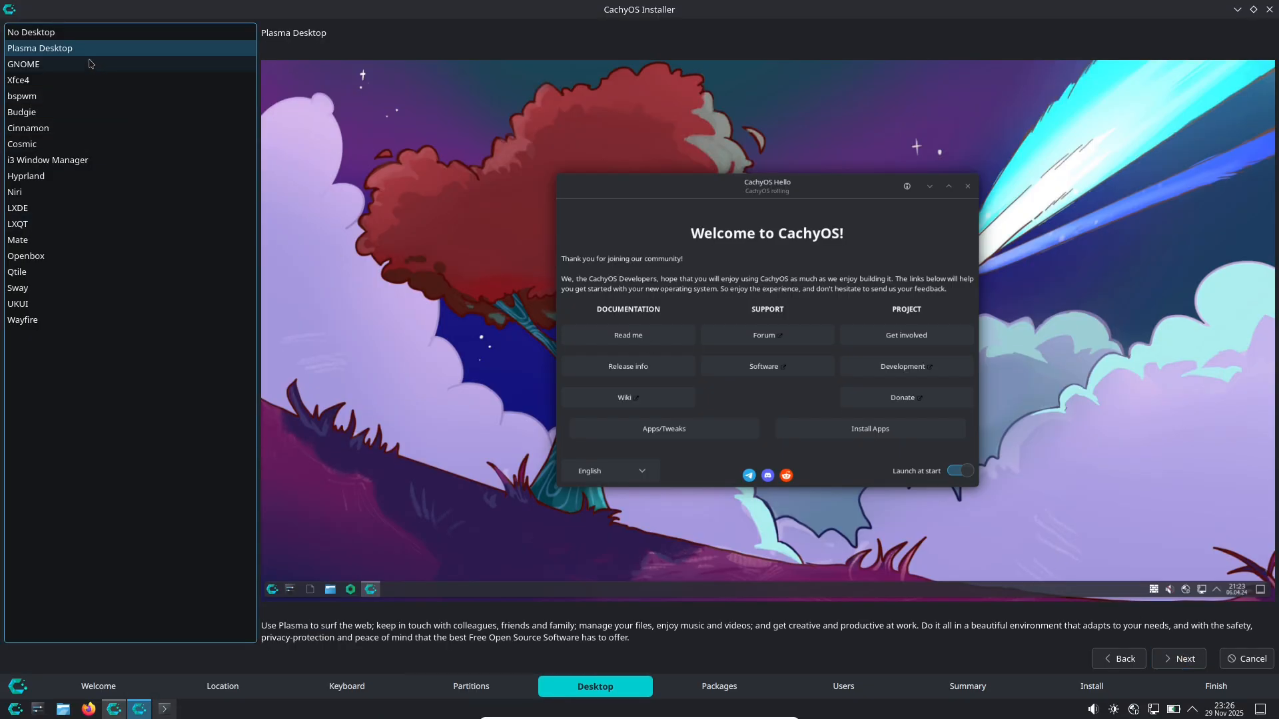
Step: Preview Budgie, Cinnamon, Cosmic, i3, Hyprland, Niri, LXQT, Mate, Qtile, UKUI and Wayfire desktops
click(24, 64)
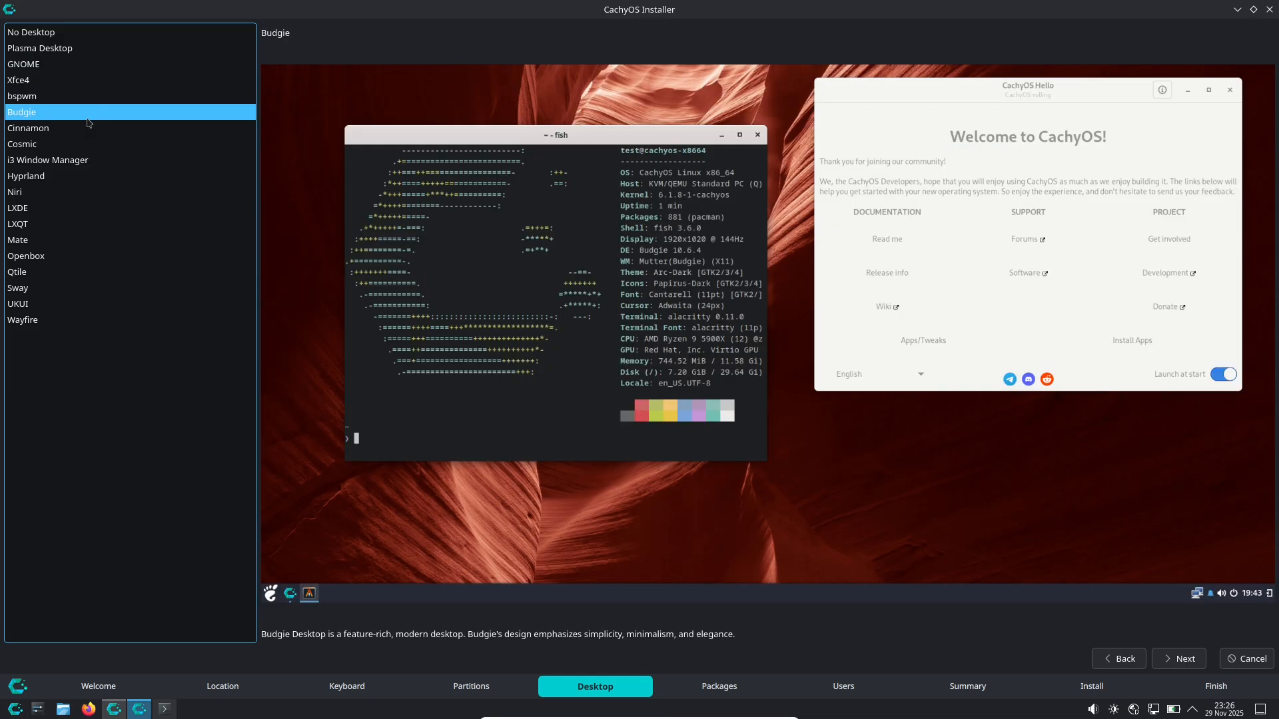
click(28, 128)
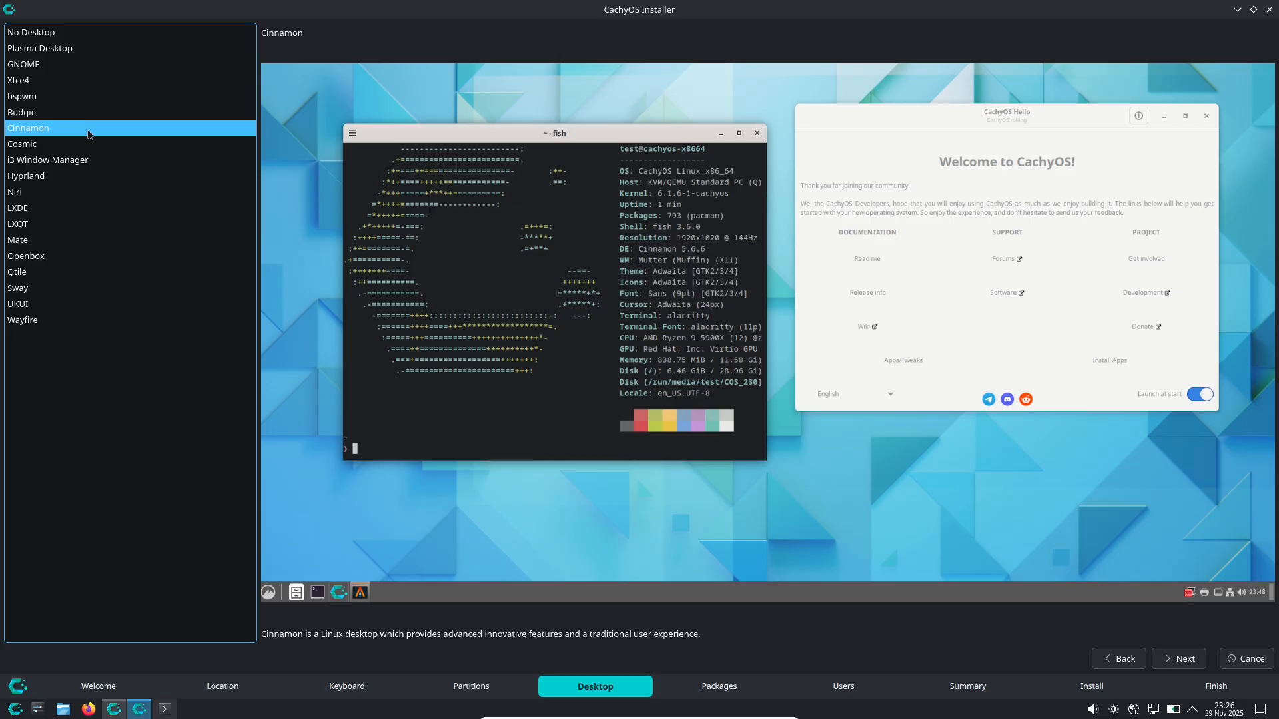
click(28, 145)
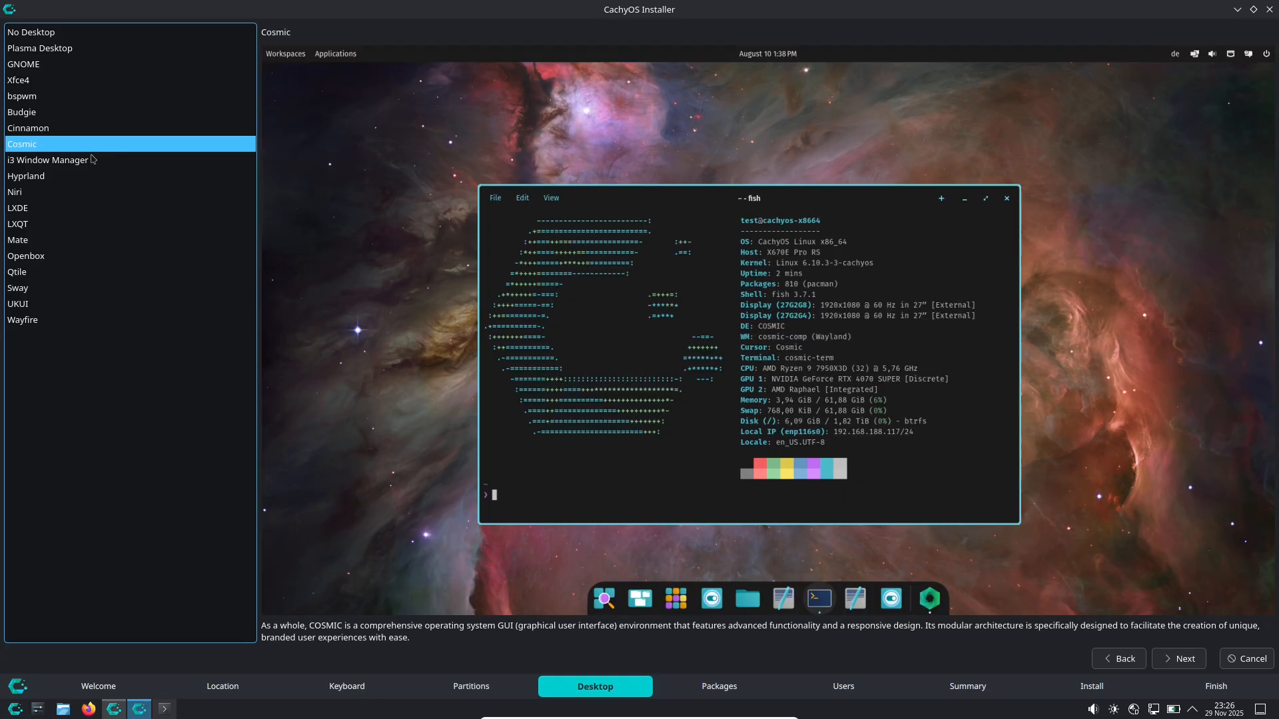
click(48, 160)
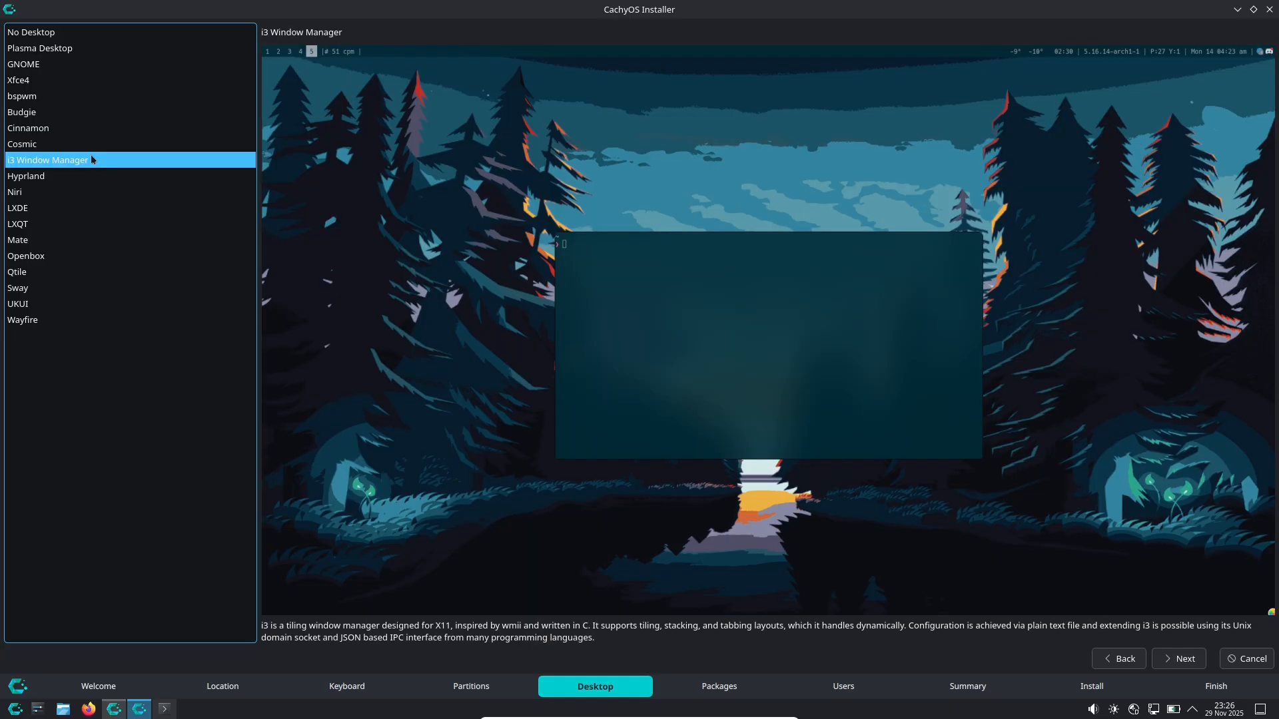
click(25, 175)
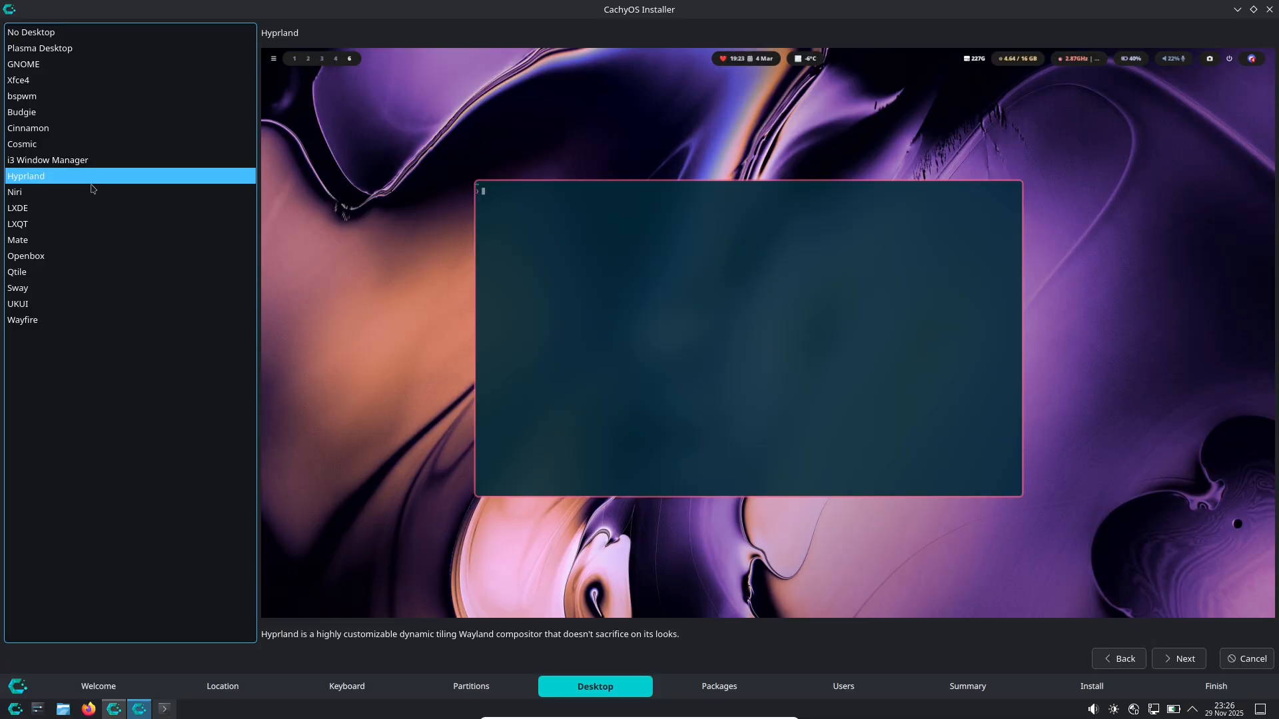
click(25, 192)
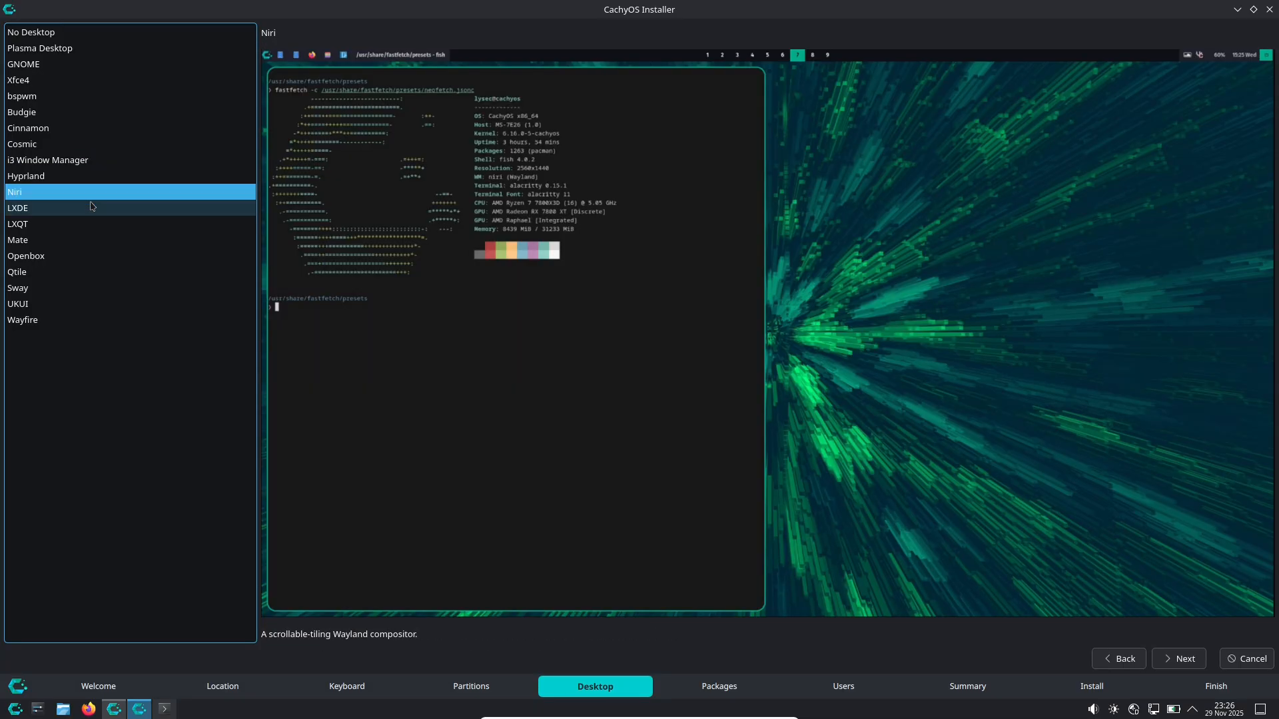
click(18, 224)
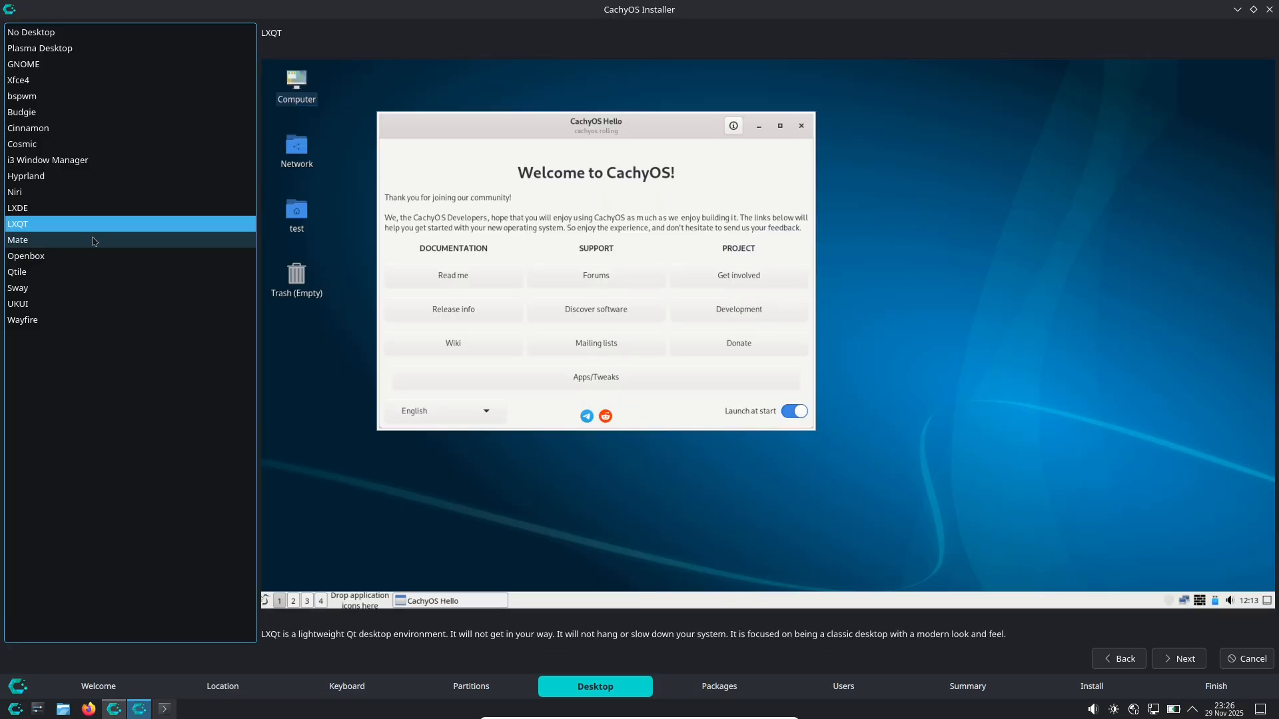
click(18, 240)
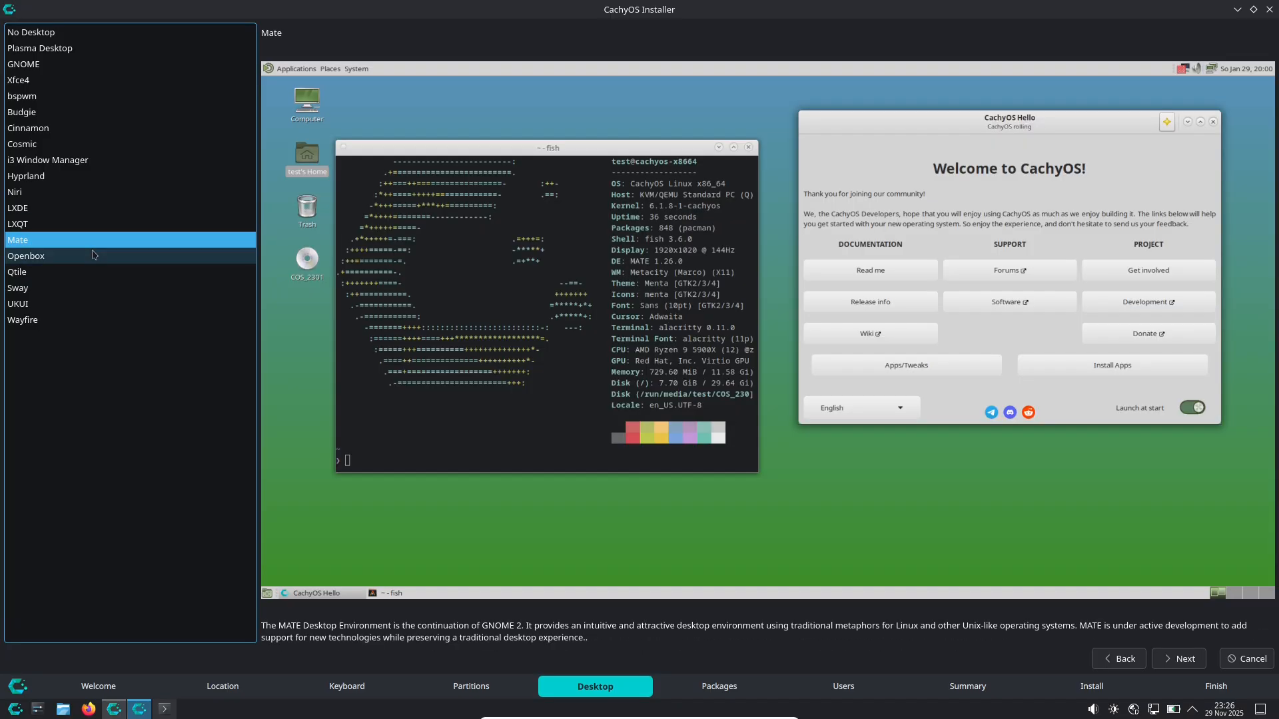
click(18, 272)
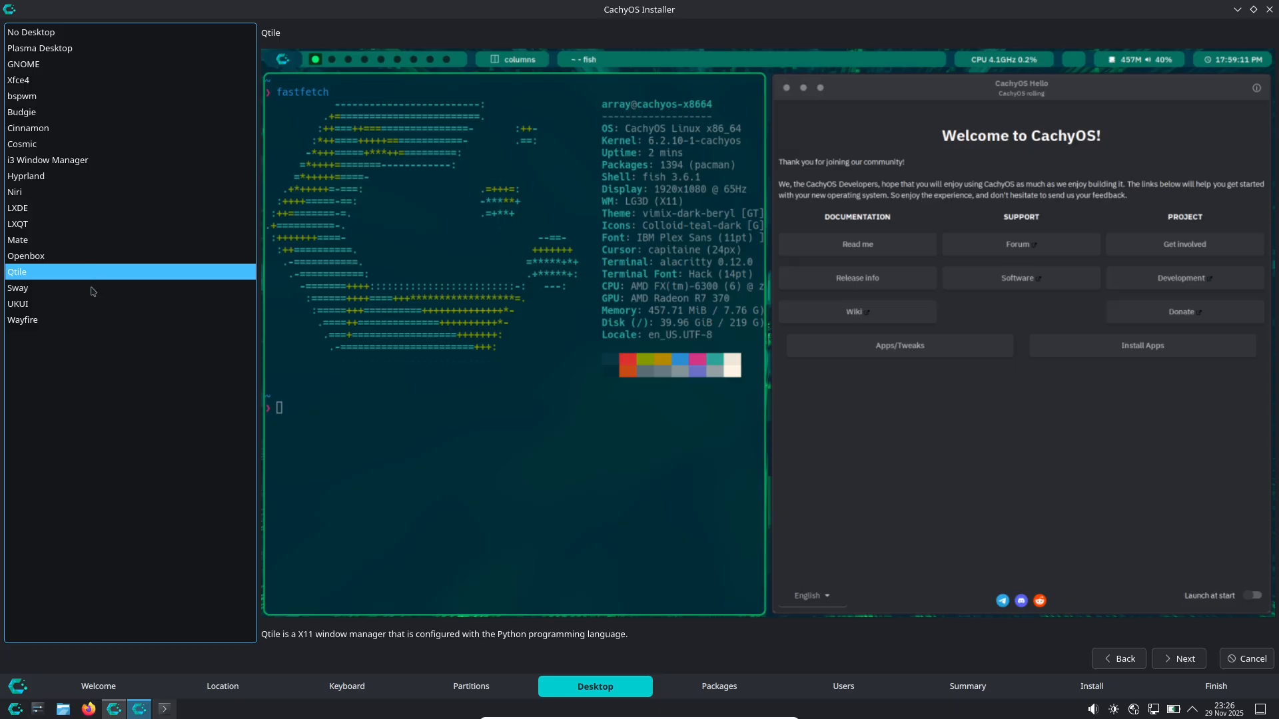
click(18, 304)
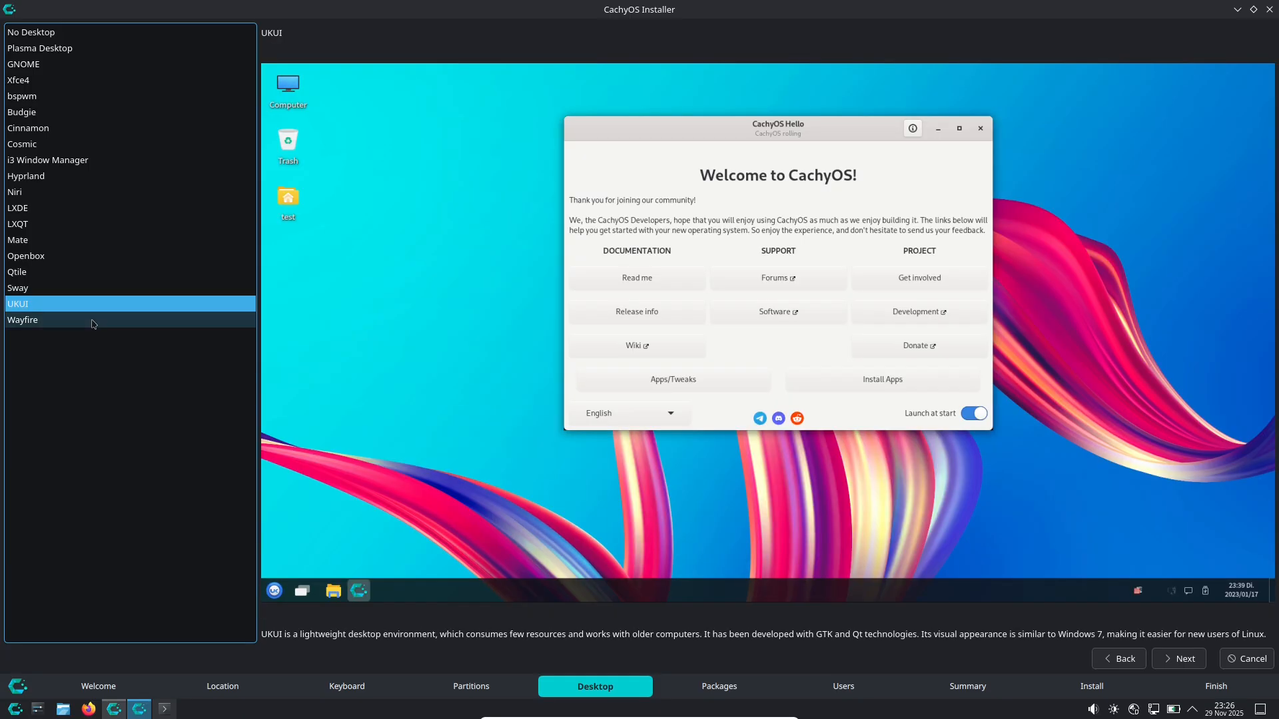
click(22, 319)
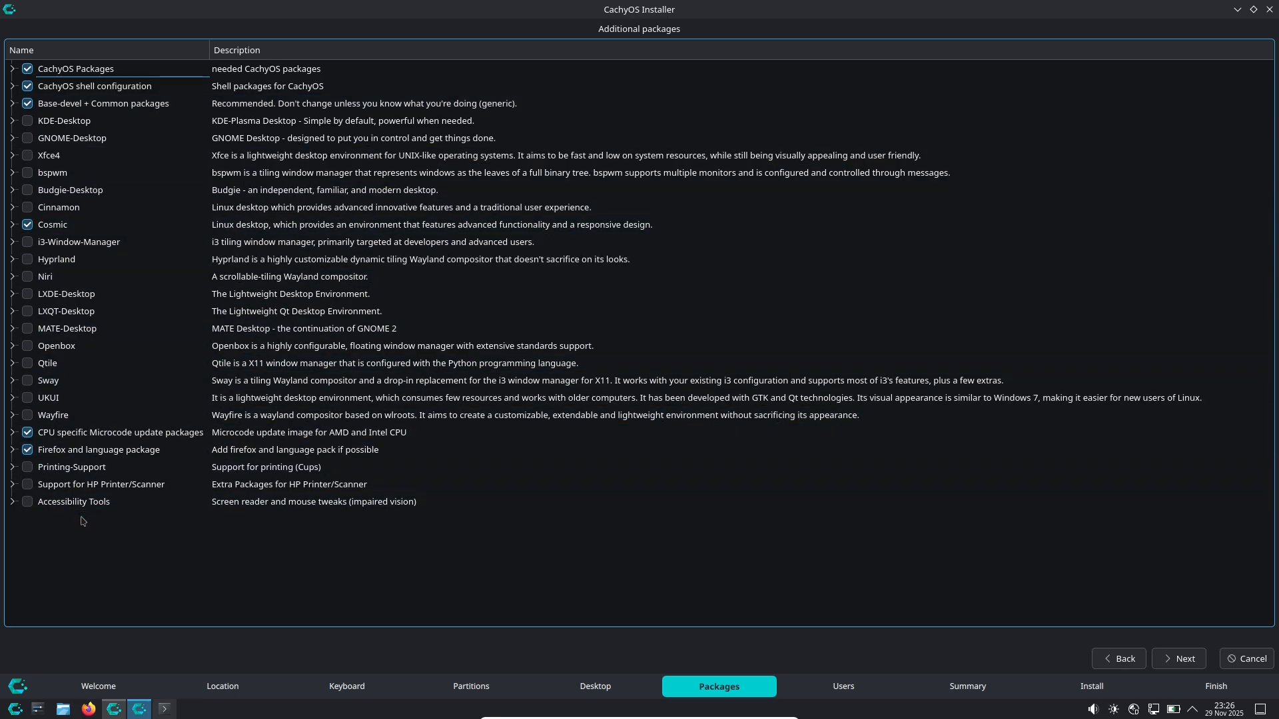
Step: Reach the Users step, then cancel the installation and confirm Yes
click(1177, 658)
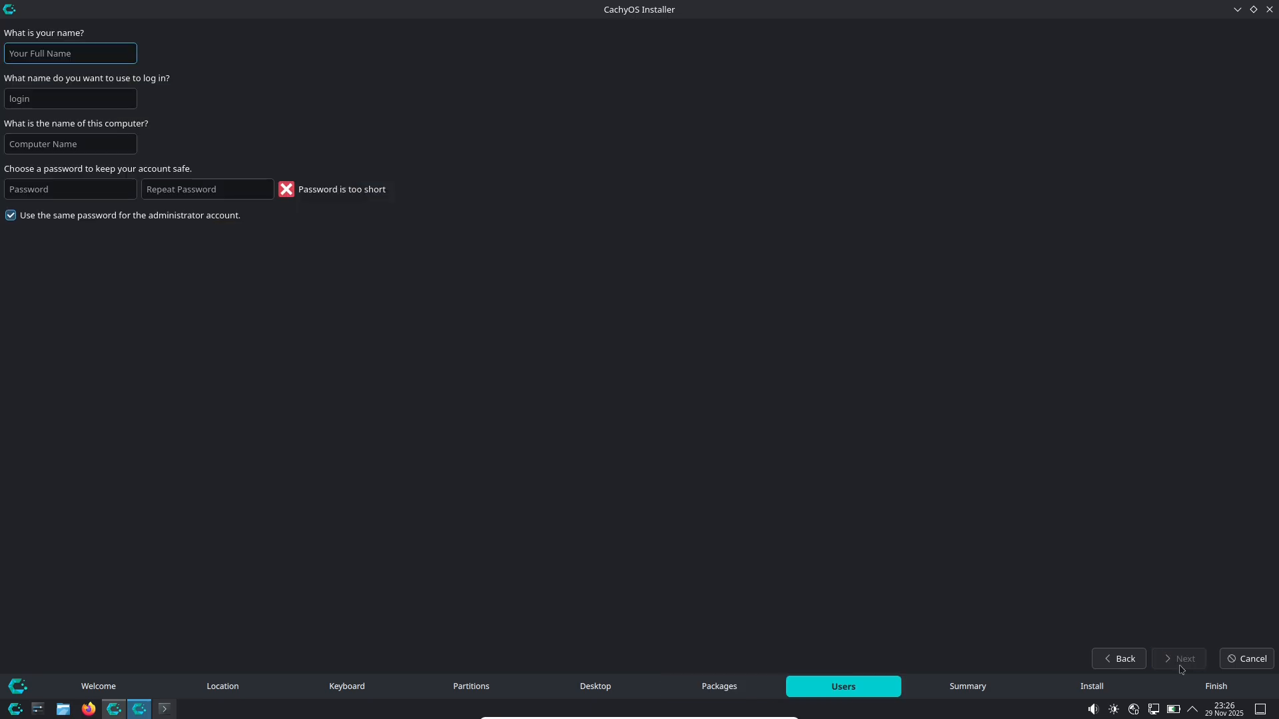
mouse_move(325, 341)
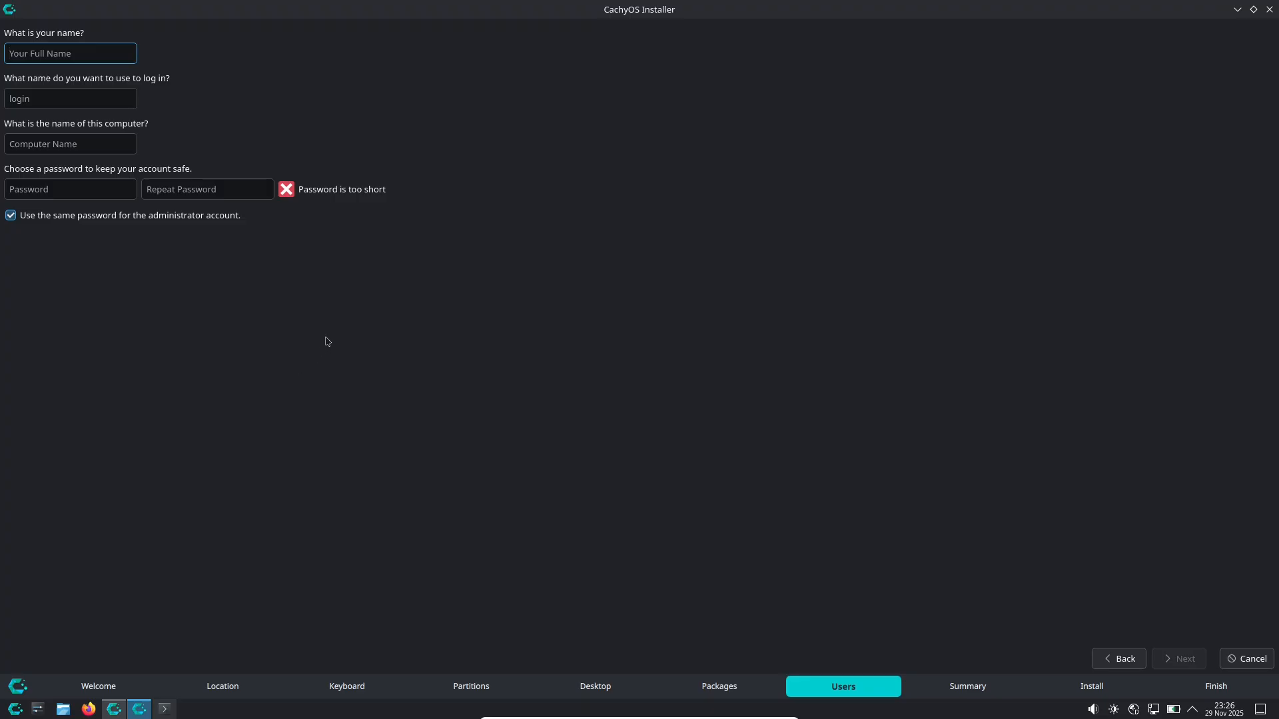
mouse_move(1166, 621)
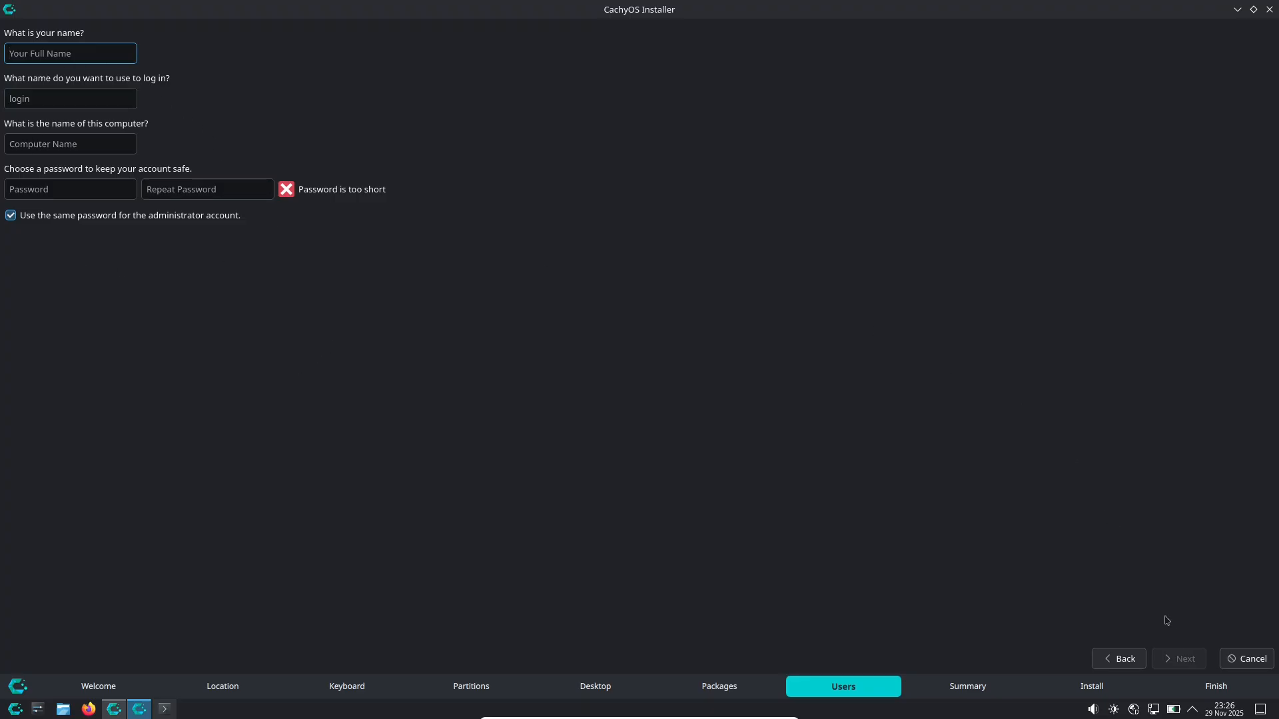
click(1246, 658)
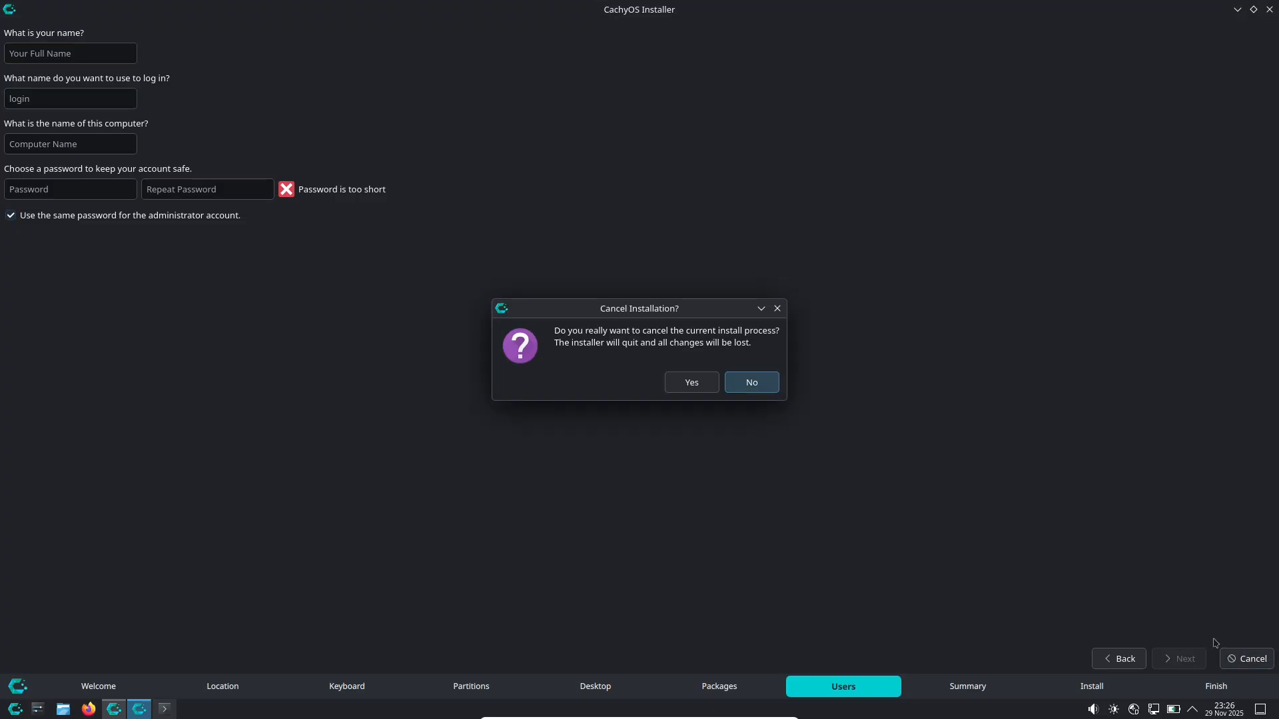
click(691, 382)
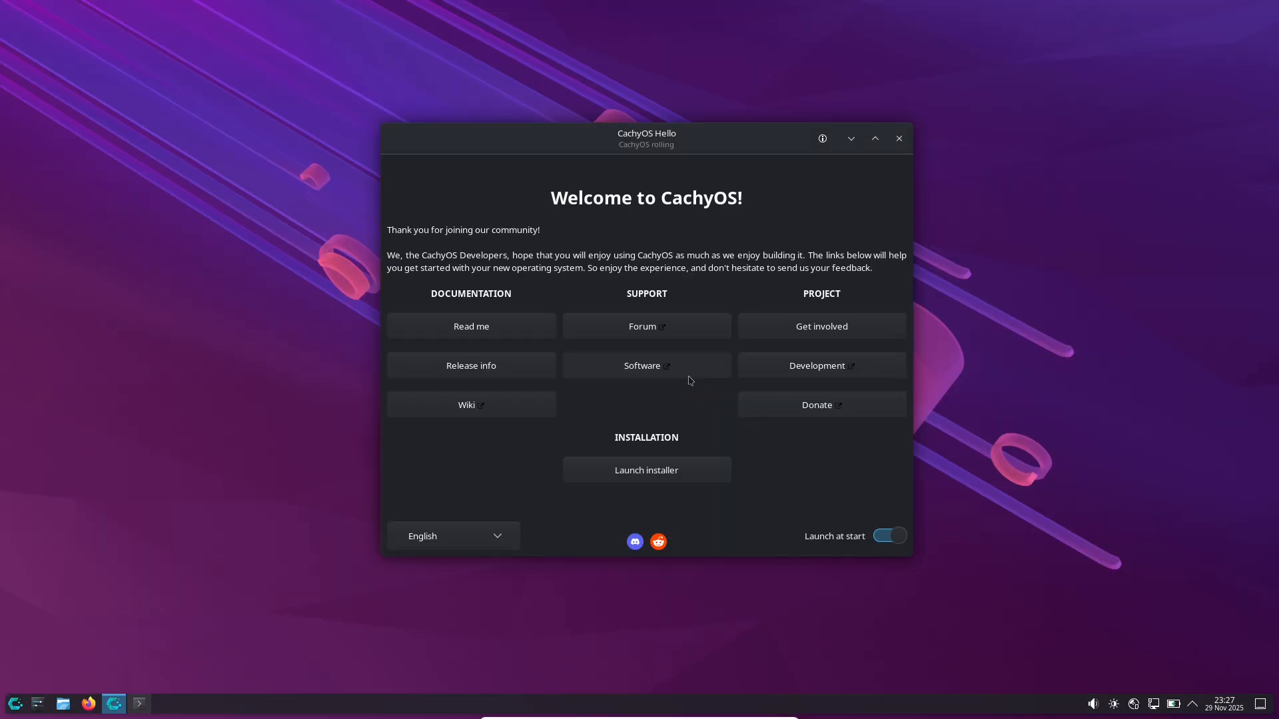
mouse_move(592, 482)
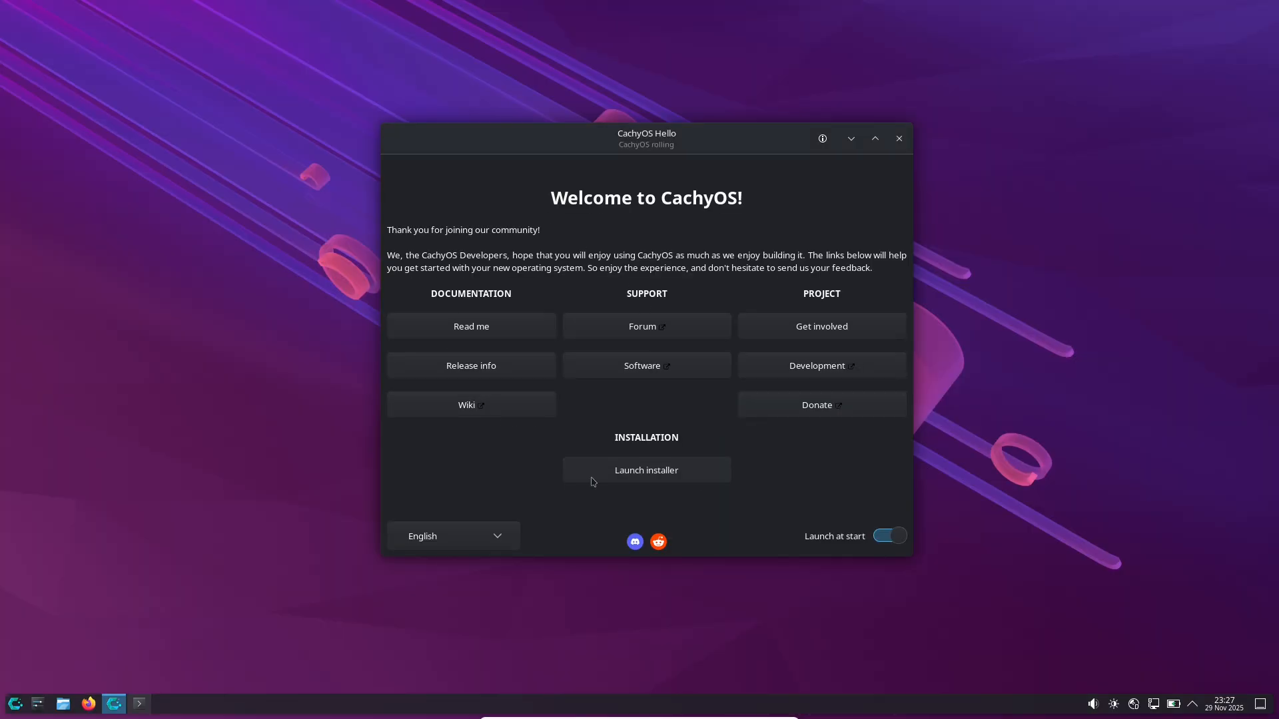
mouse_move(548, 375)
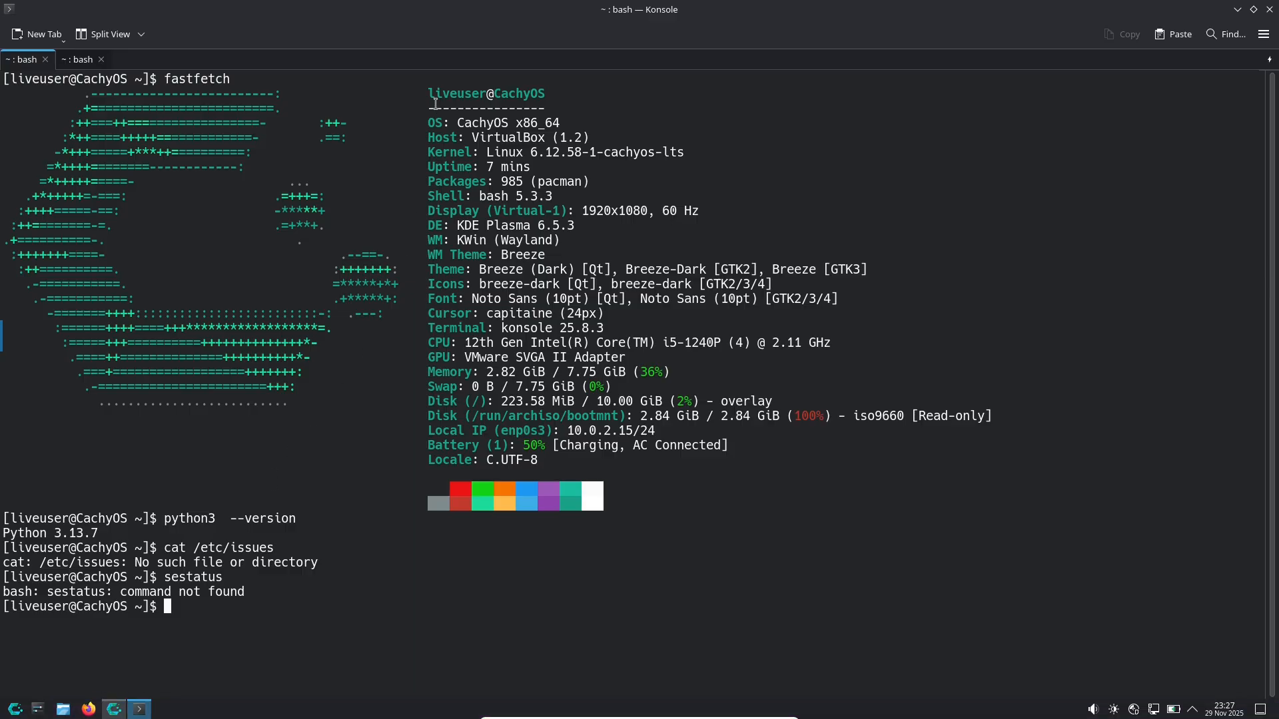
mouse_move(485, 153)
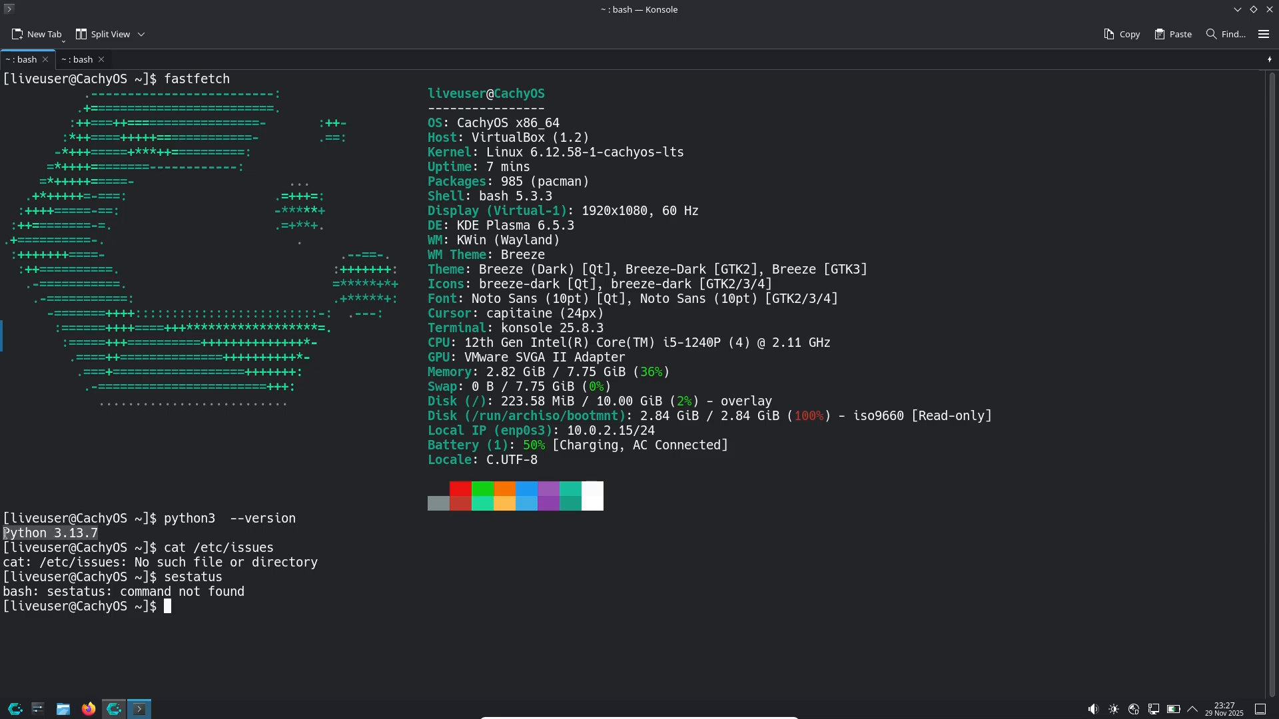
mouse_move(128, 58)
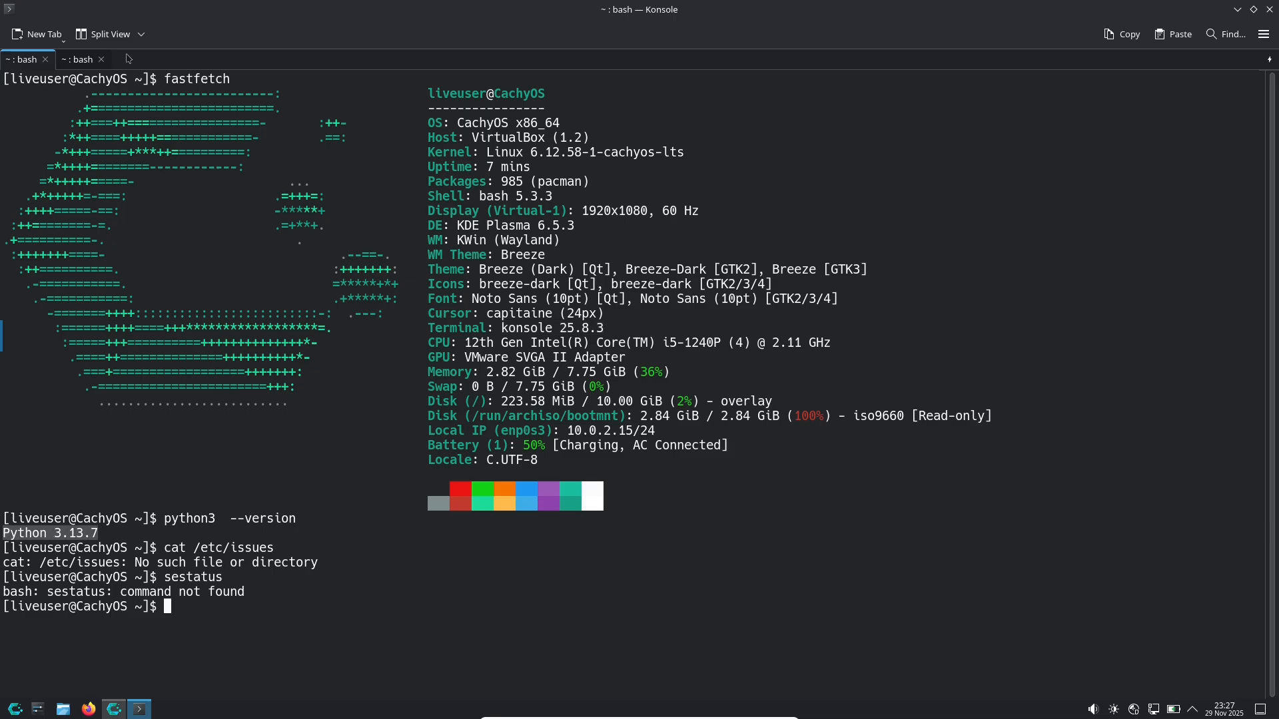
Step: Switch to the second Konsole tab running the inxi -sv8 report
click(79, 58)
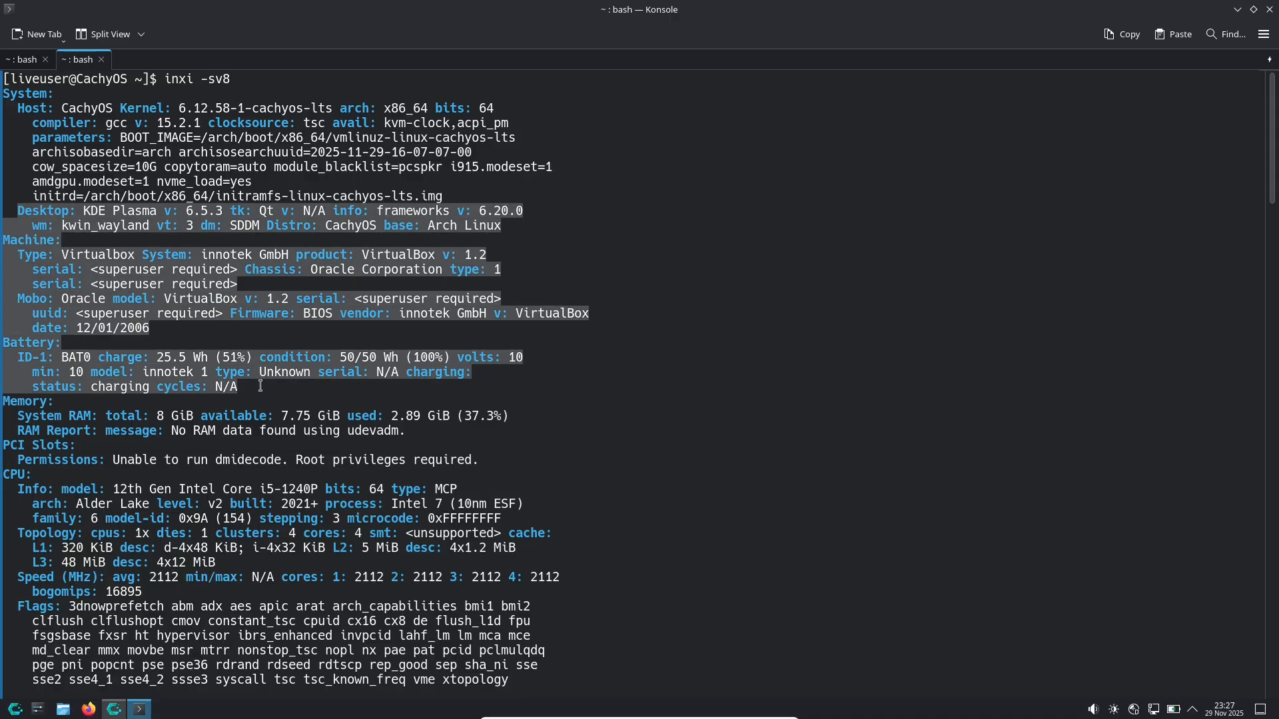
mouse_move(262, 488)
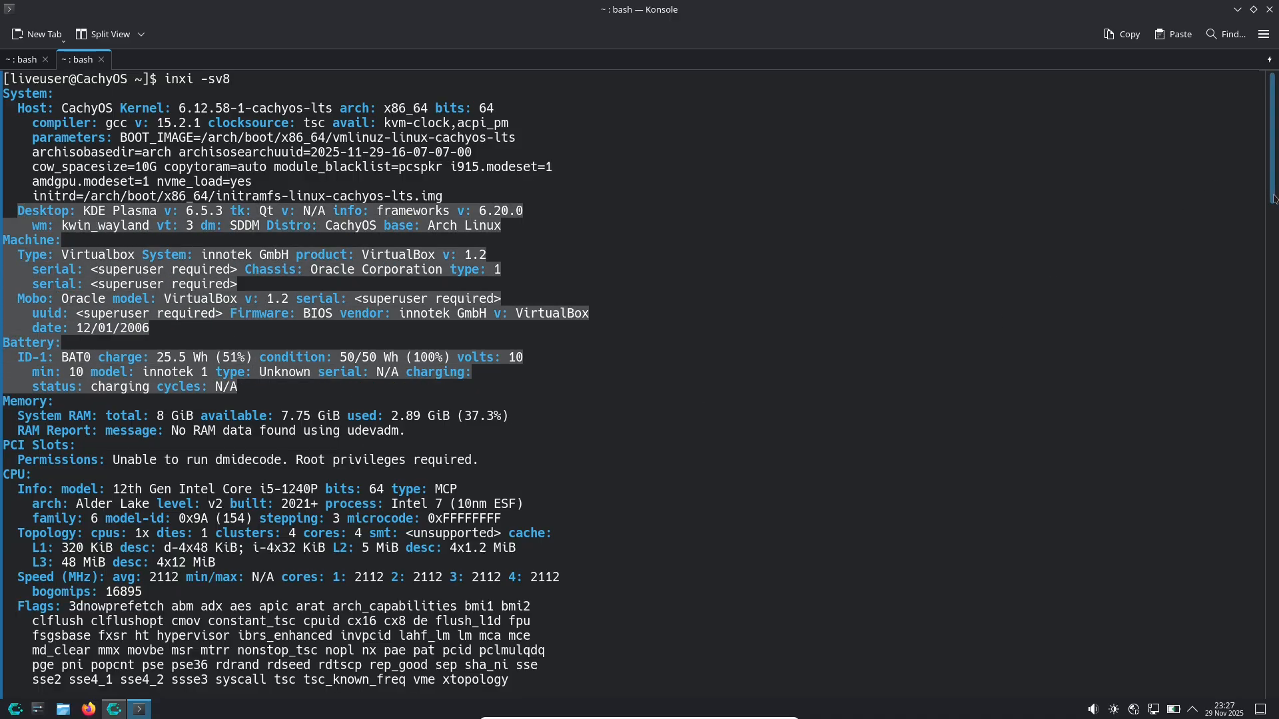
Step: Scroll the inxi report through graphics, audio, network, drives, repos and processes
scroll(down, 3)
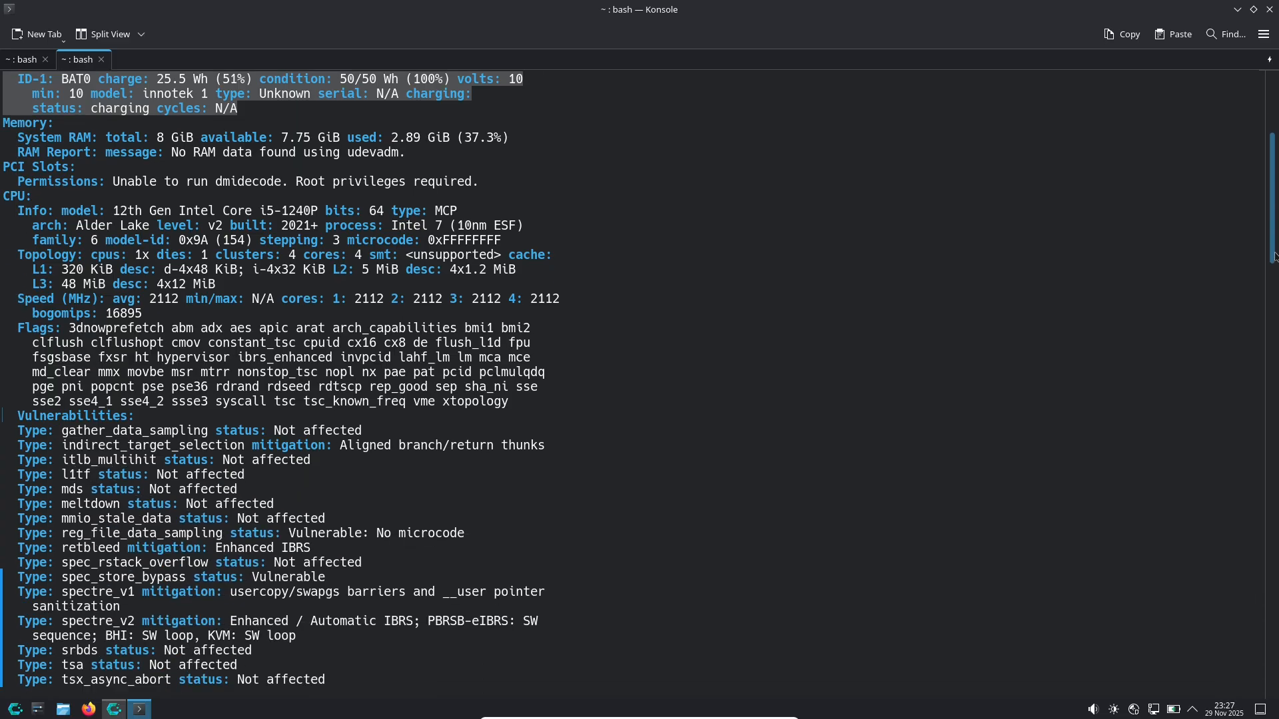
scroll(down, 3)
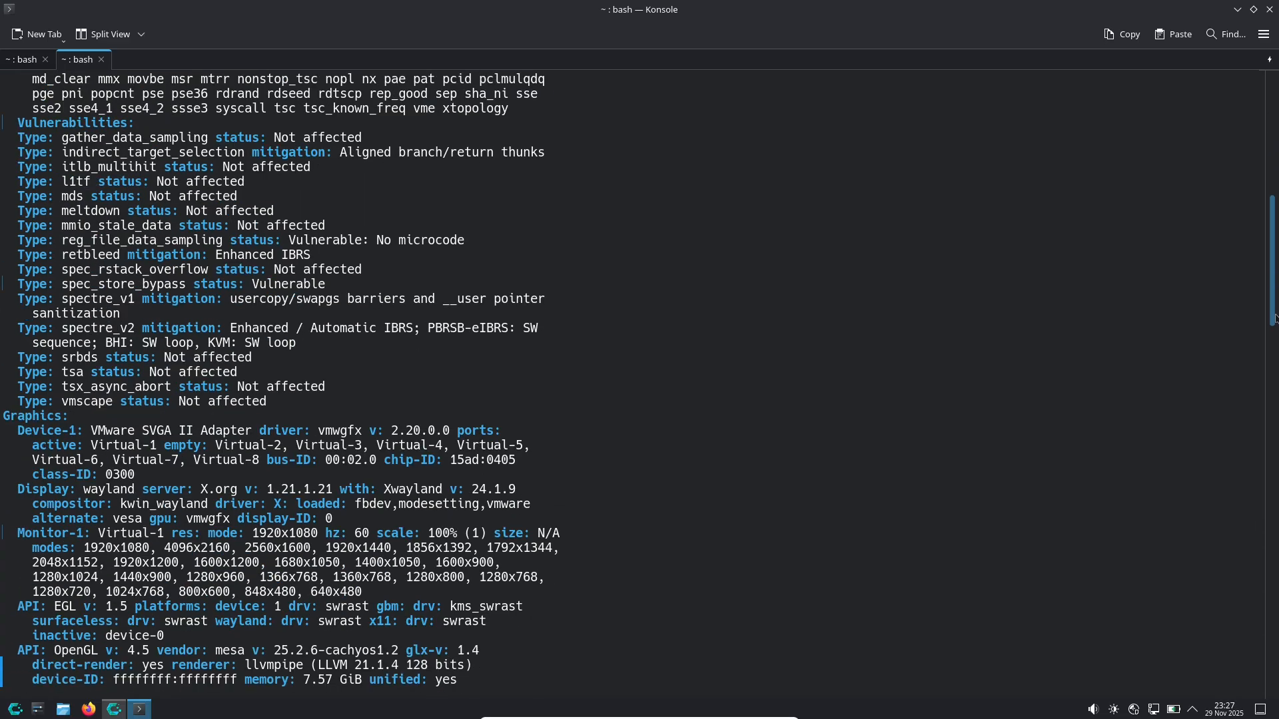
scroll(down, 3)
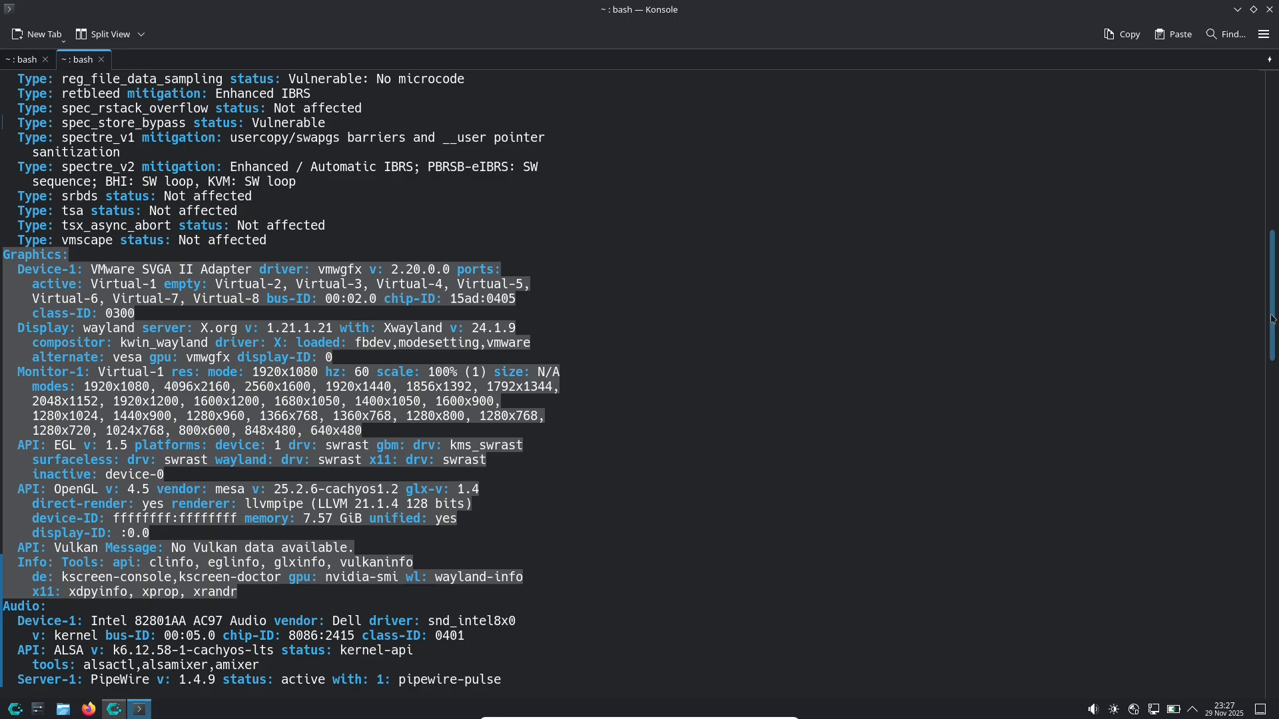
scroll(down, 3)
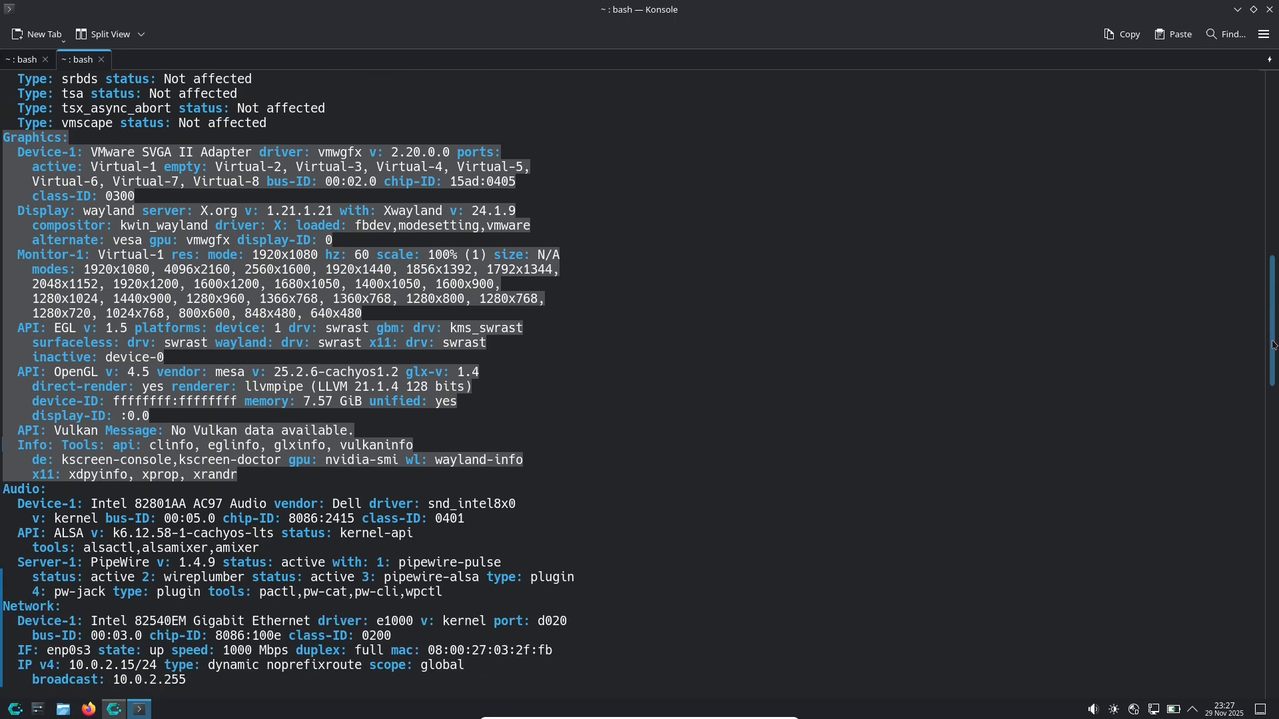
scroll(down, 3)
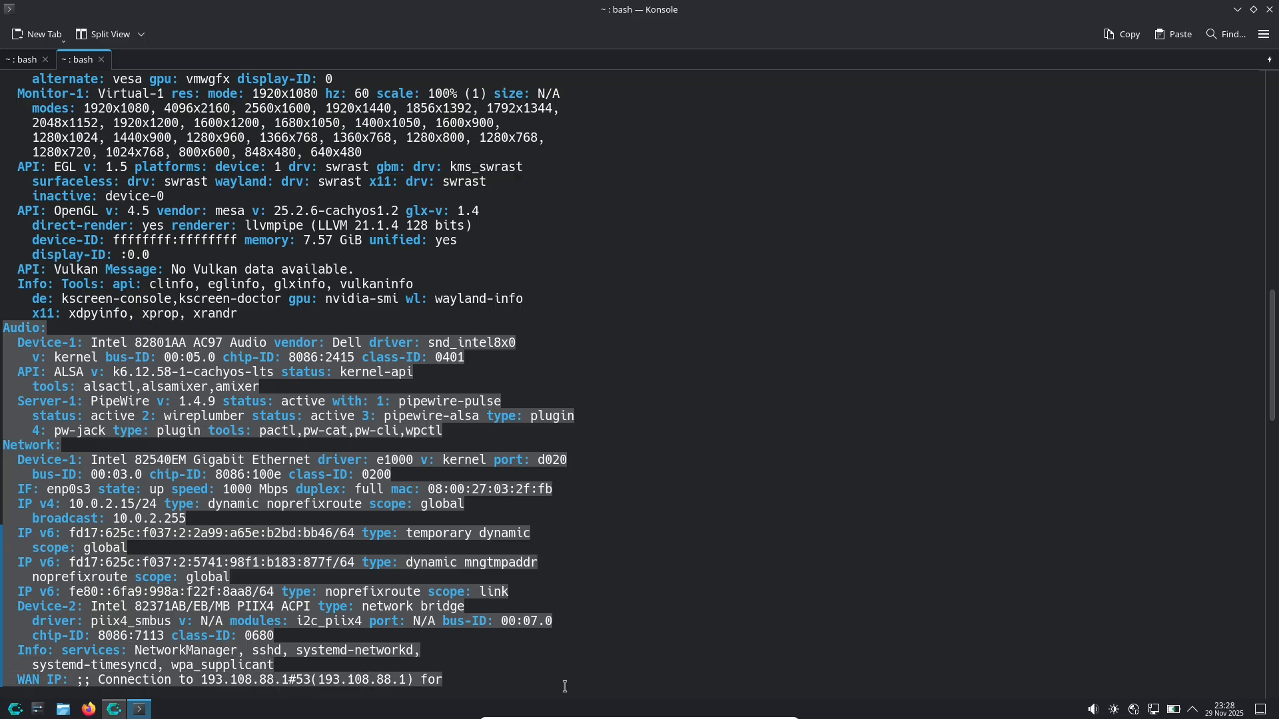
scroll(down, 3)
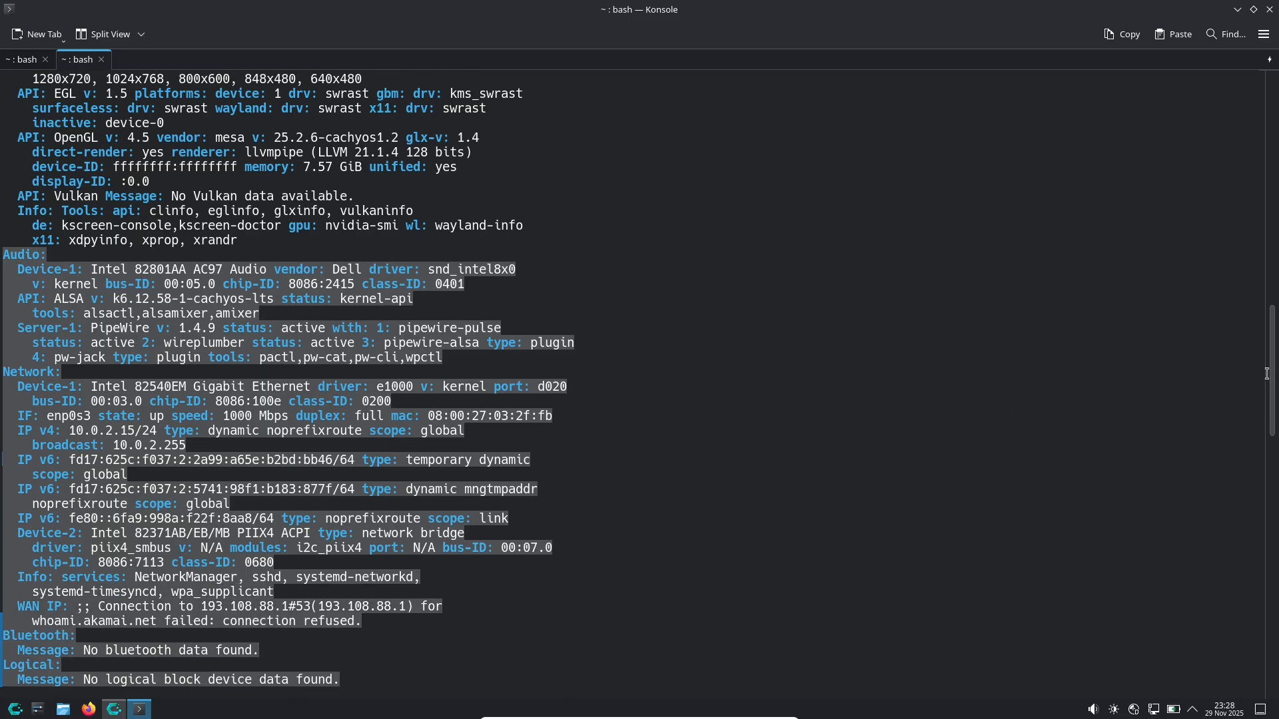
scroll(down, 3)
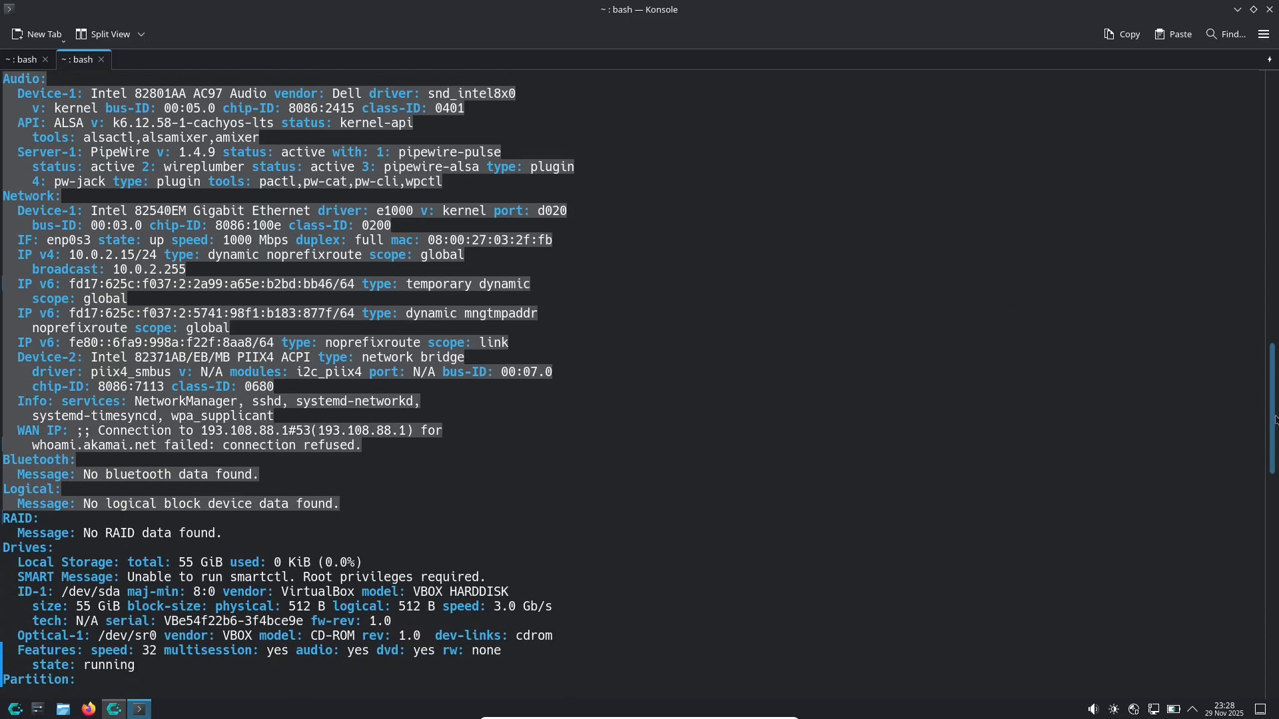
scroll(down, 3)
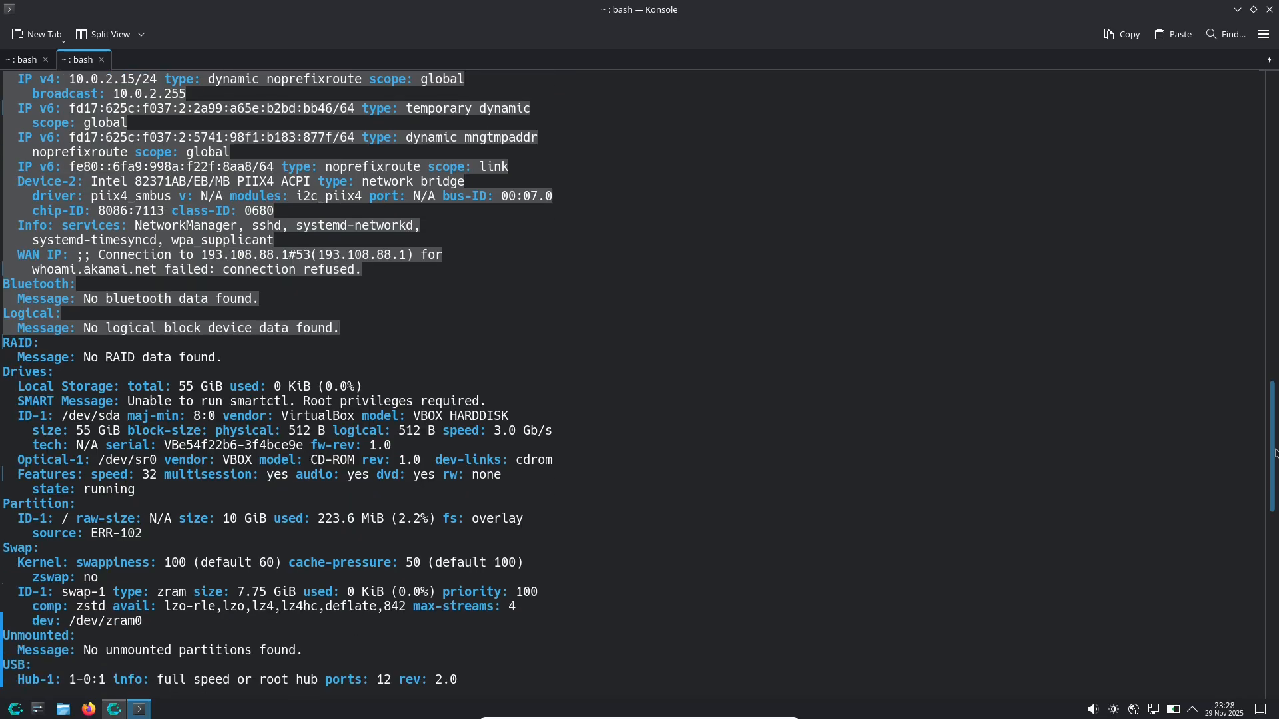
scroll(down, 3)
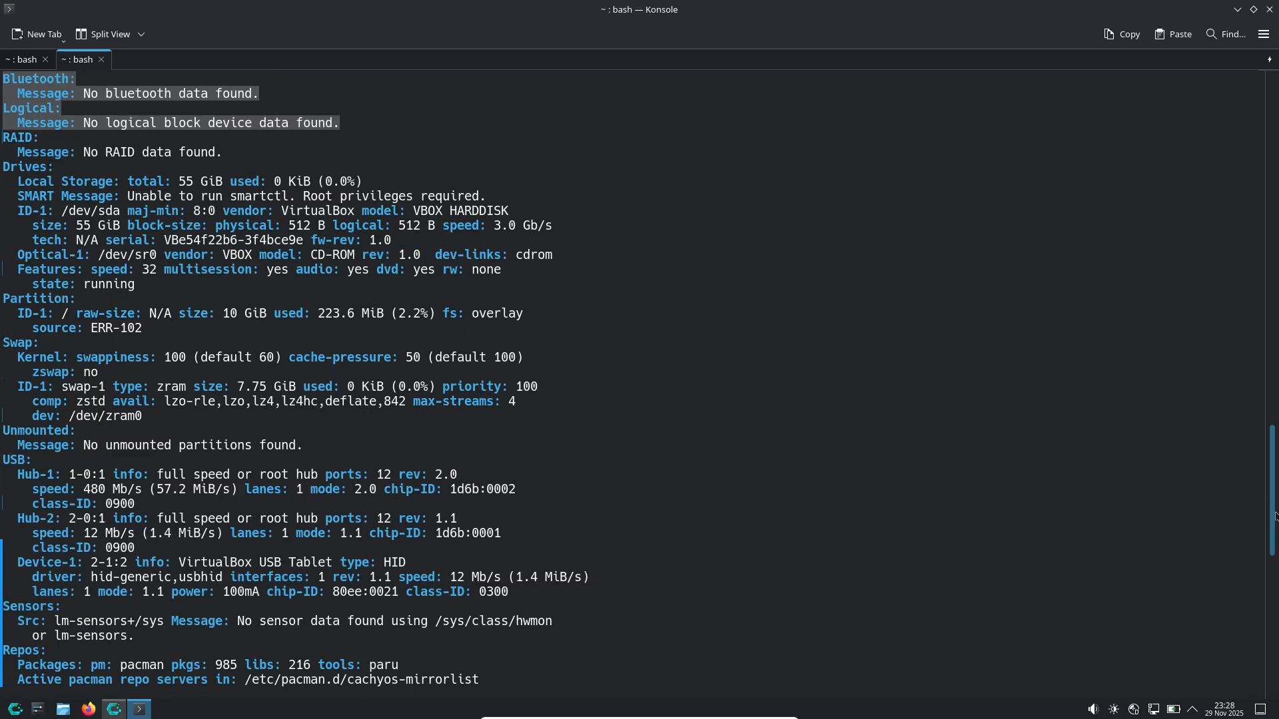
scroll(down, 3)
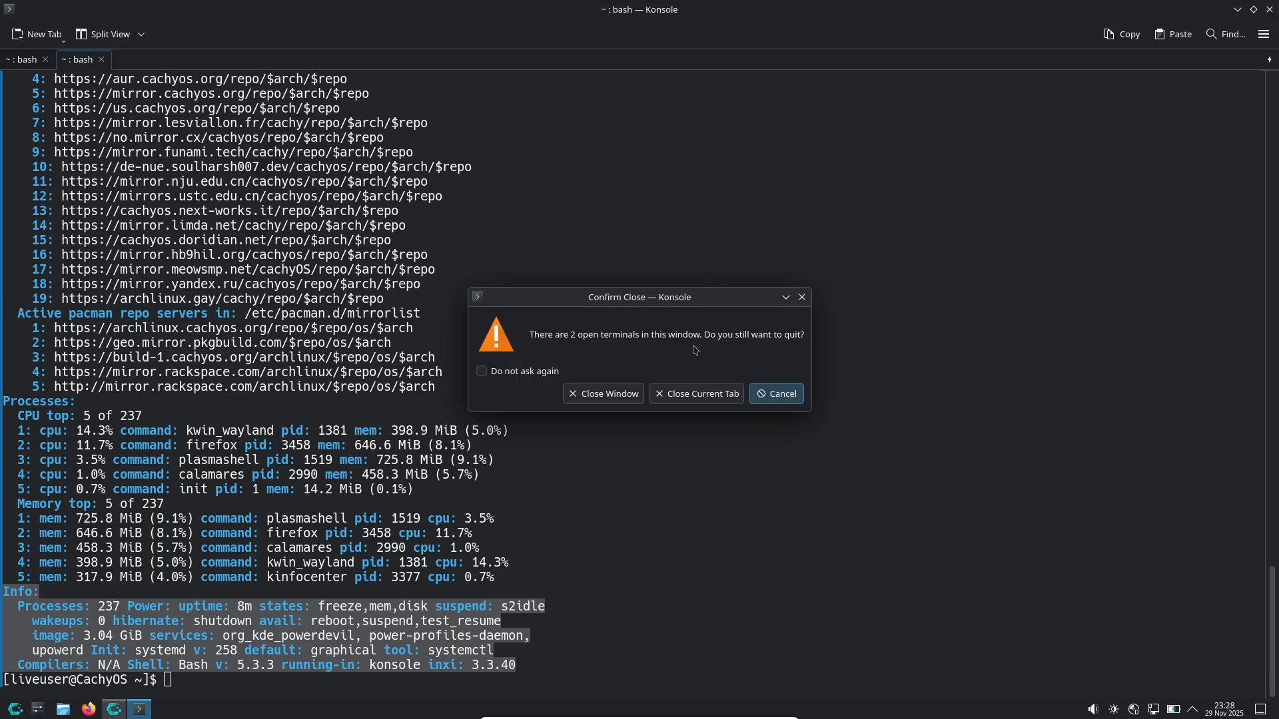
Step: Close Konsole with both tabs and launch System Settings from the launcher
click(695, 393)
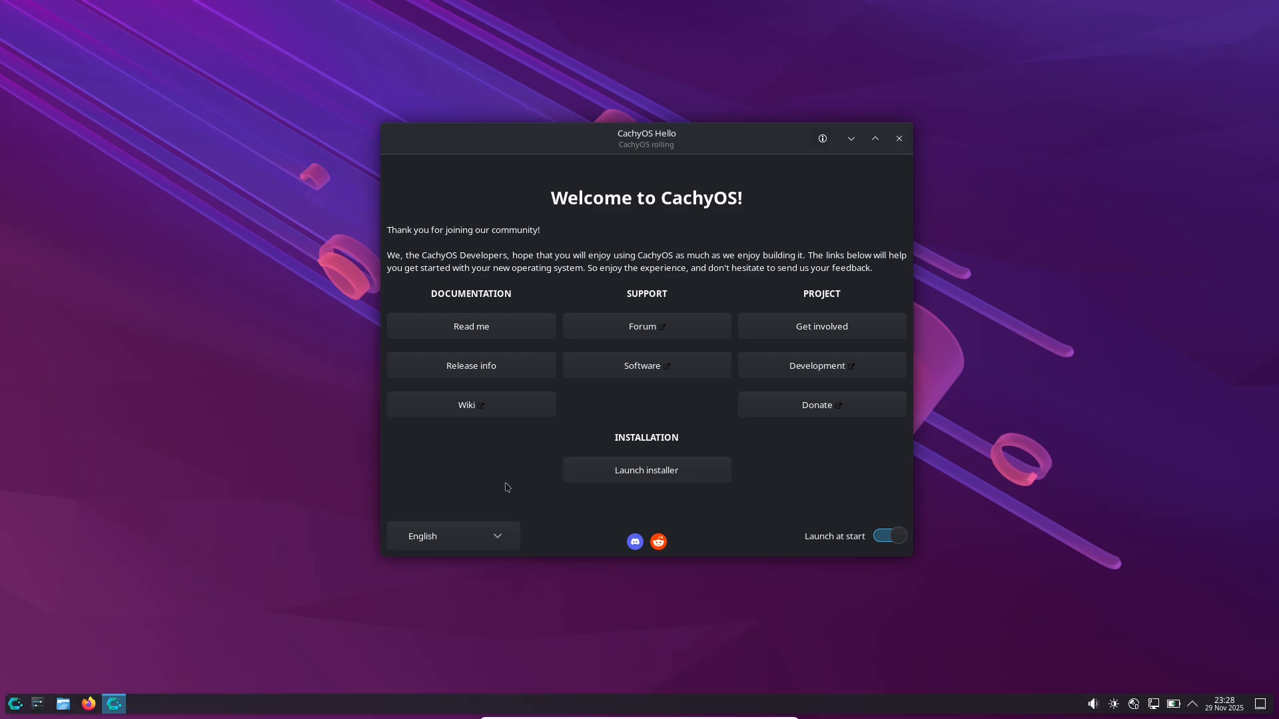
click(14, 702)
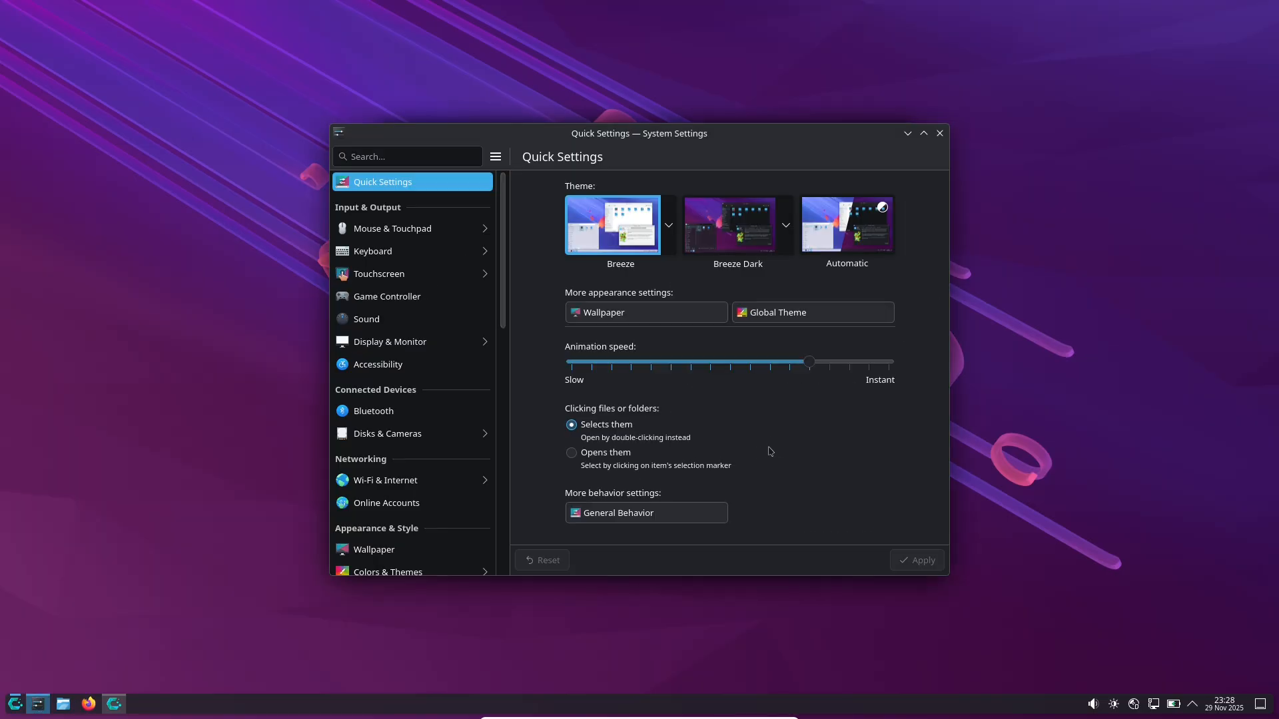
Step: Maximize the System Settings window and view the Day-Night Cycle page
click(407, 156)
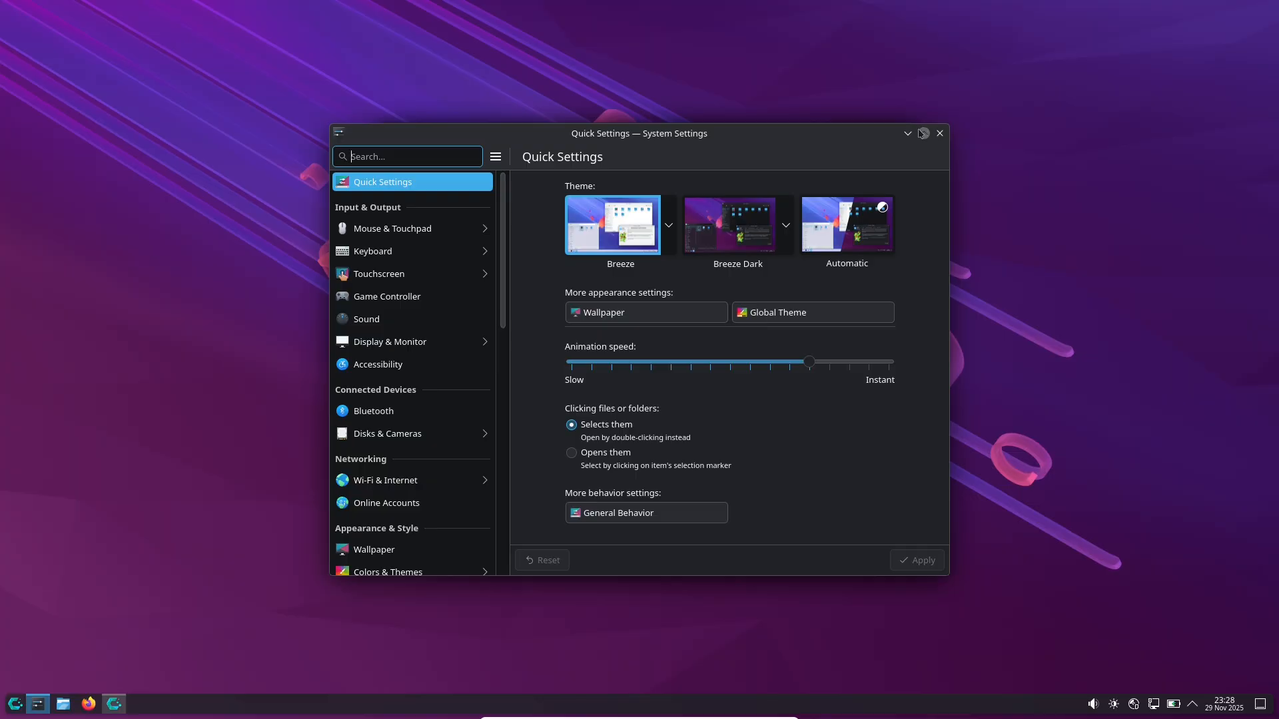
click(922, 133)
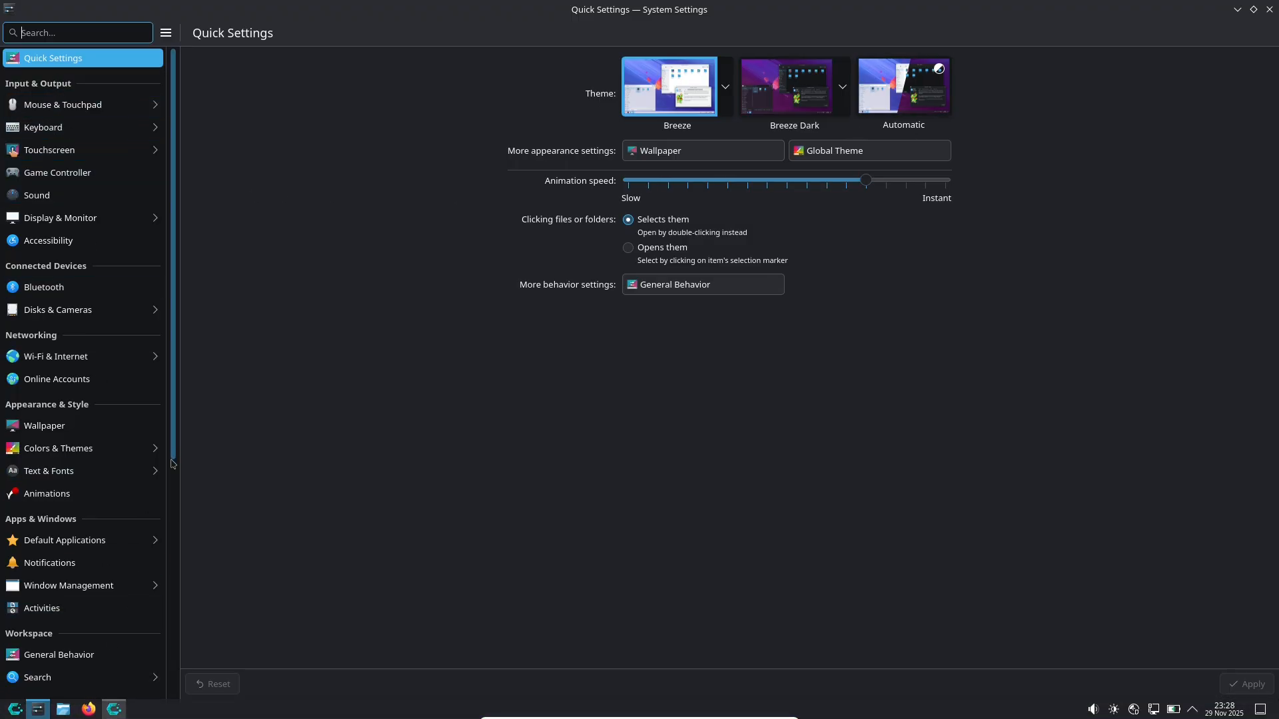
scroll(down, 3)
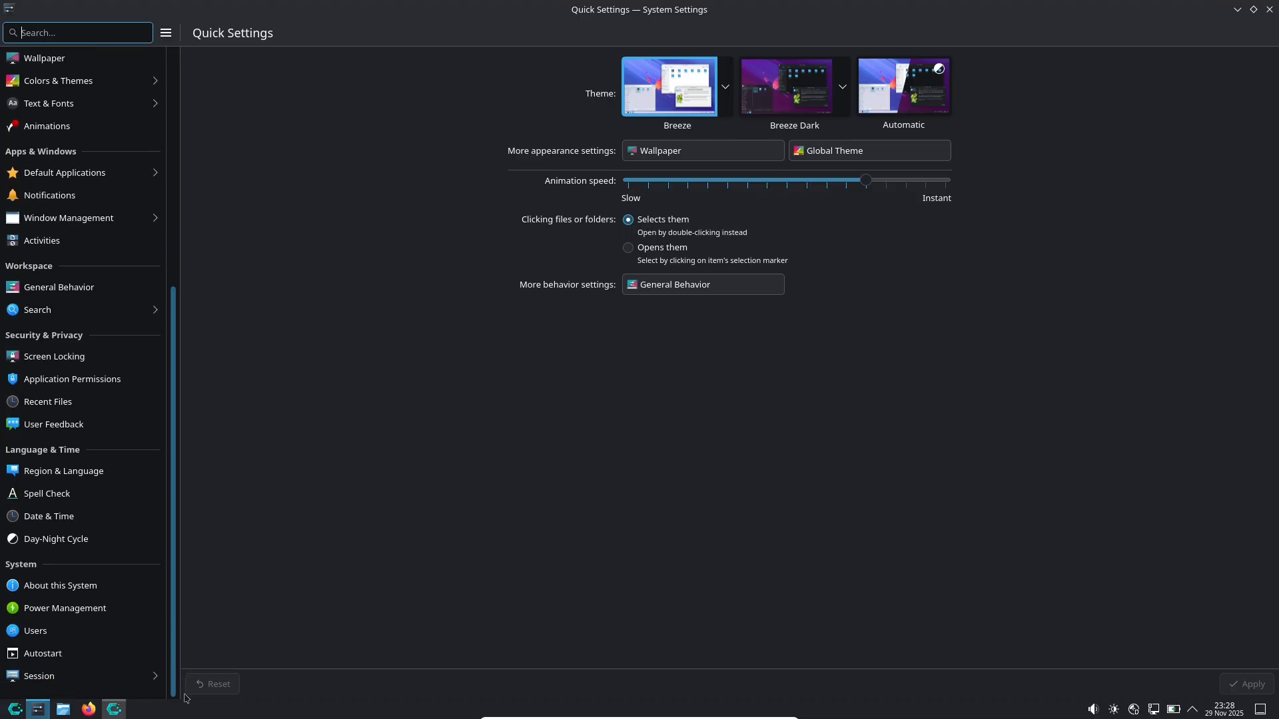
click(57, 538)
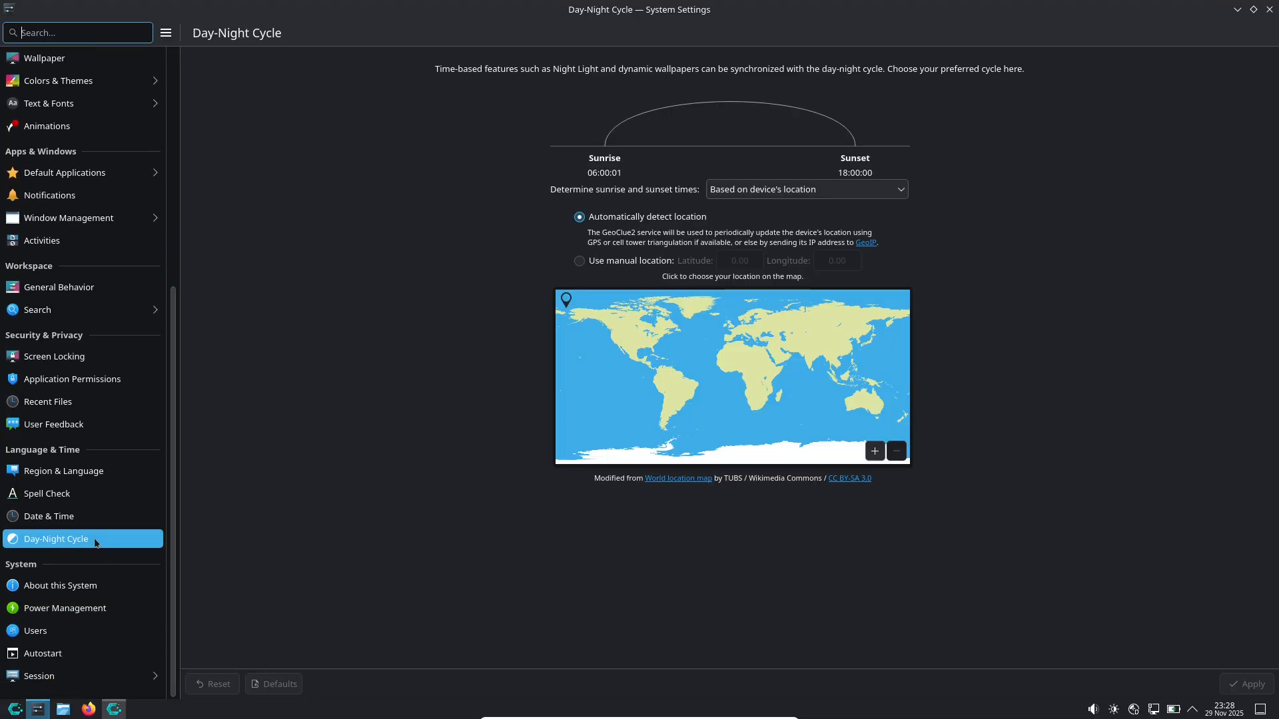
mouse_move(176, 658)
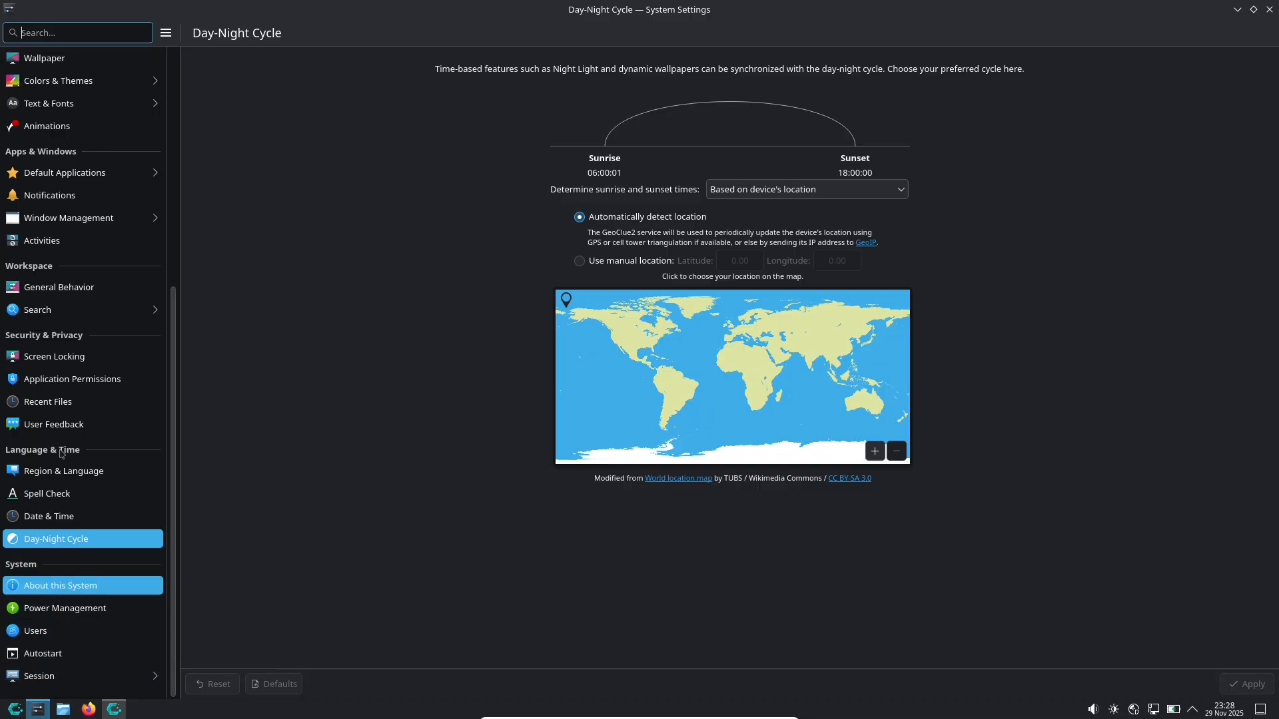
Step: Browse the Screen Locking, Text & Fonts and Animations pages, finishing on Sound
click(54, 356)
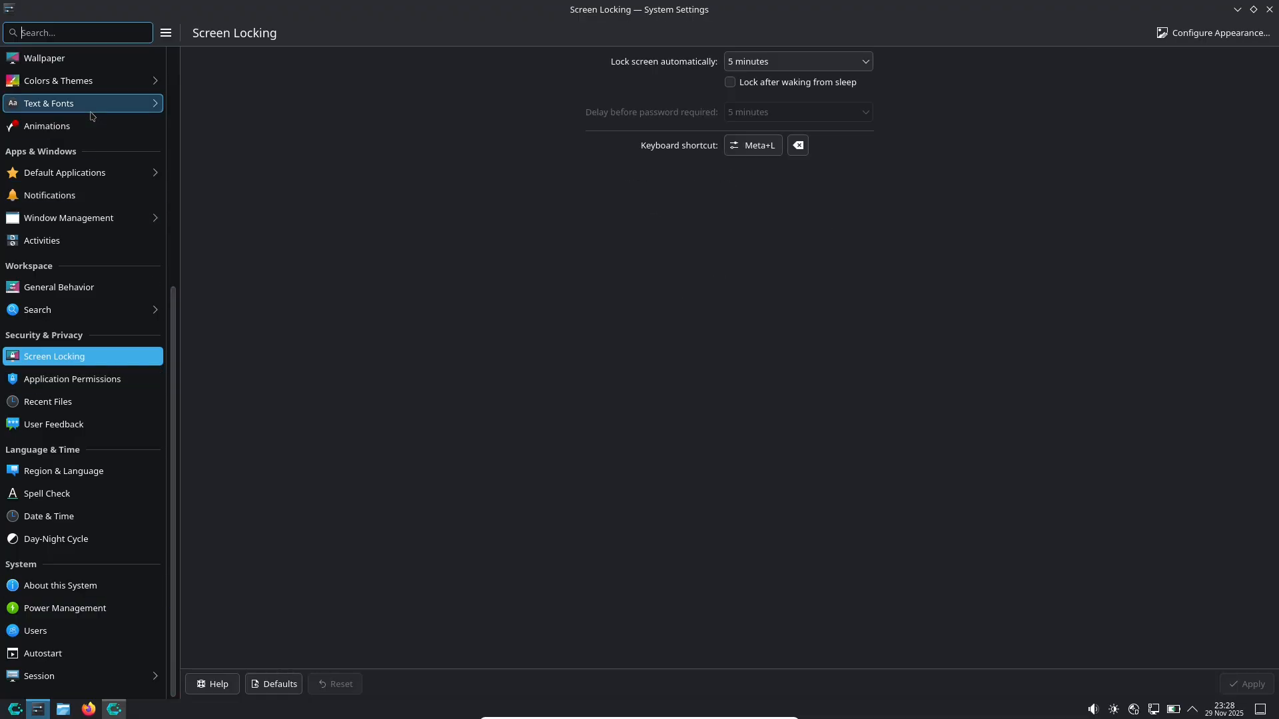
click(48, 103)
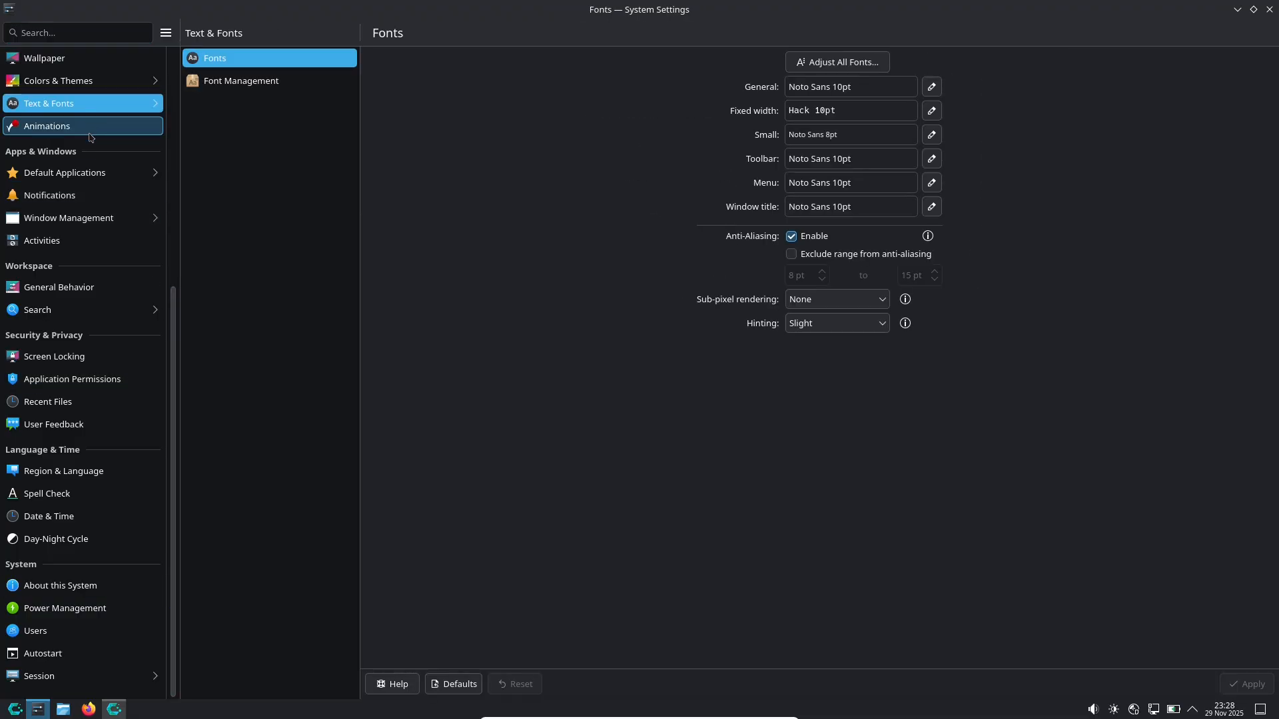
click(47, 126)
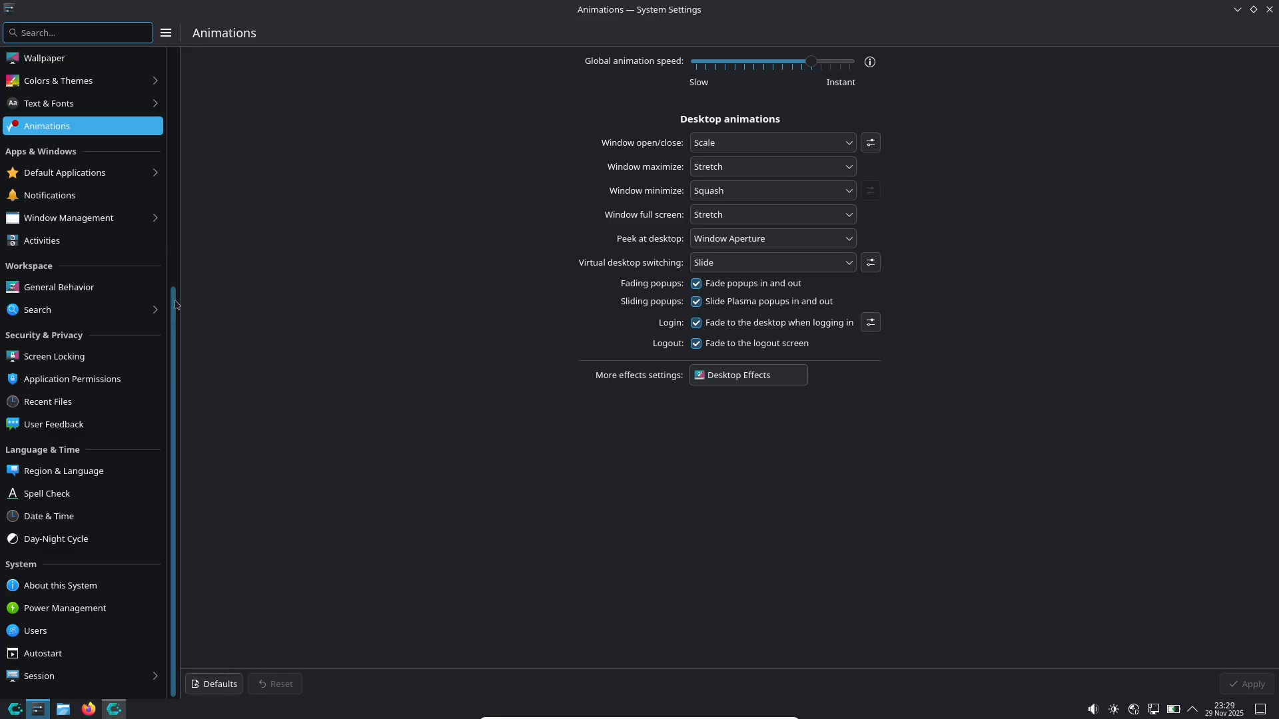
scroll(up, 3)
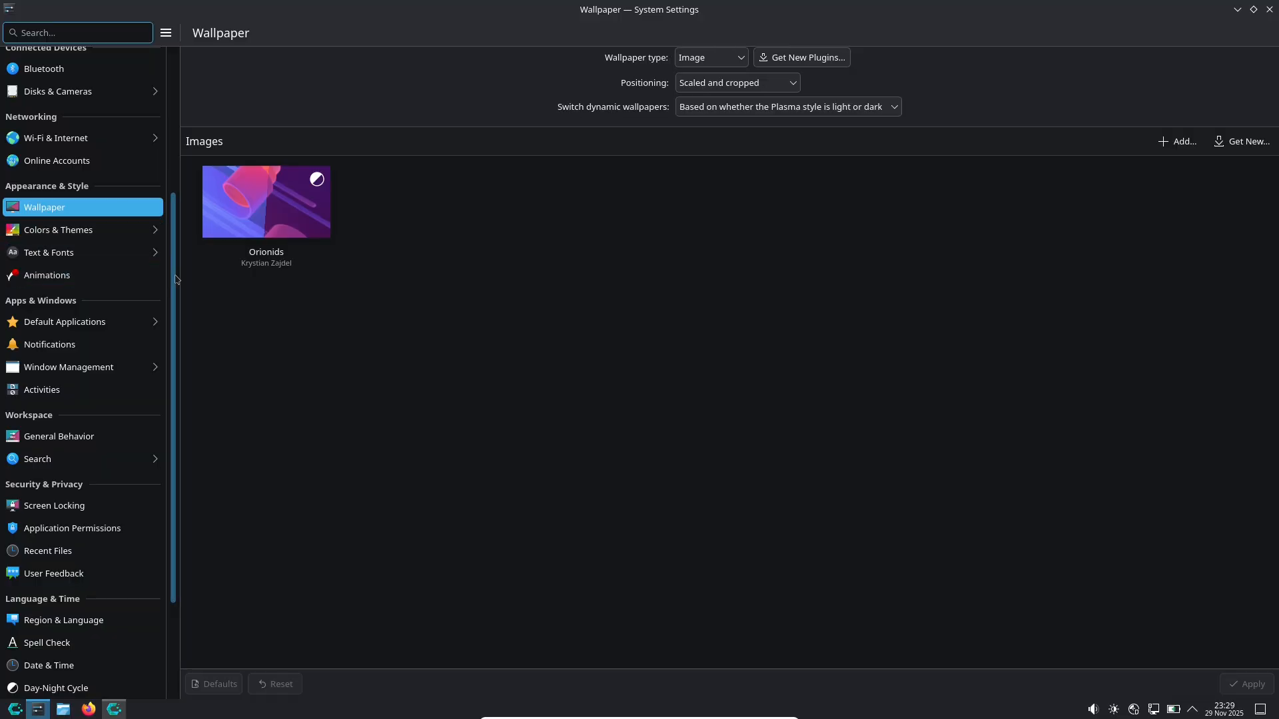
scroll(up, 3)
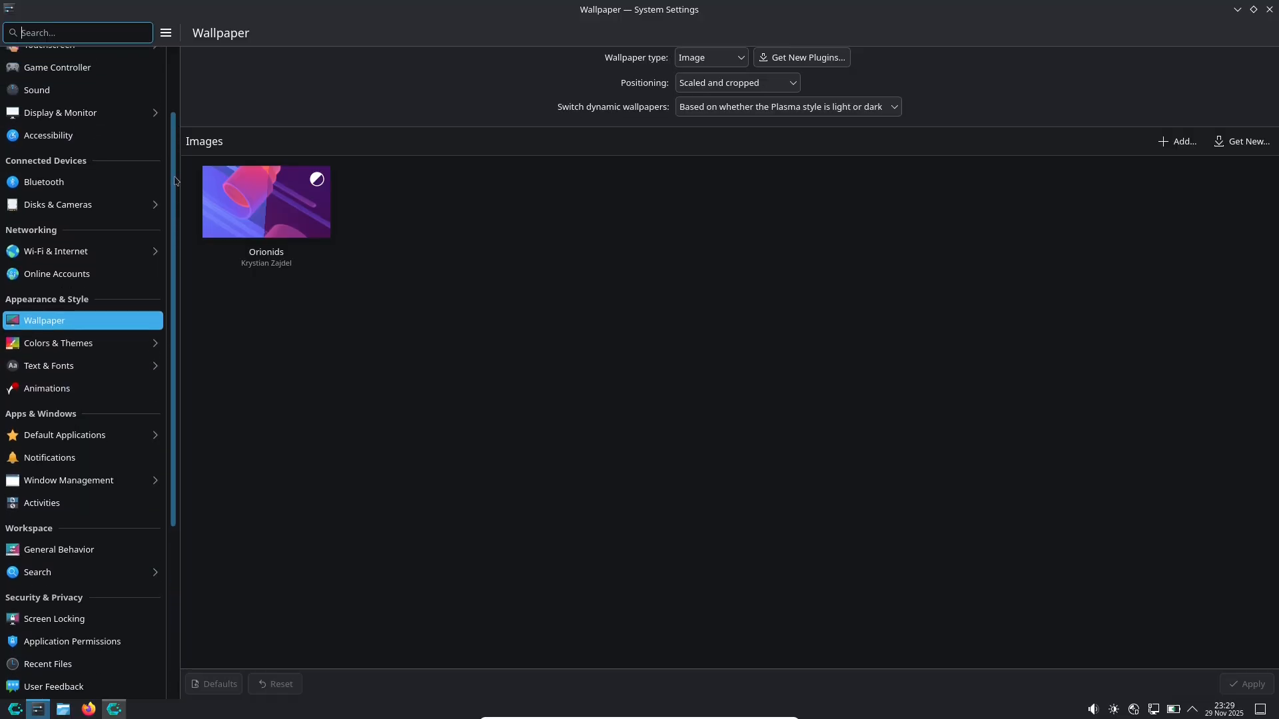
scroll(up, 3)
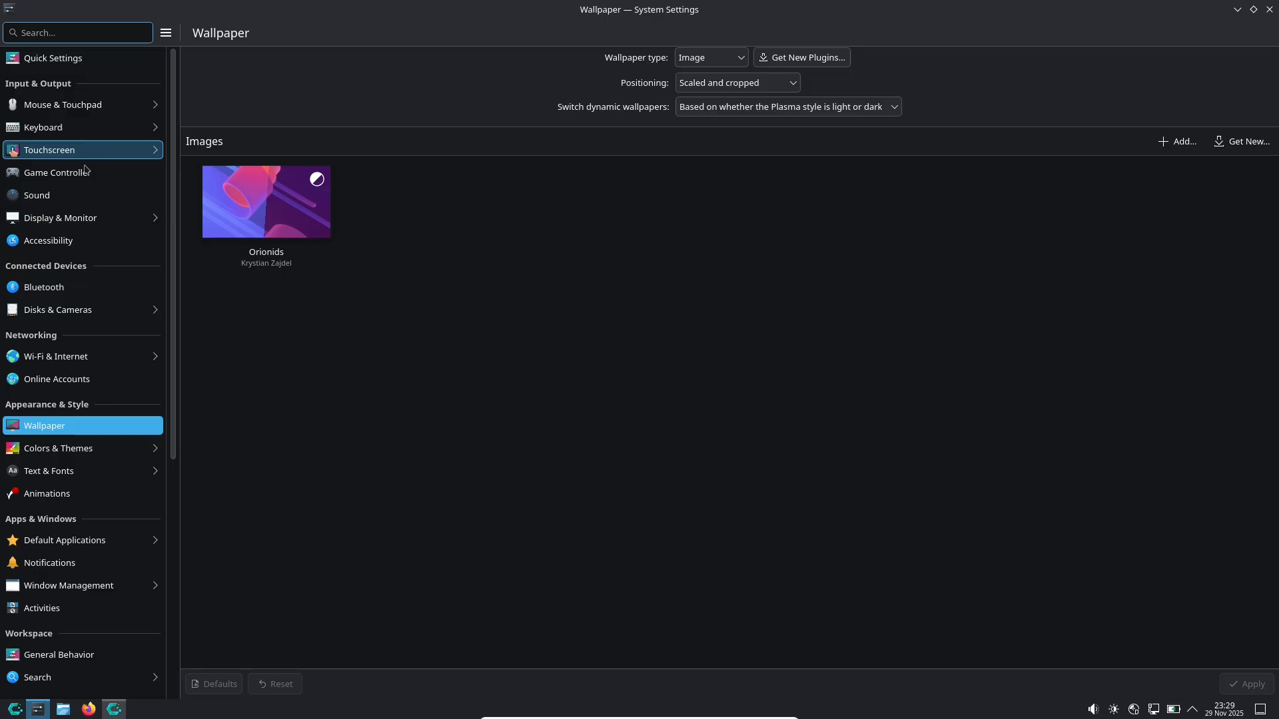
click(36, 195)
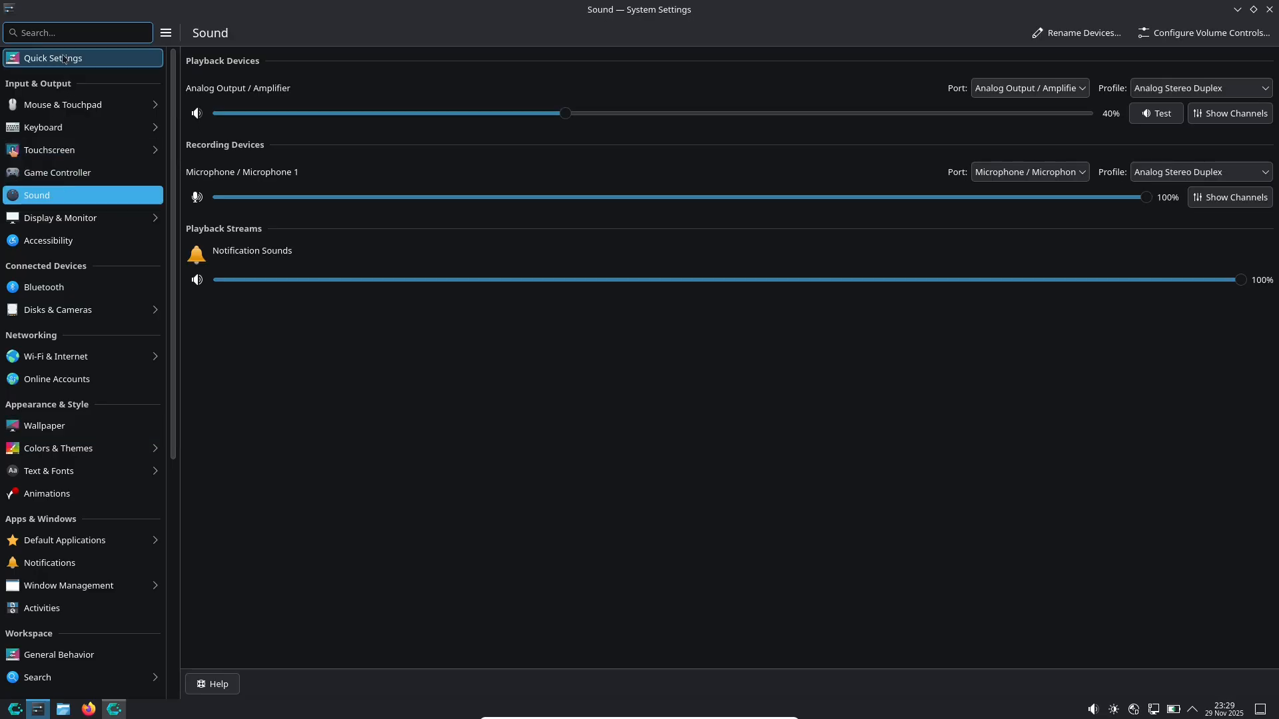
Step: Return to the Quick Settings overview page in System Settings
click(54, 58)
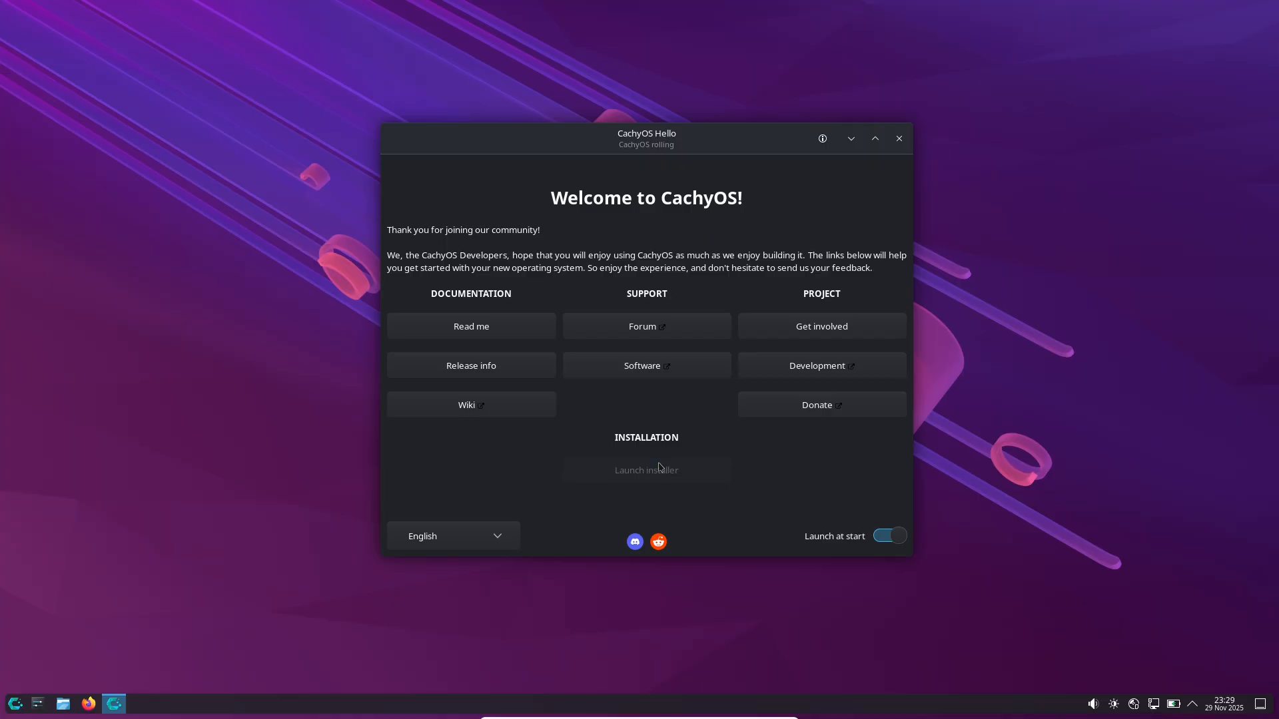
mouse_move(829, 331)
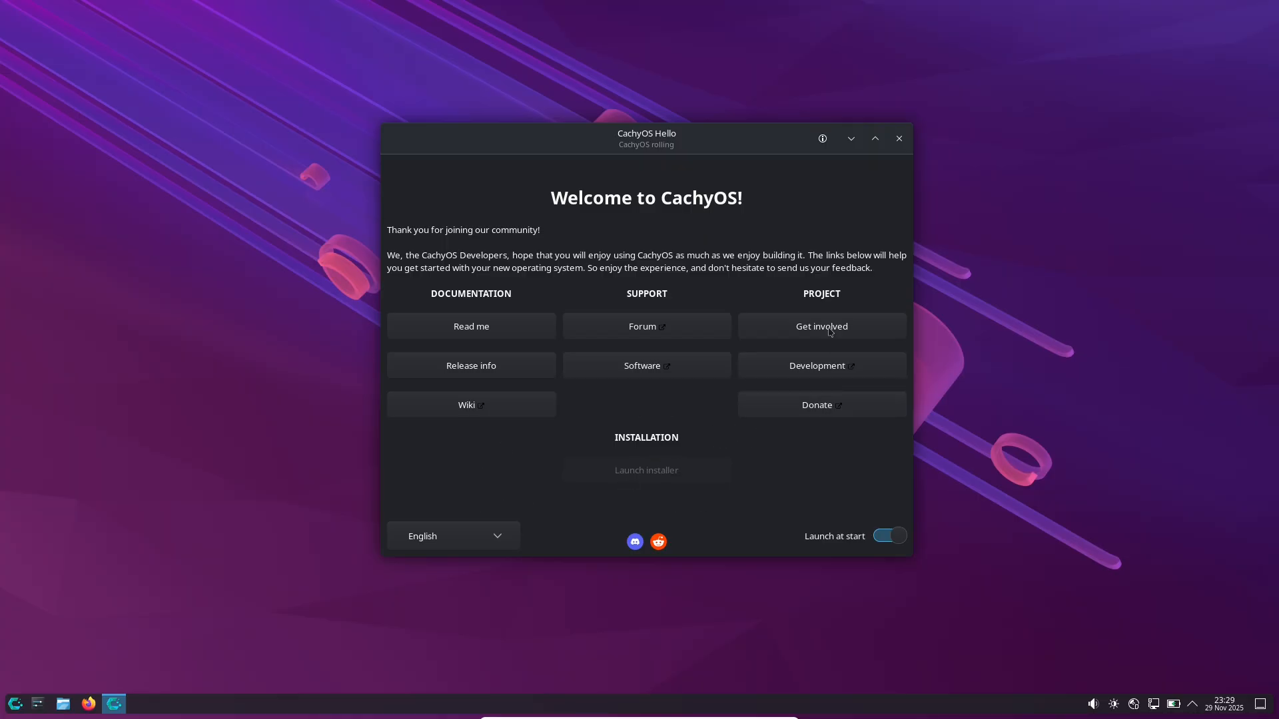
mouse_move(776, 443)
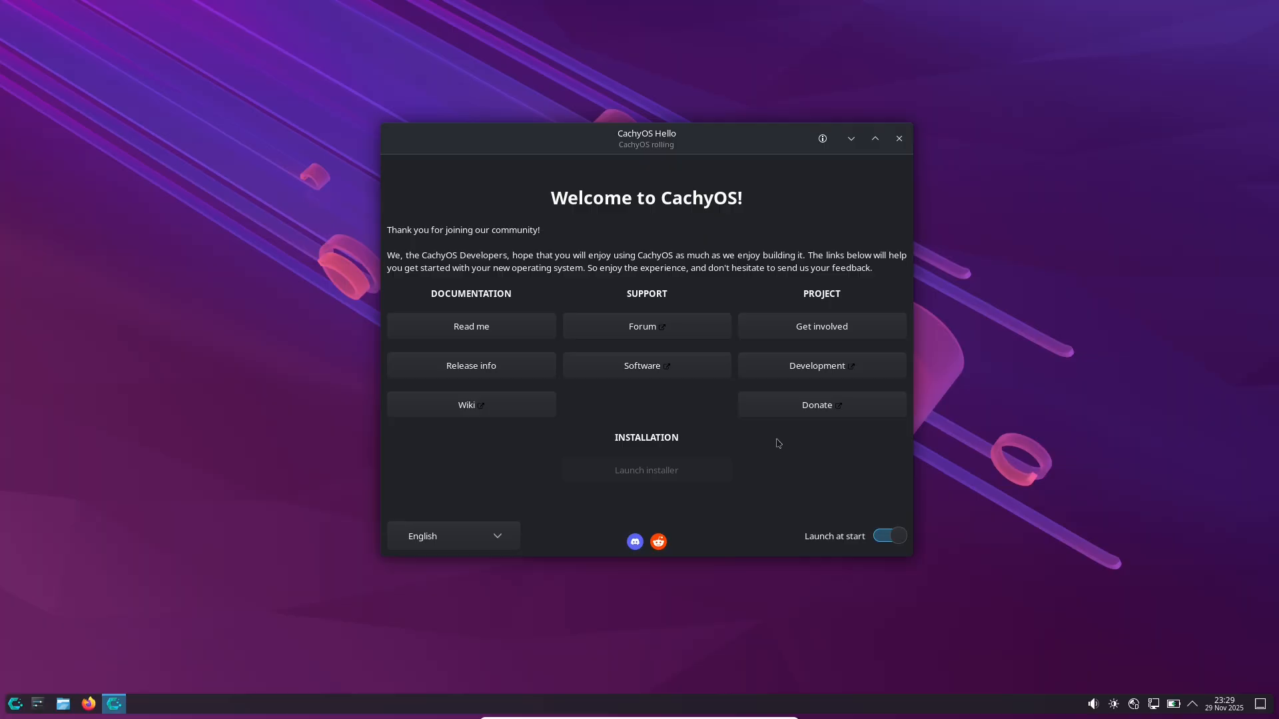